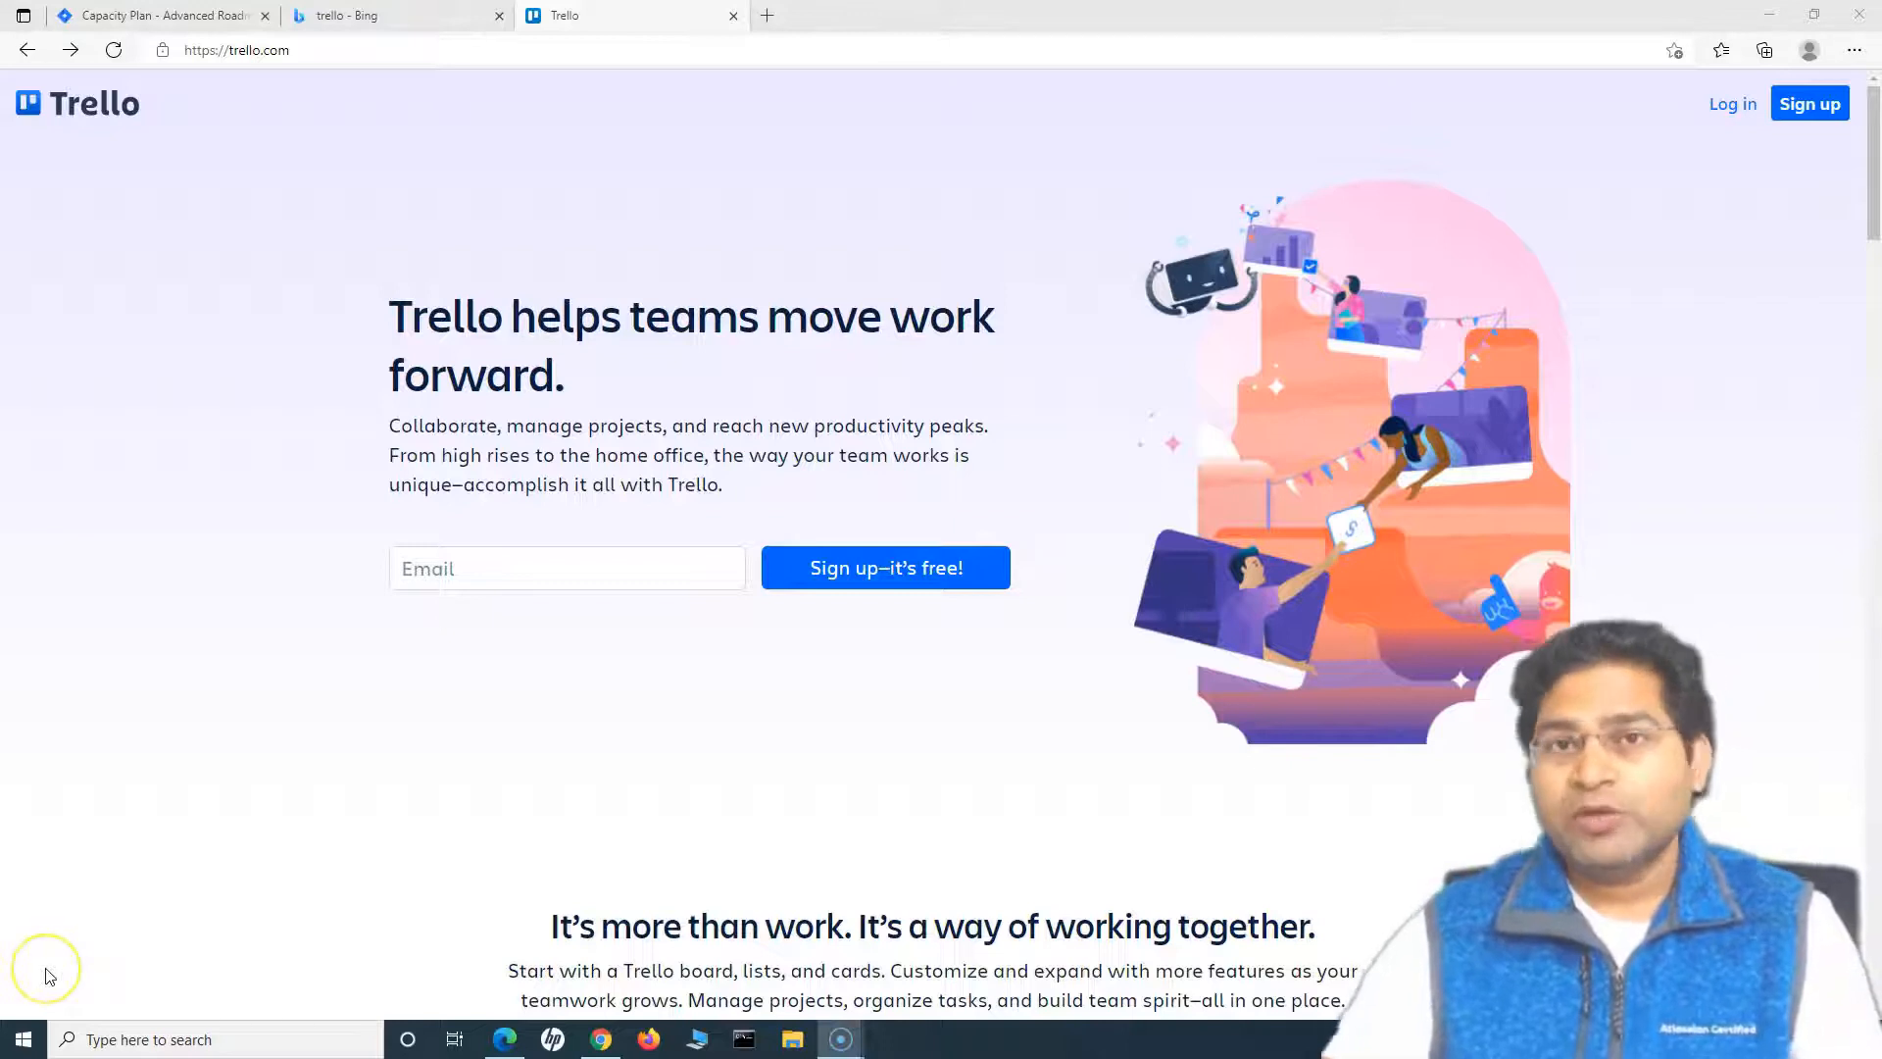
pyautogui.moveTo(48, 973)
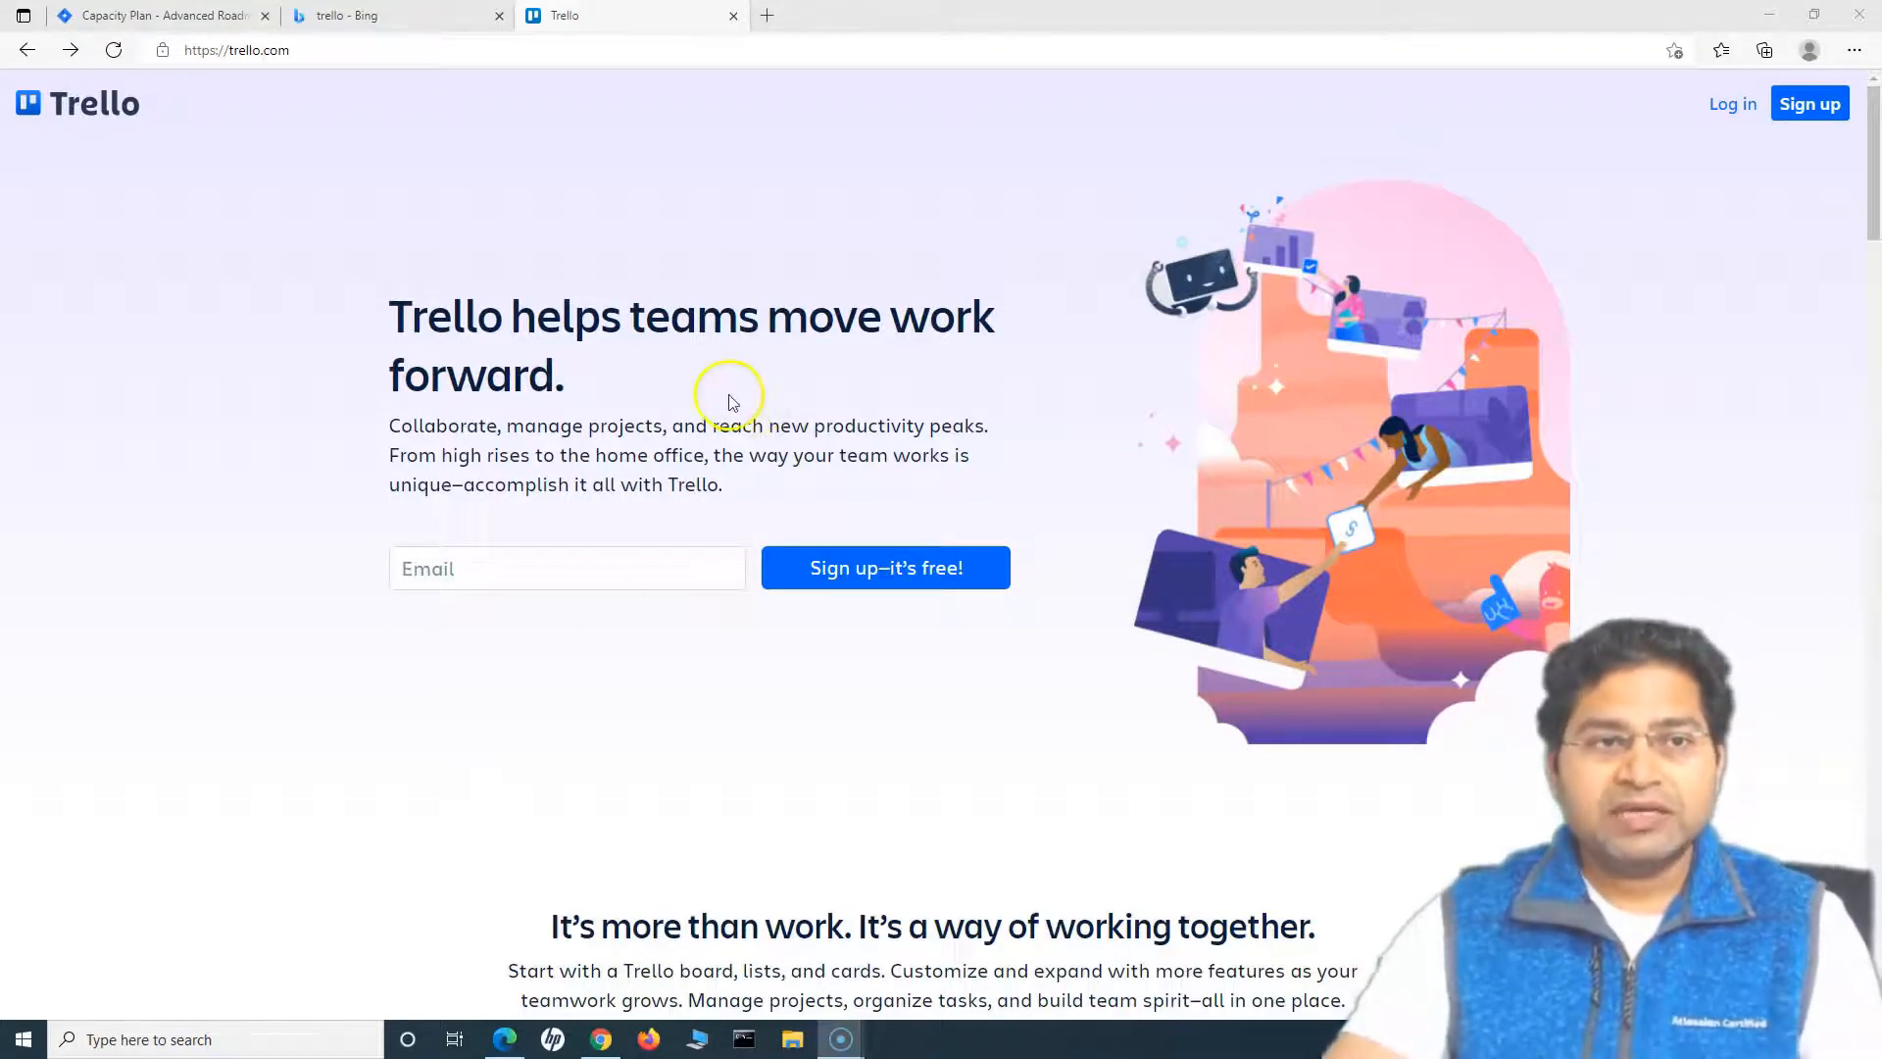
# - Scroll past the homepage's cards, automation and Power-Ups sections to the Trello pricing page
pyautogui.moveTo(504, 316); pyautogui.dragTo(855, 424)
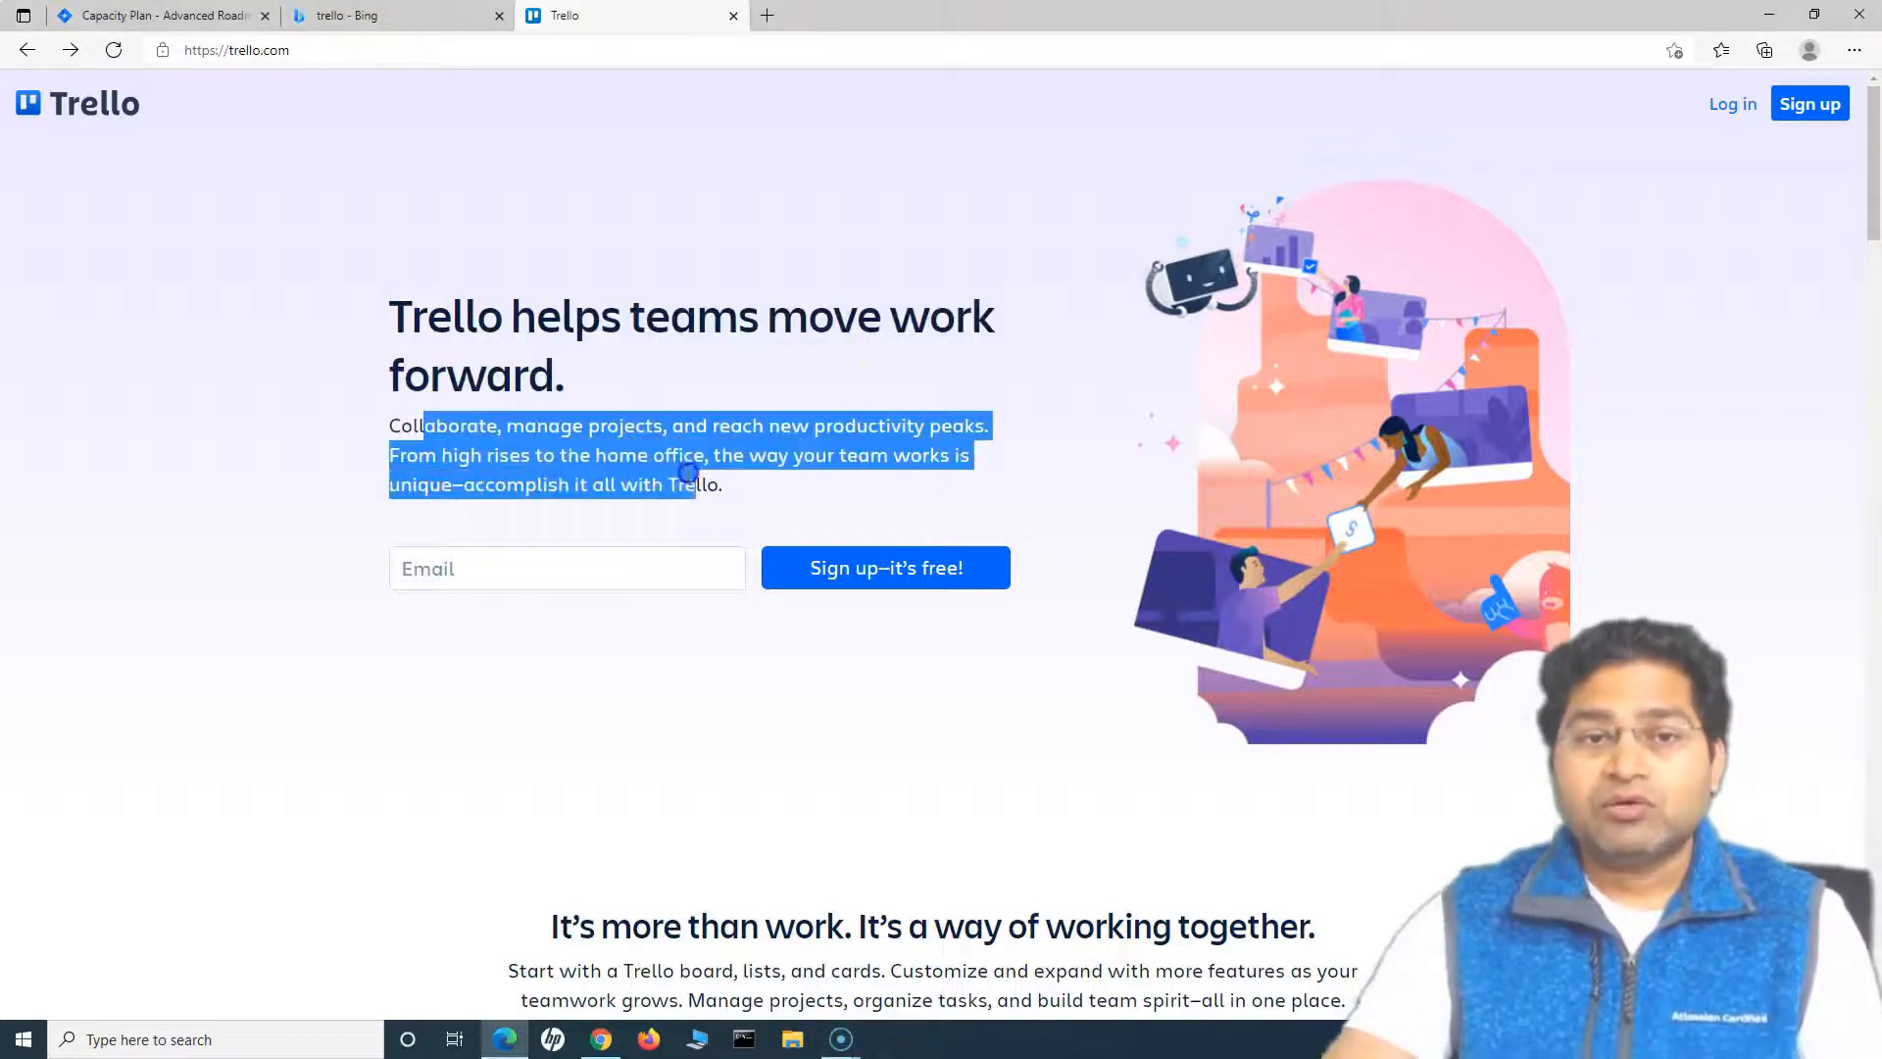
pyautogui.click(689, 425)
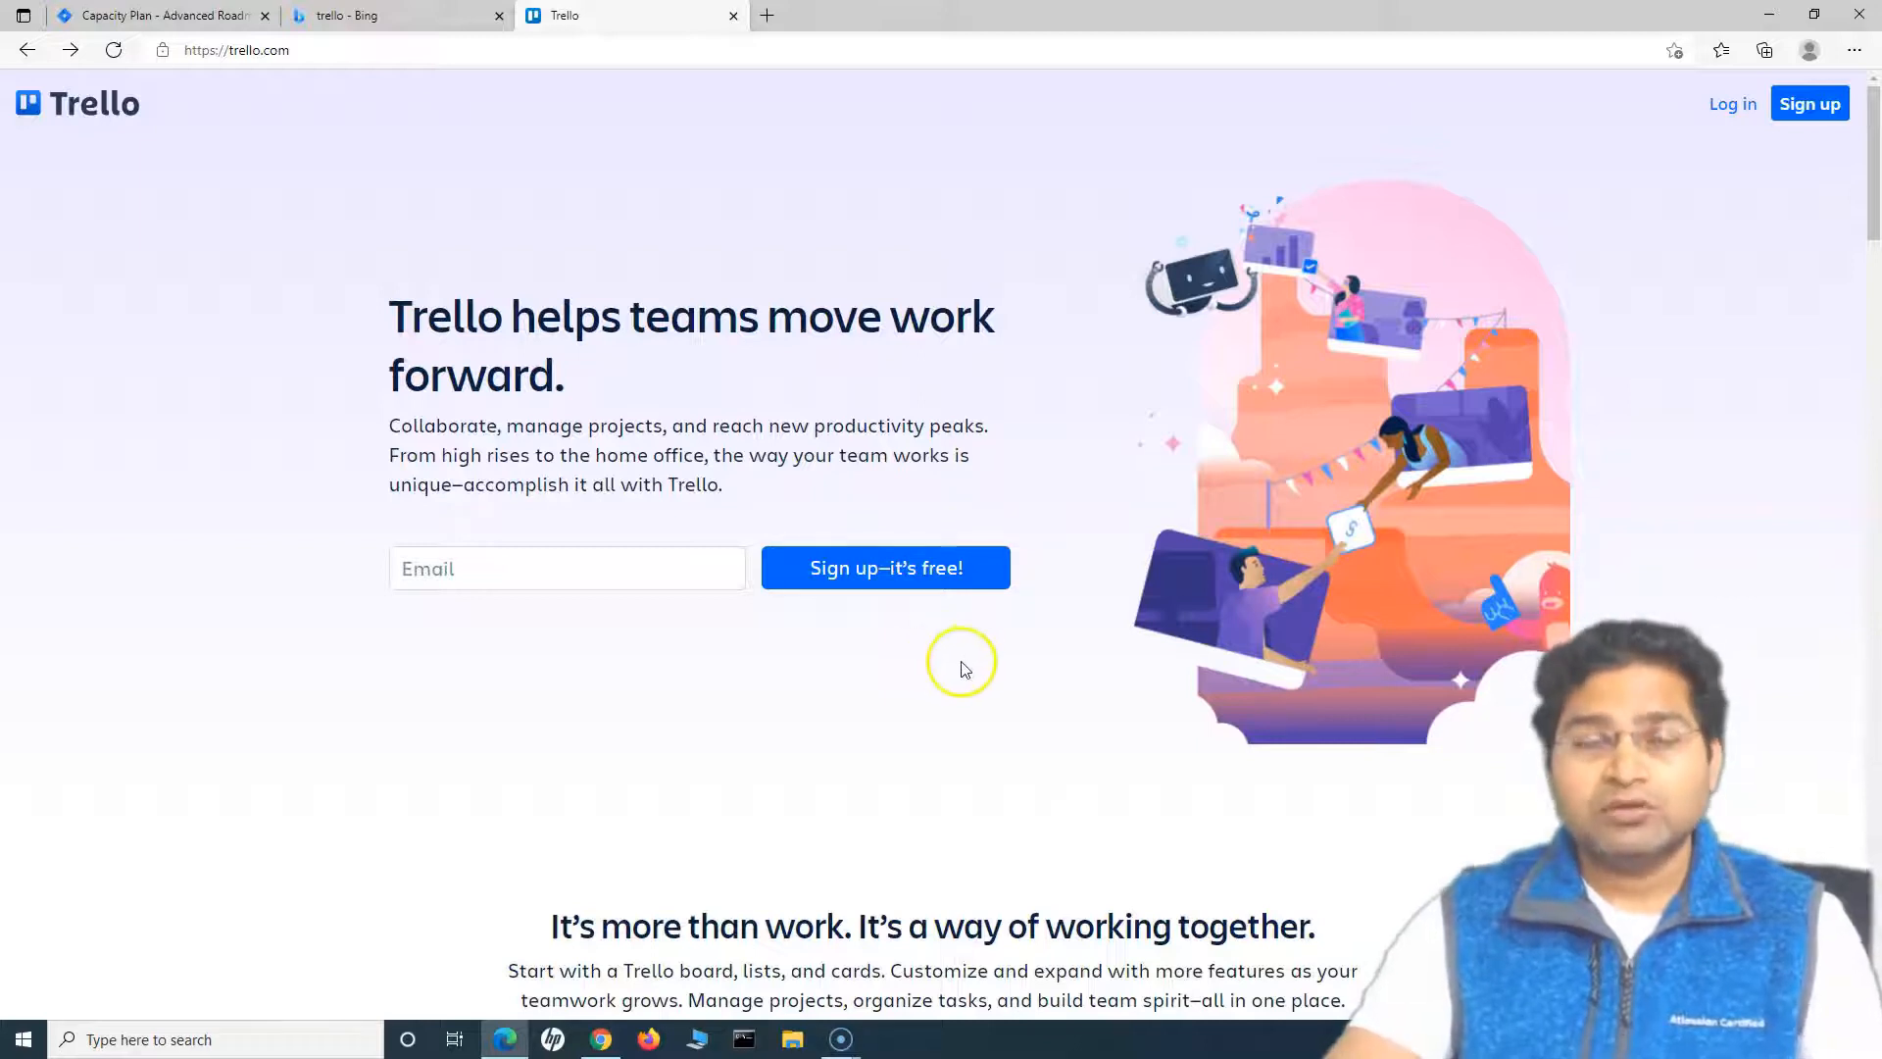
pyautogui.moveTo(961, 669)
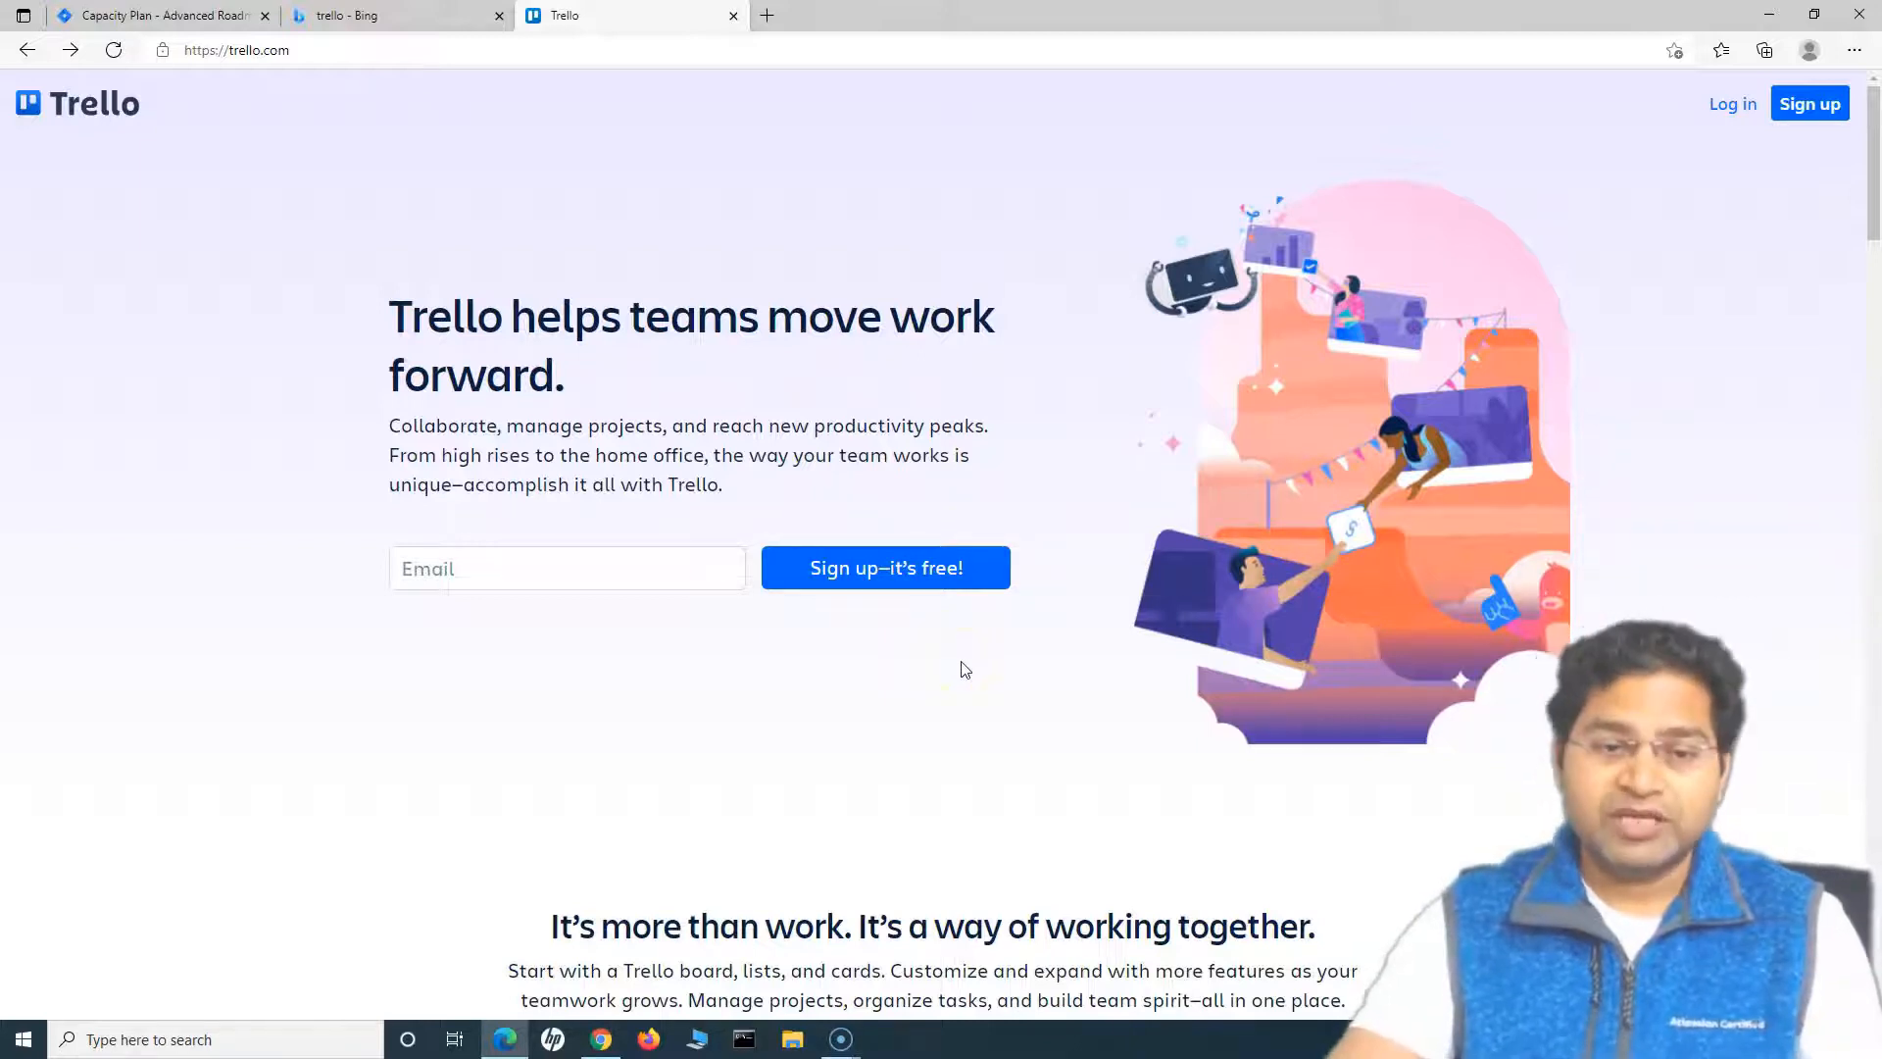
pyautogui.scroll(-3)
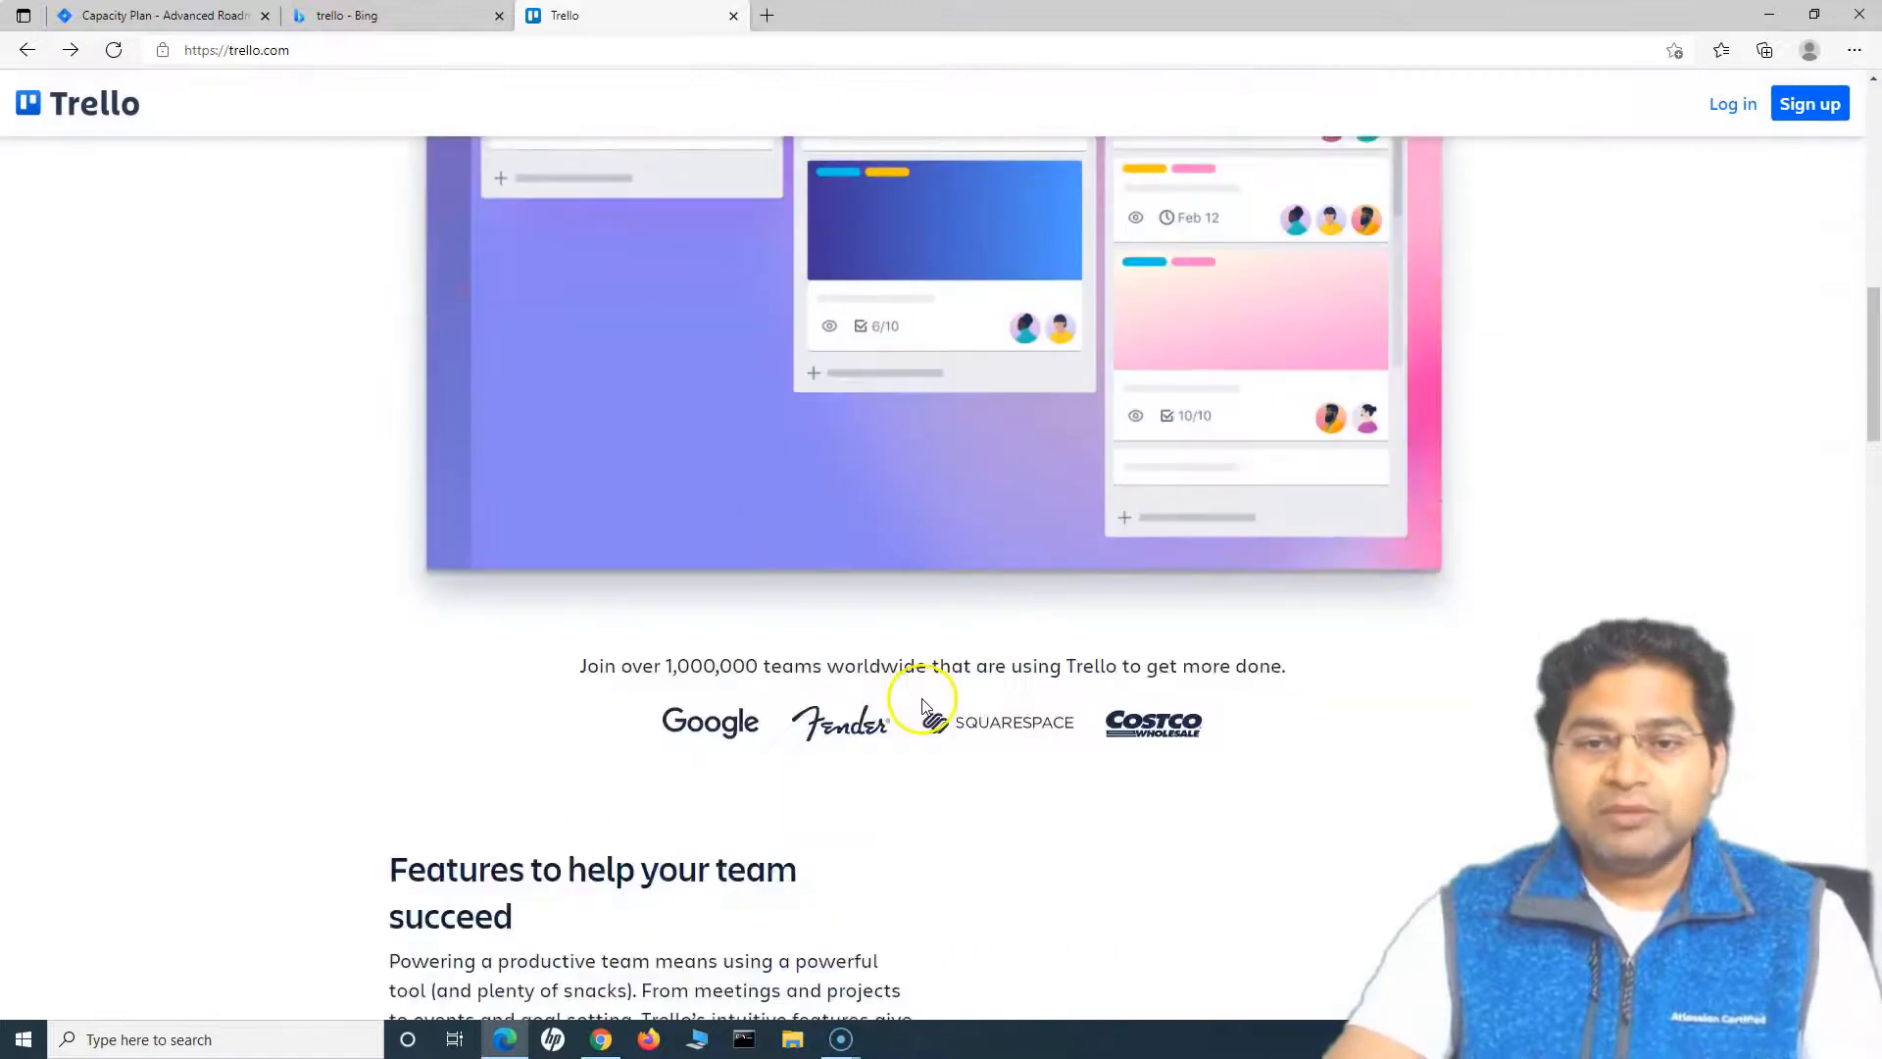
pyautogui.scroll(-3)
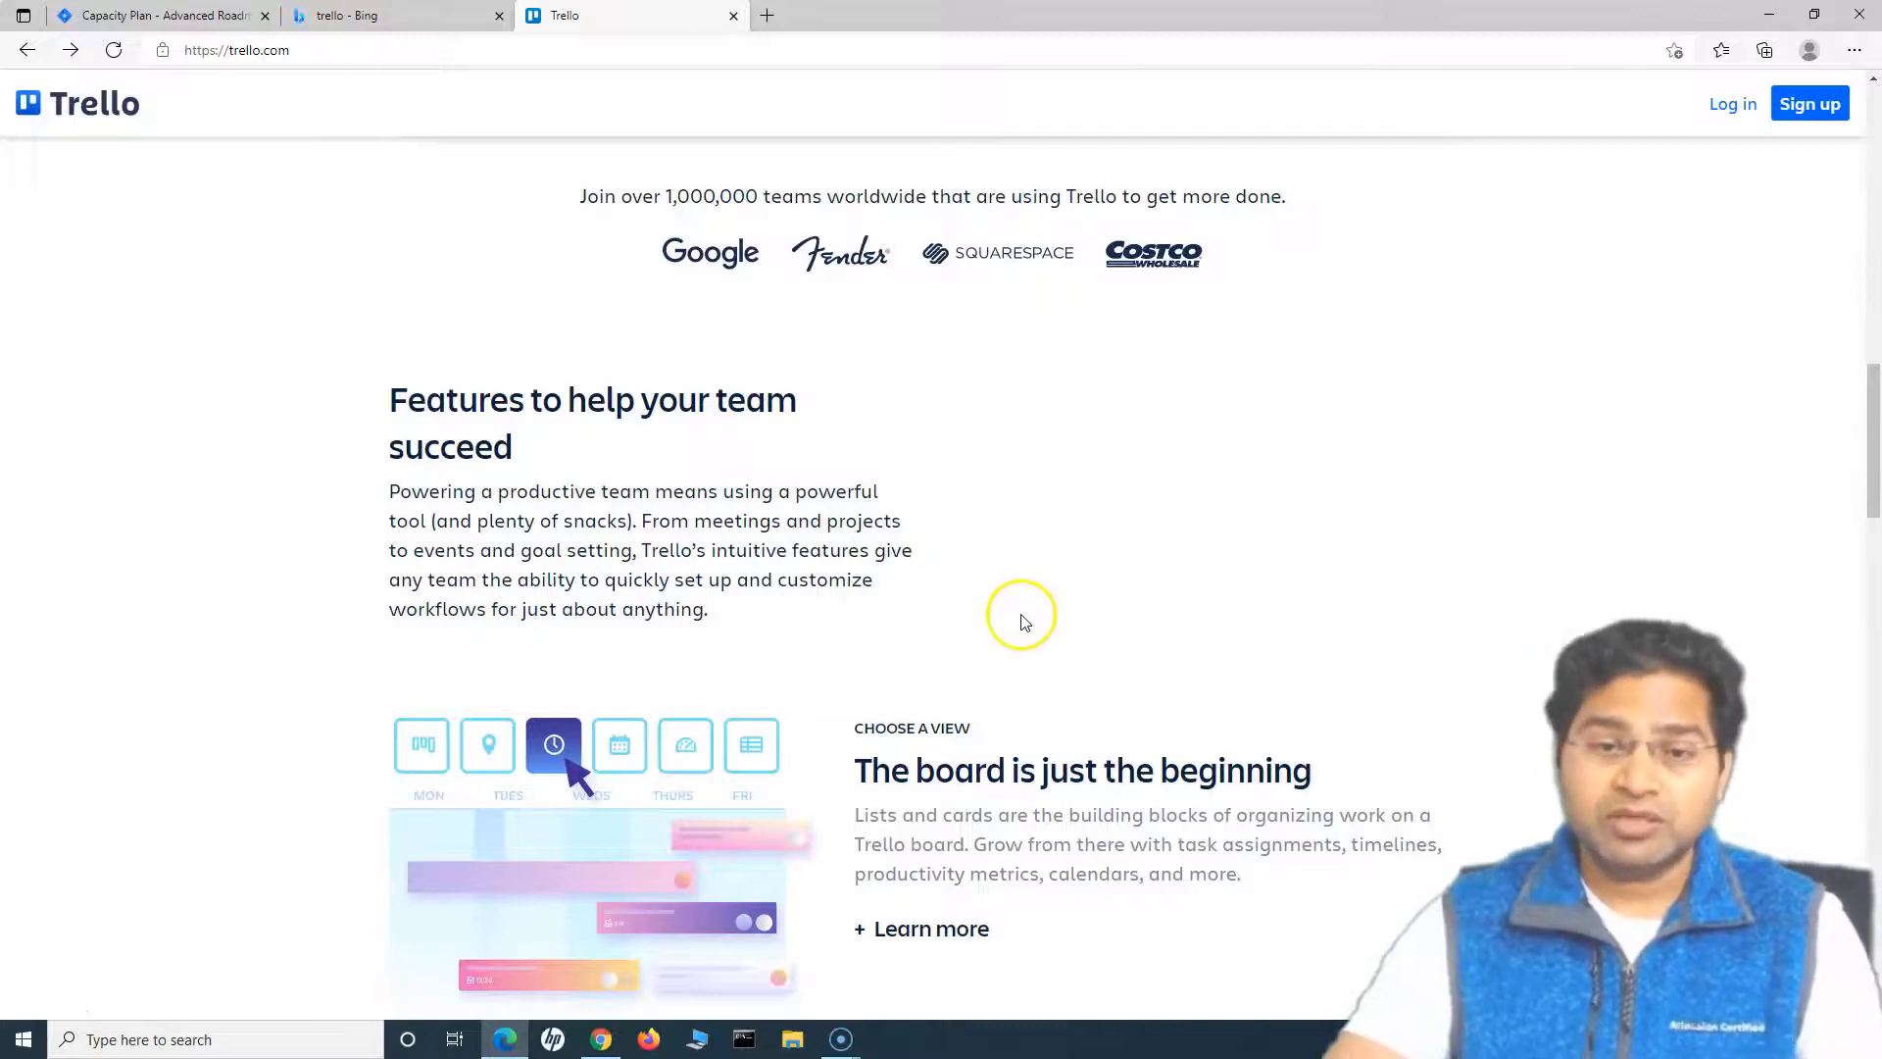
pyautogui.scroll(-3)
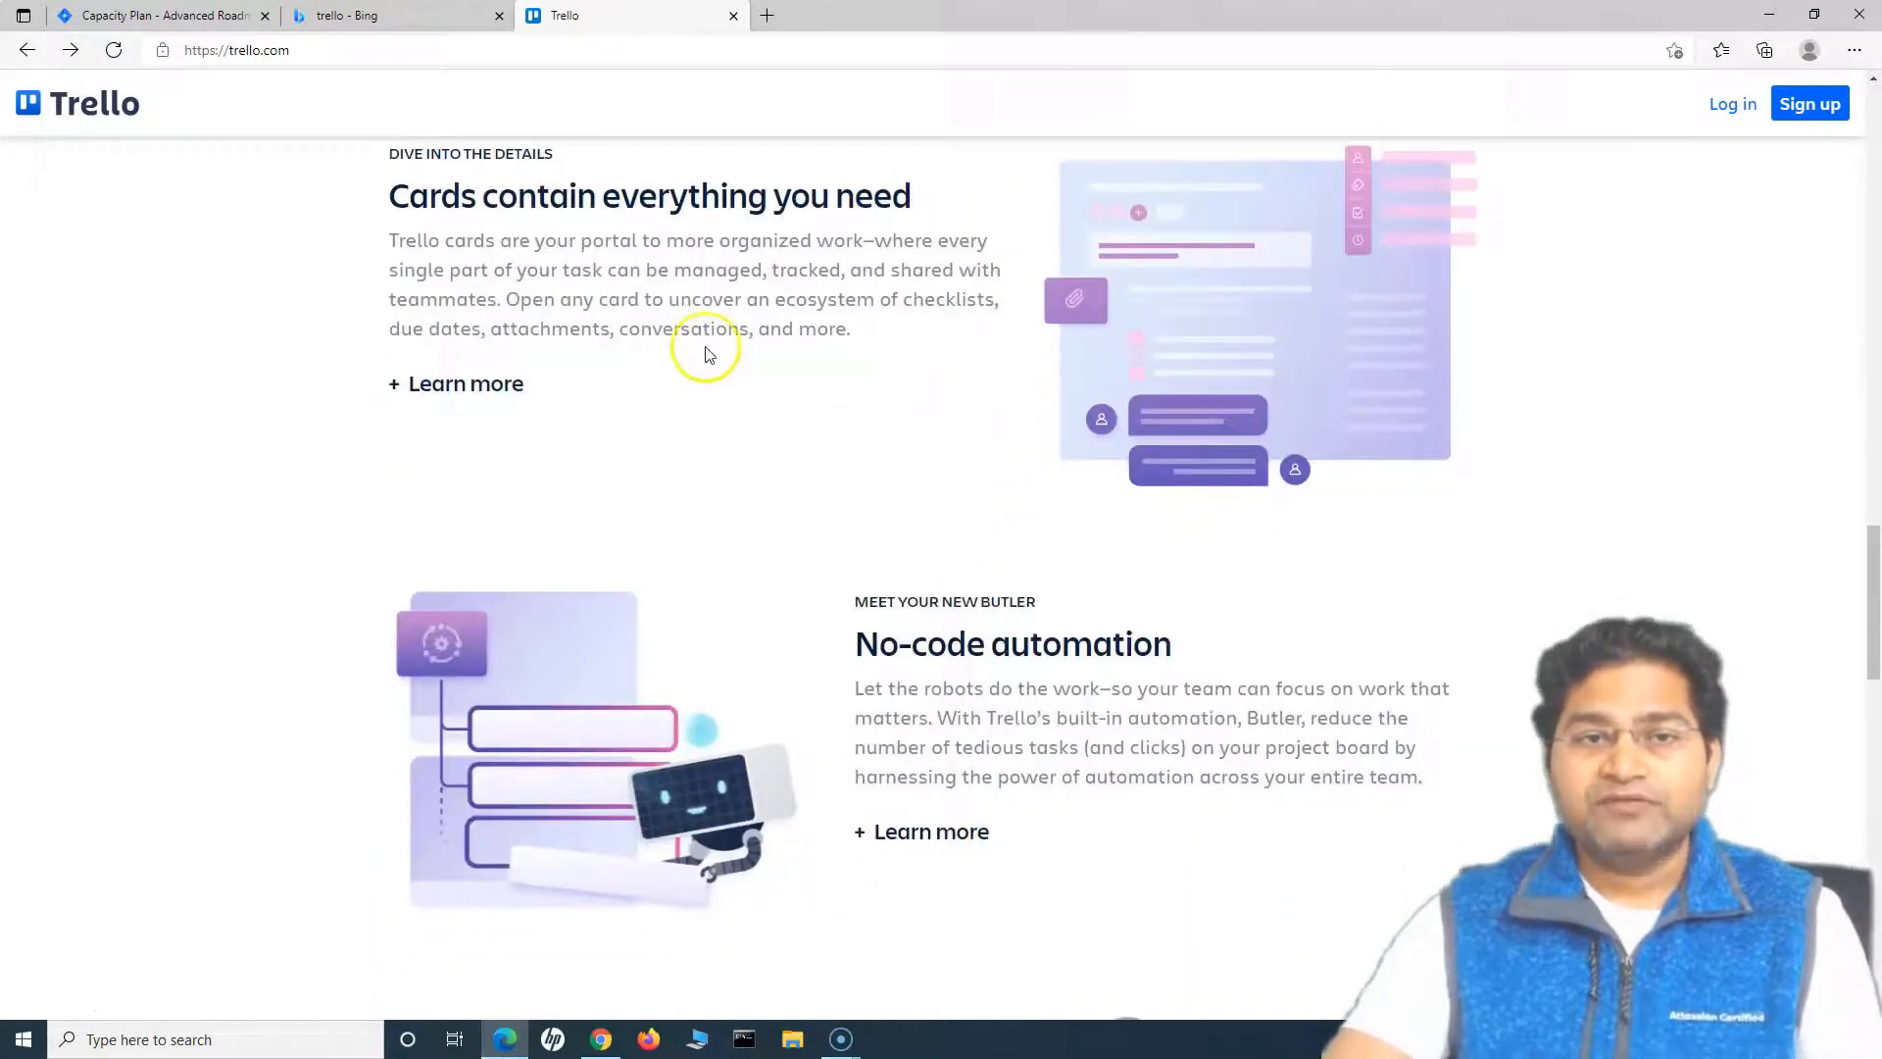
pyautogui.moveTo(982, 597)
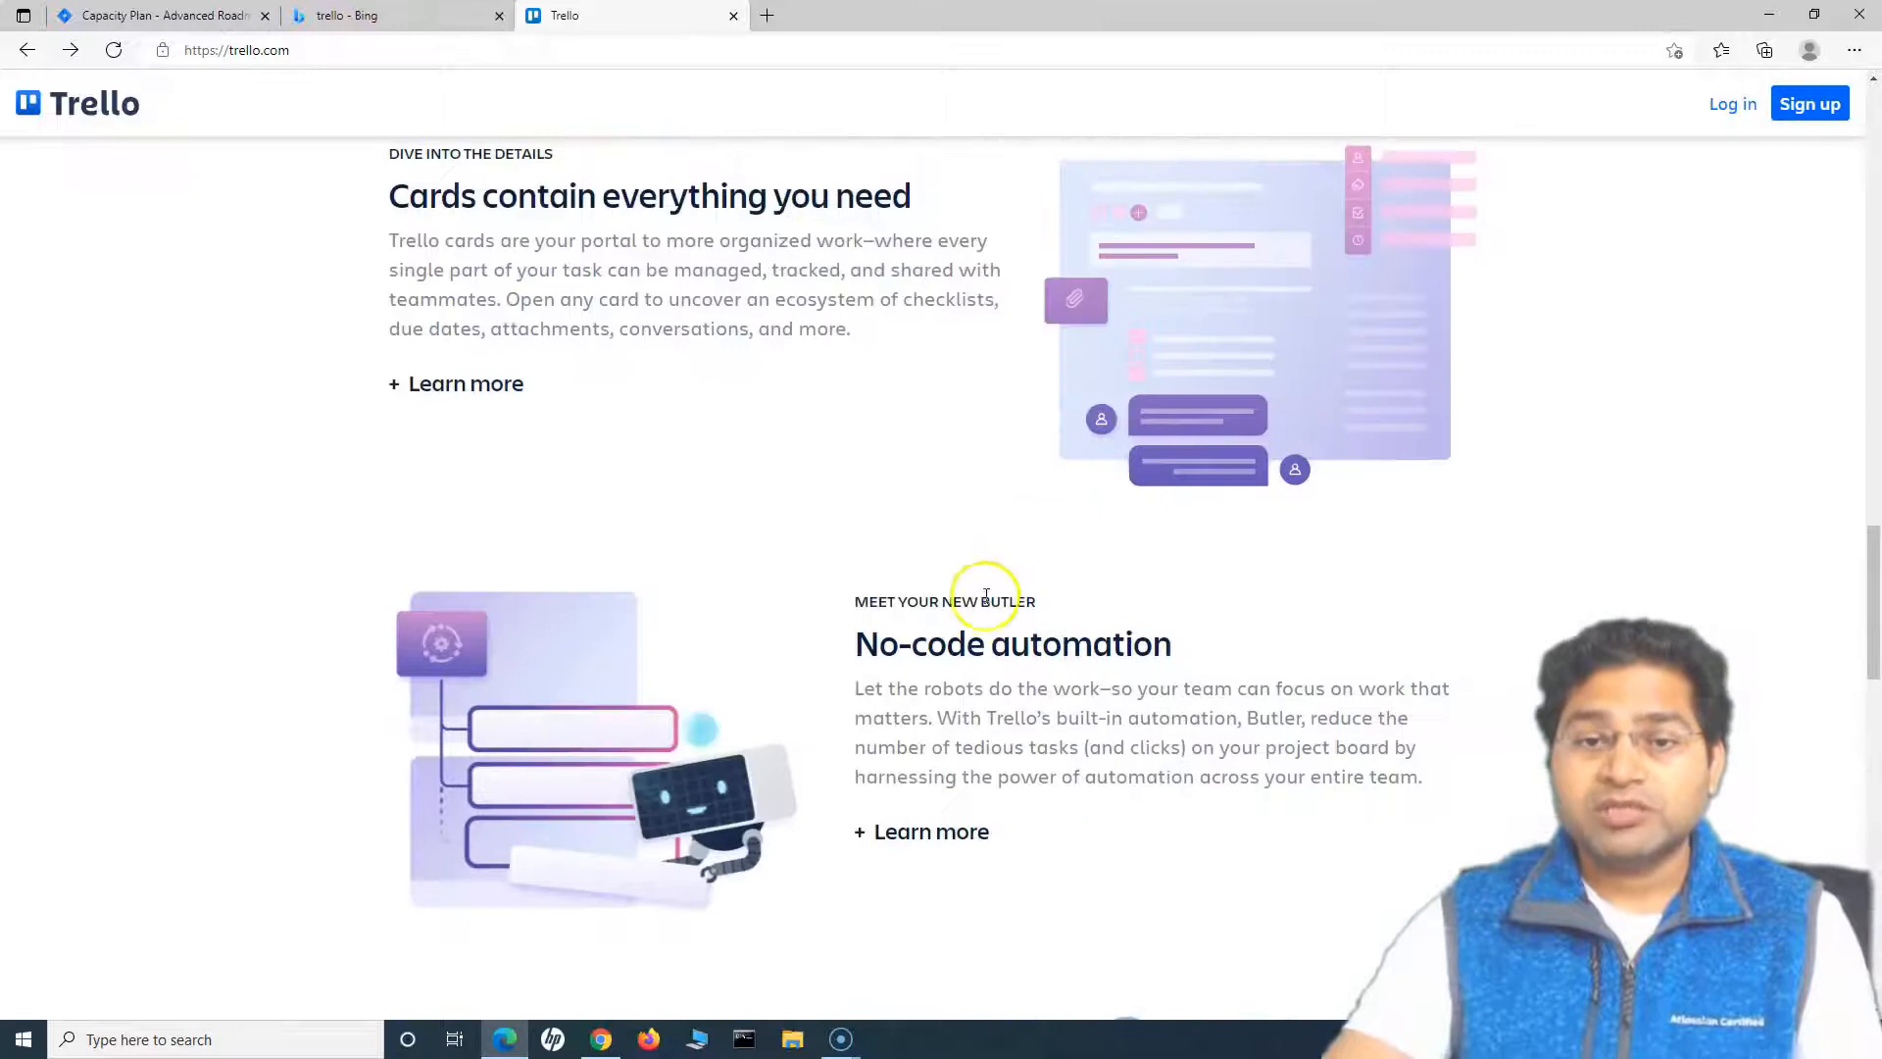
pyautogui.moveTo(1128, 738)
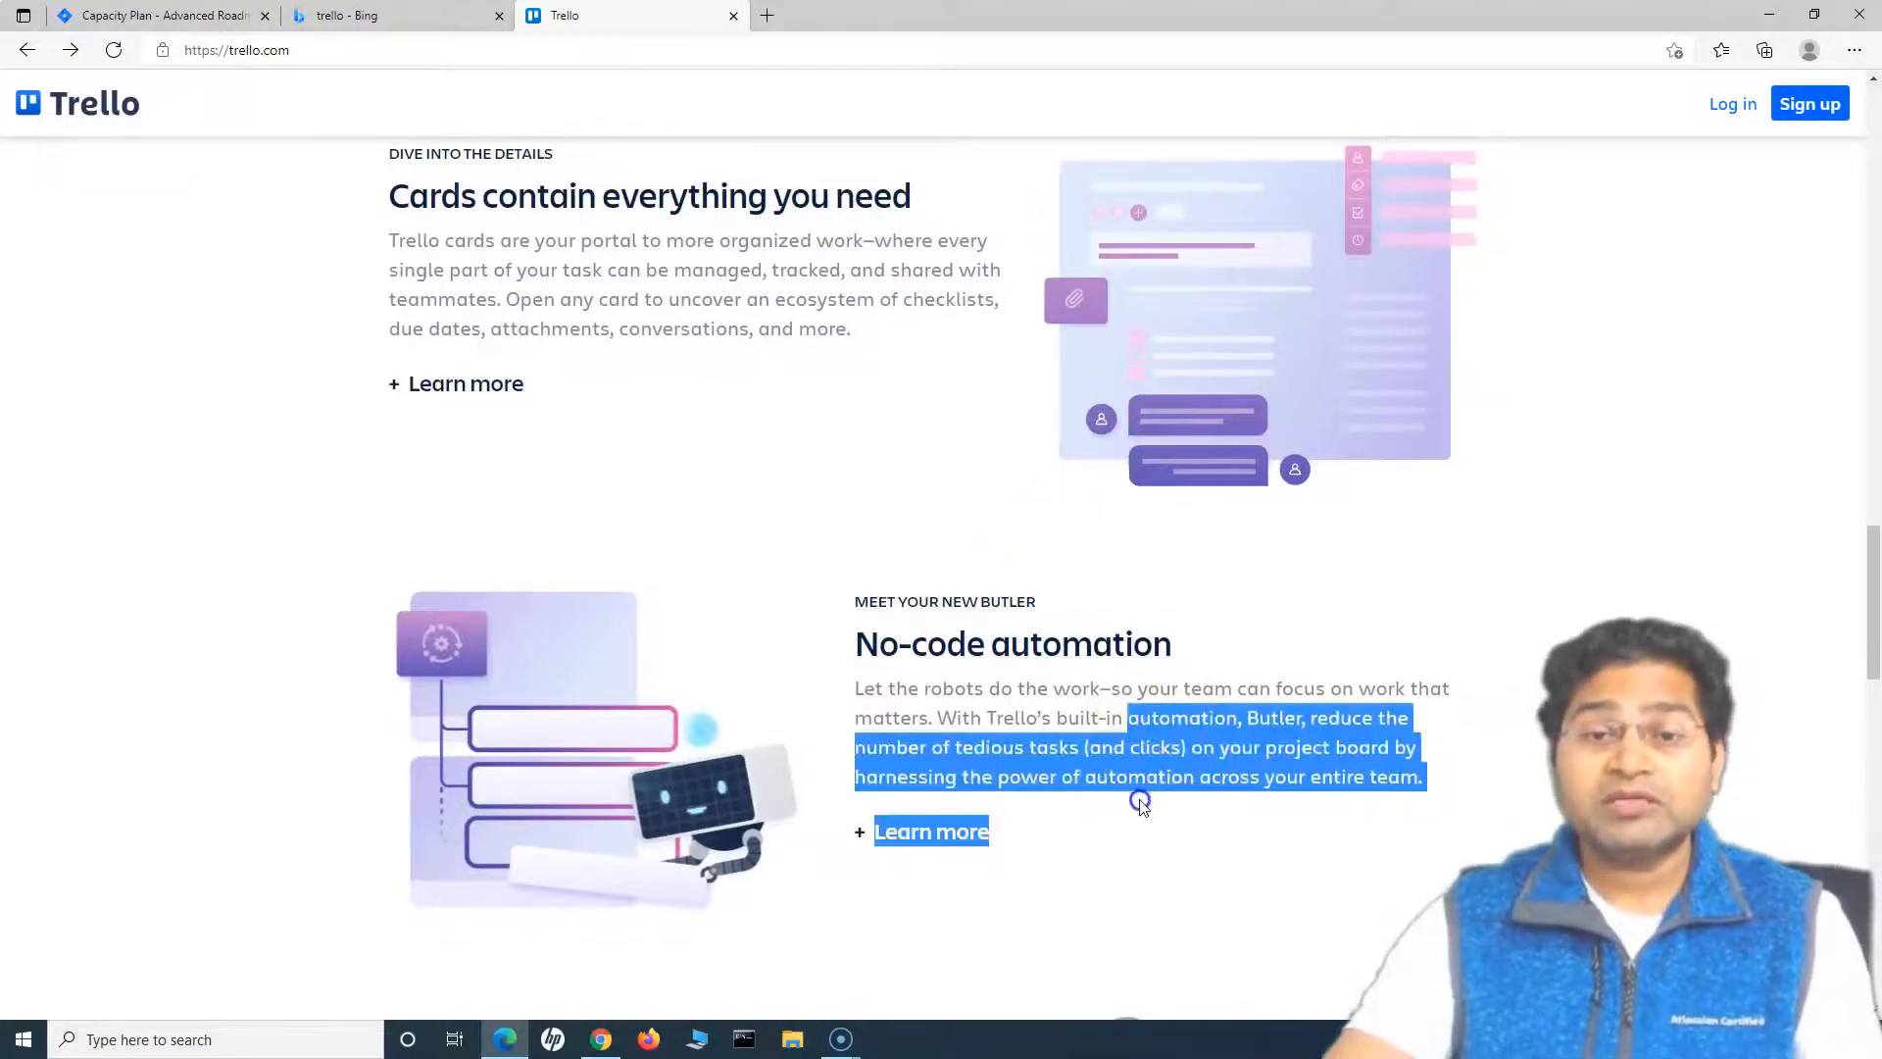
pyautogui.click(1141, 809)
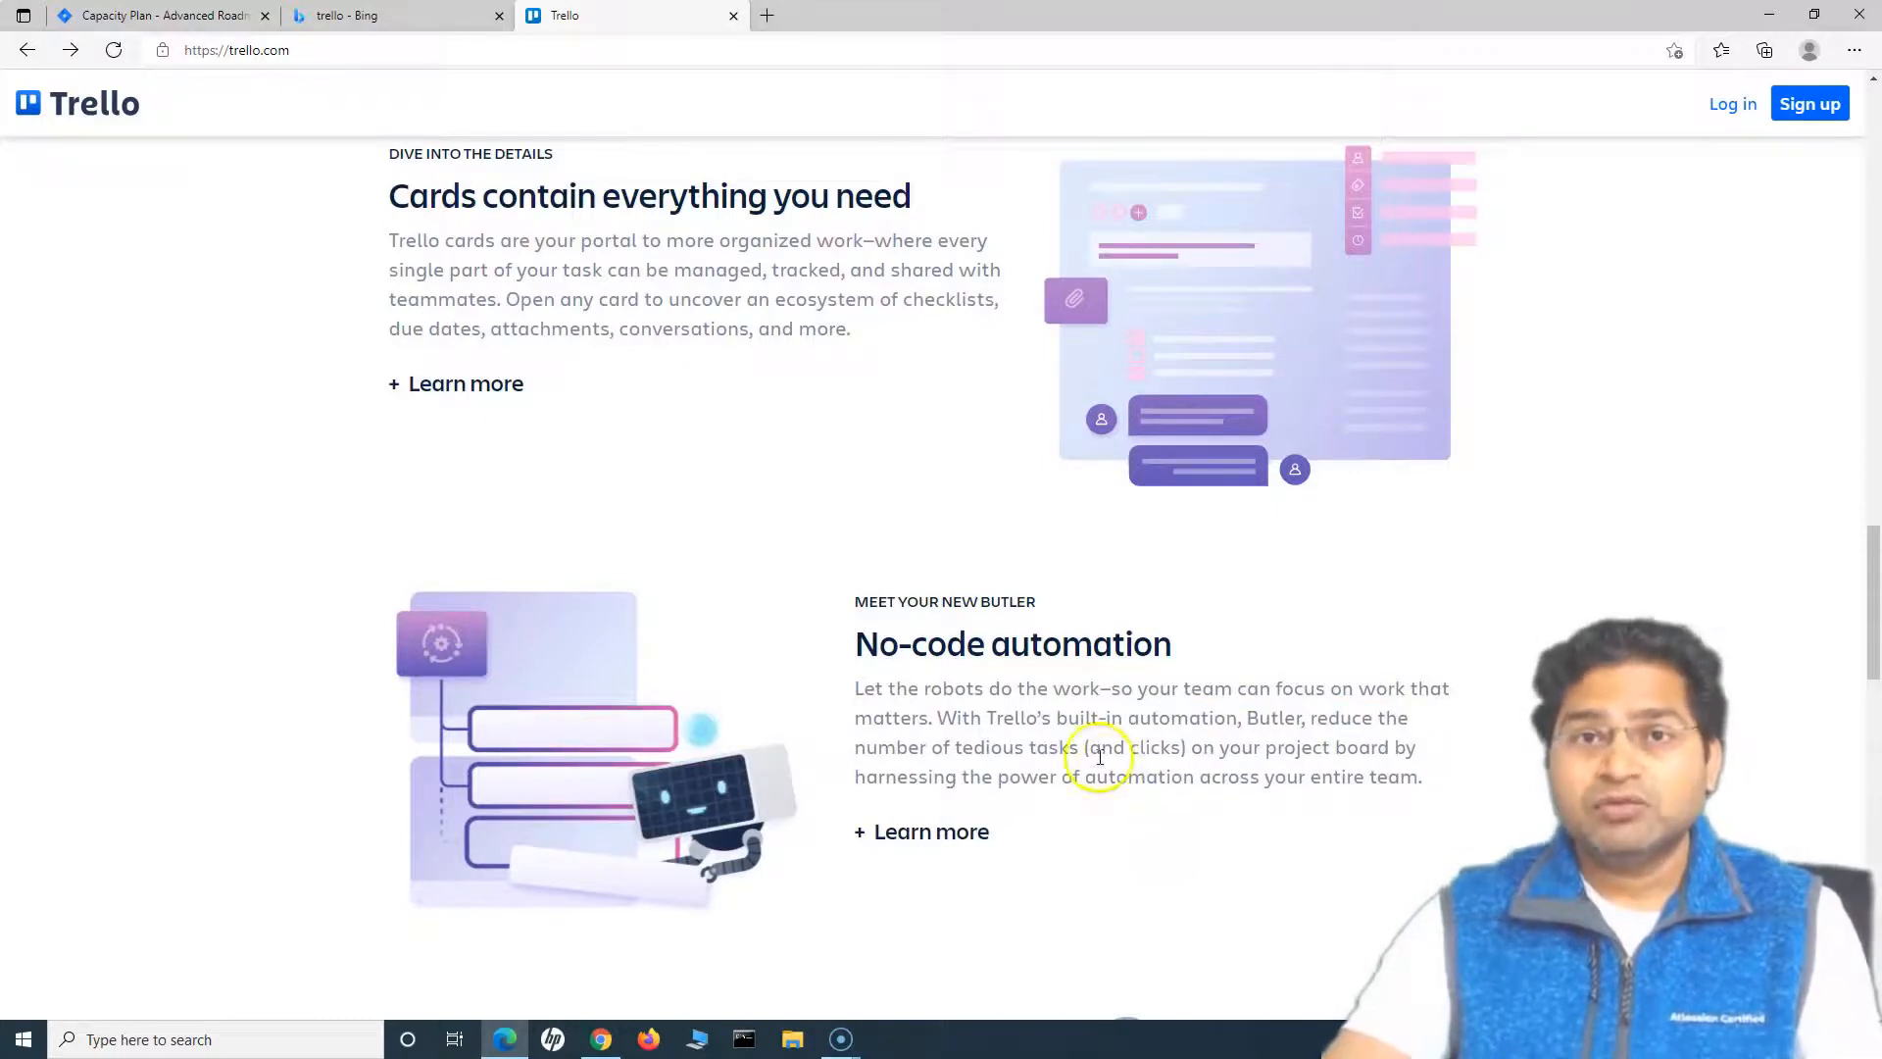
pyautogui.scroll(-3)
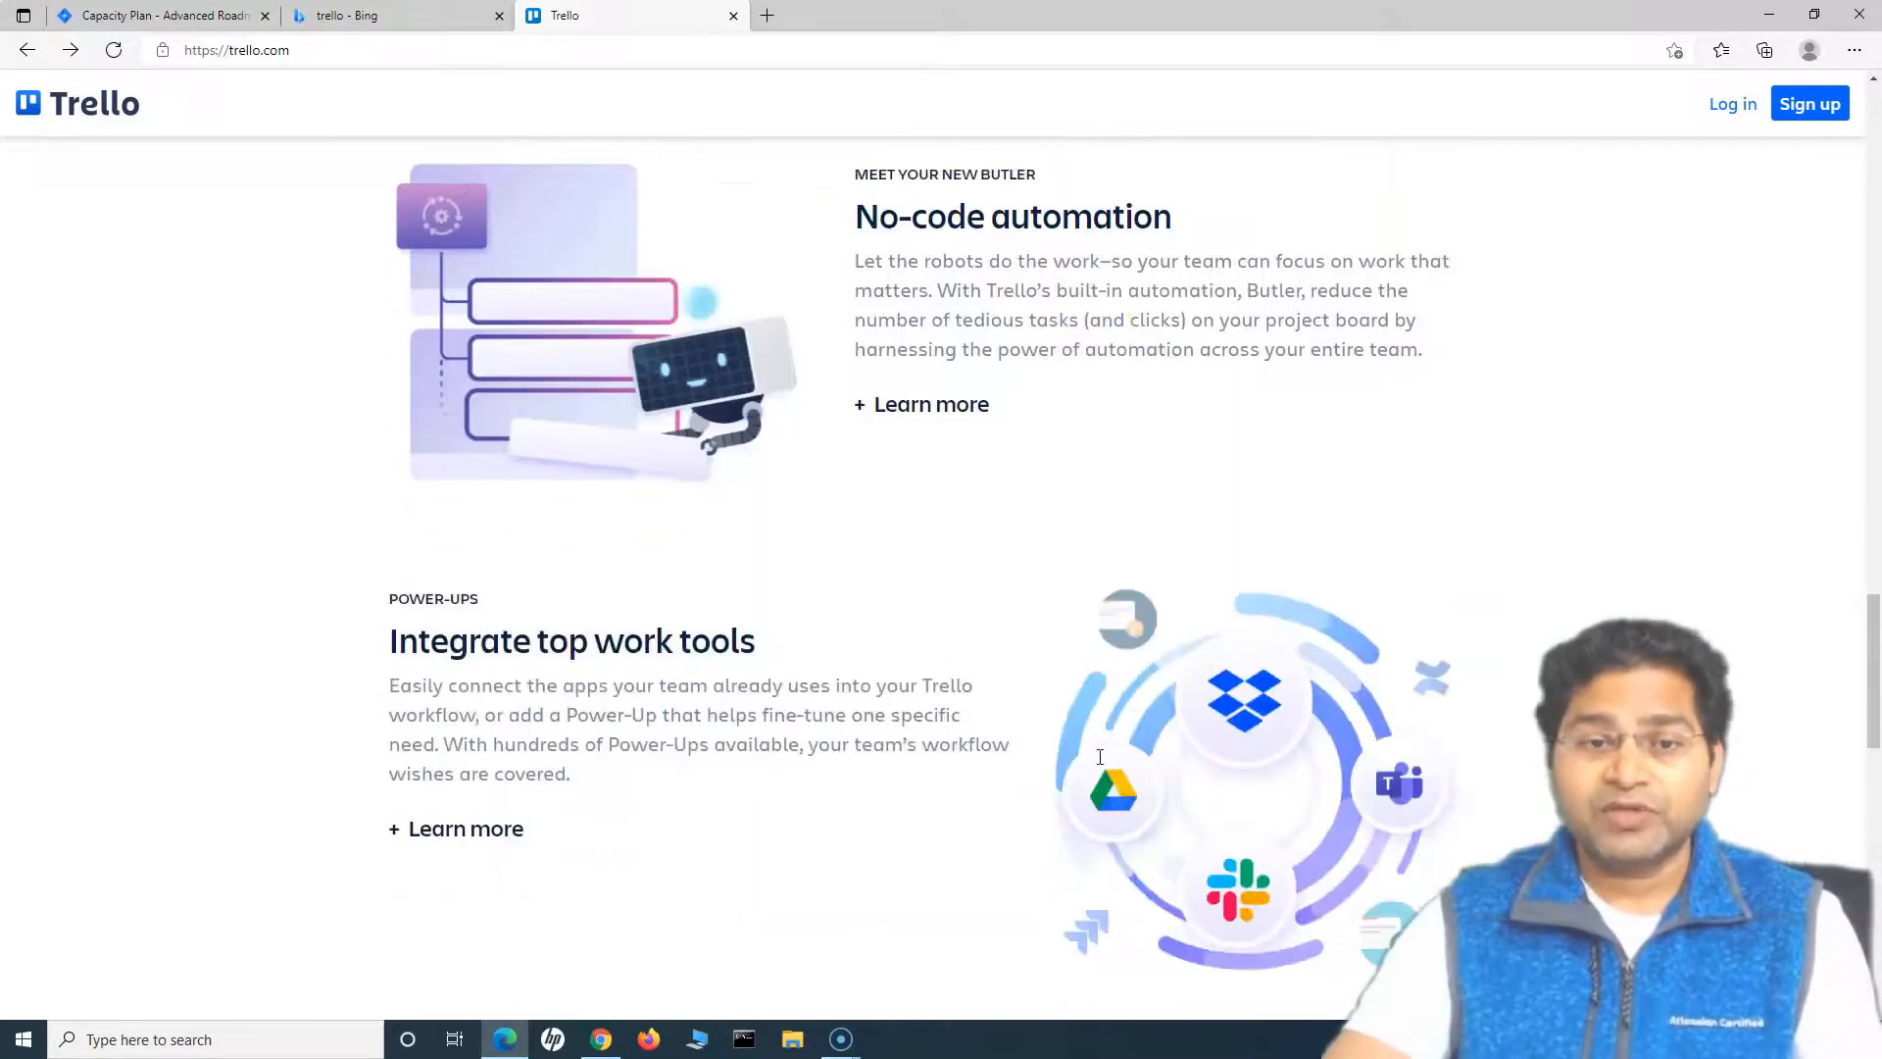
pyautogui.scroll(-3)
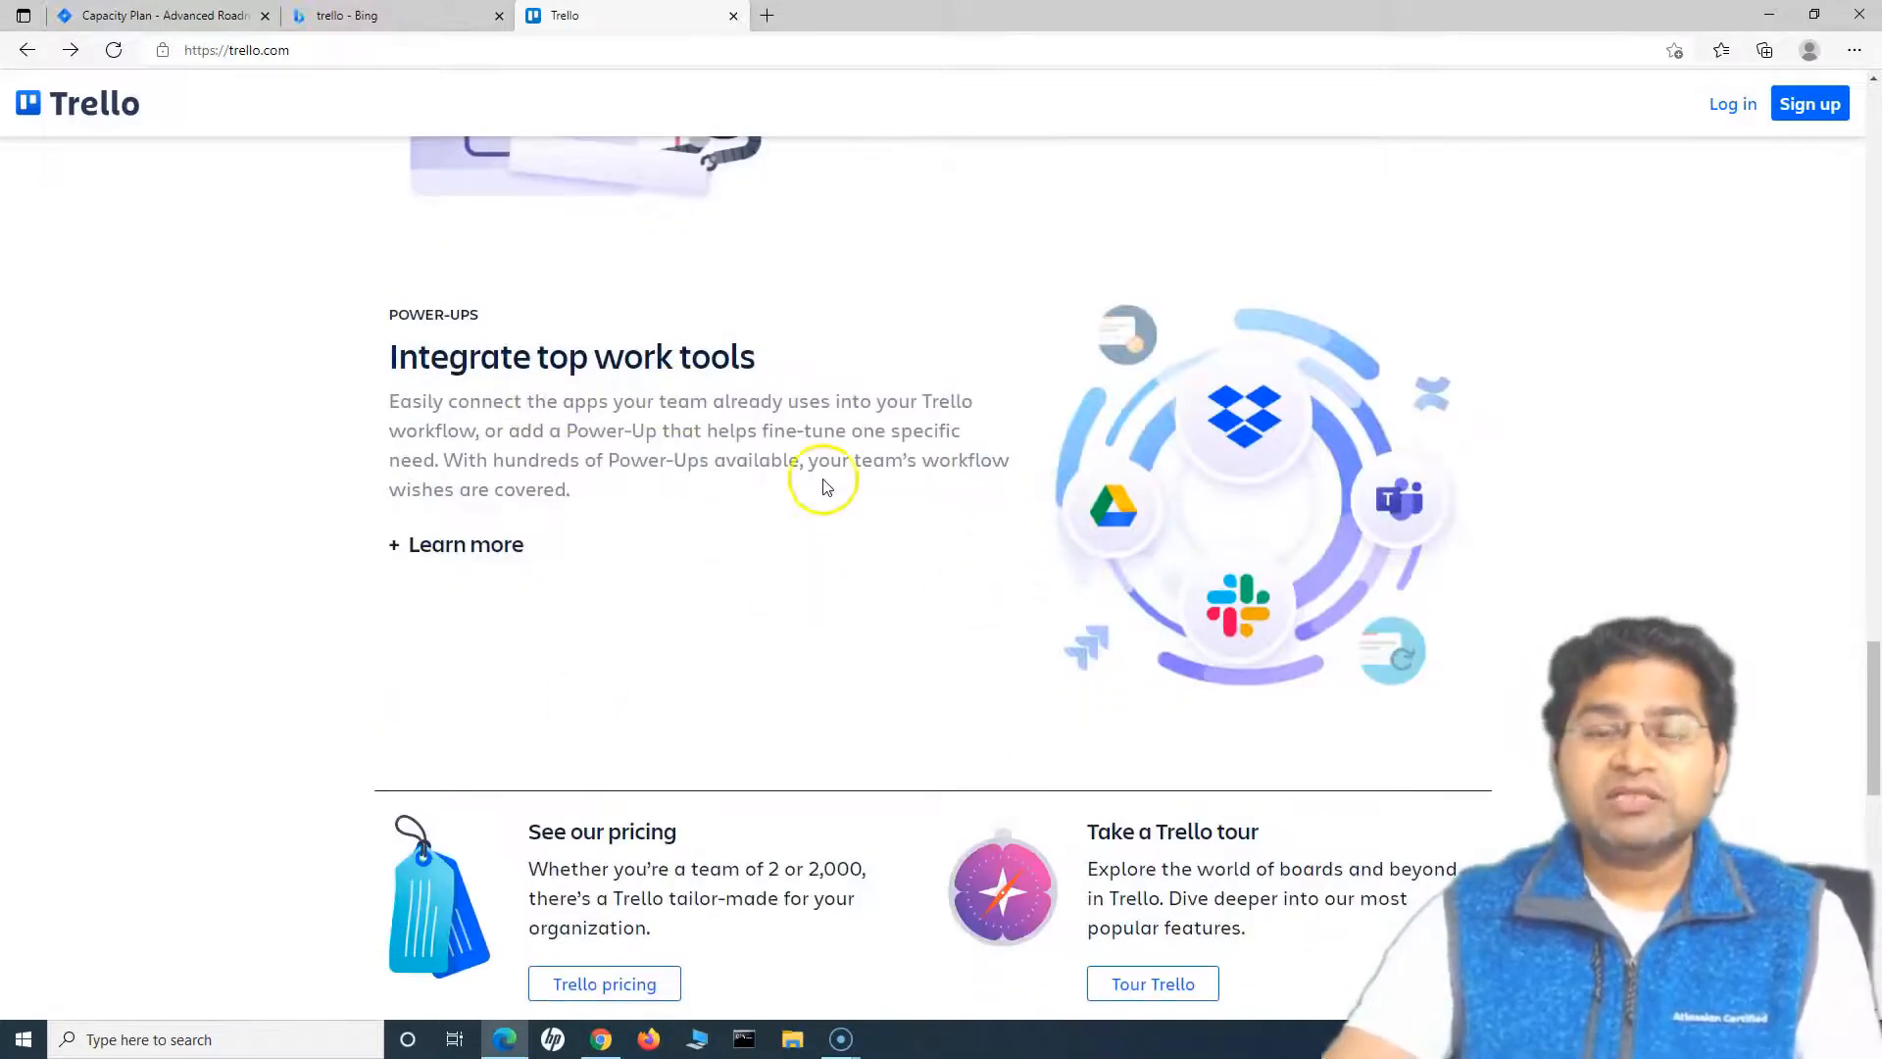
pyautogui.scroll(-3)
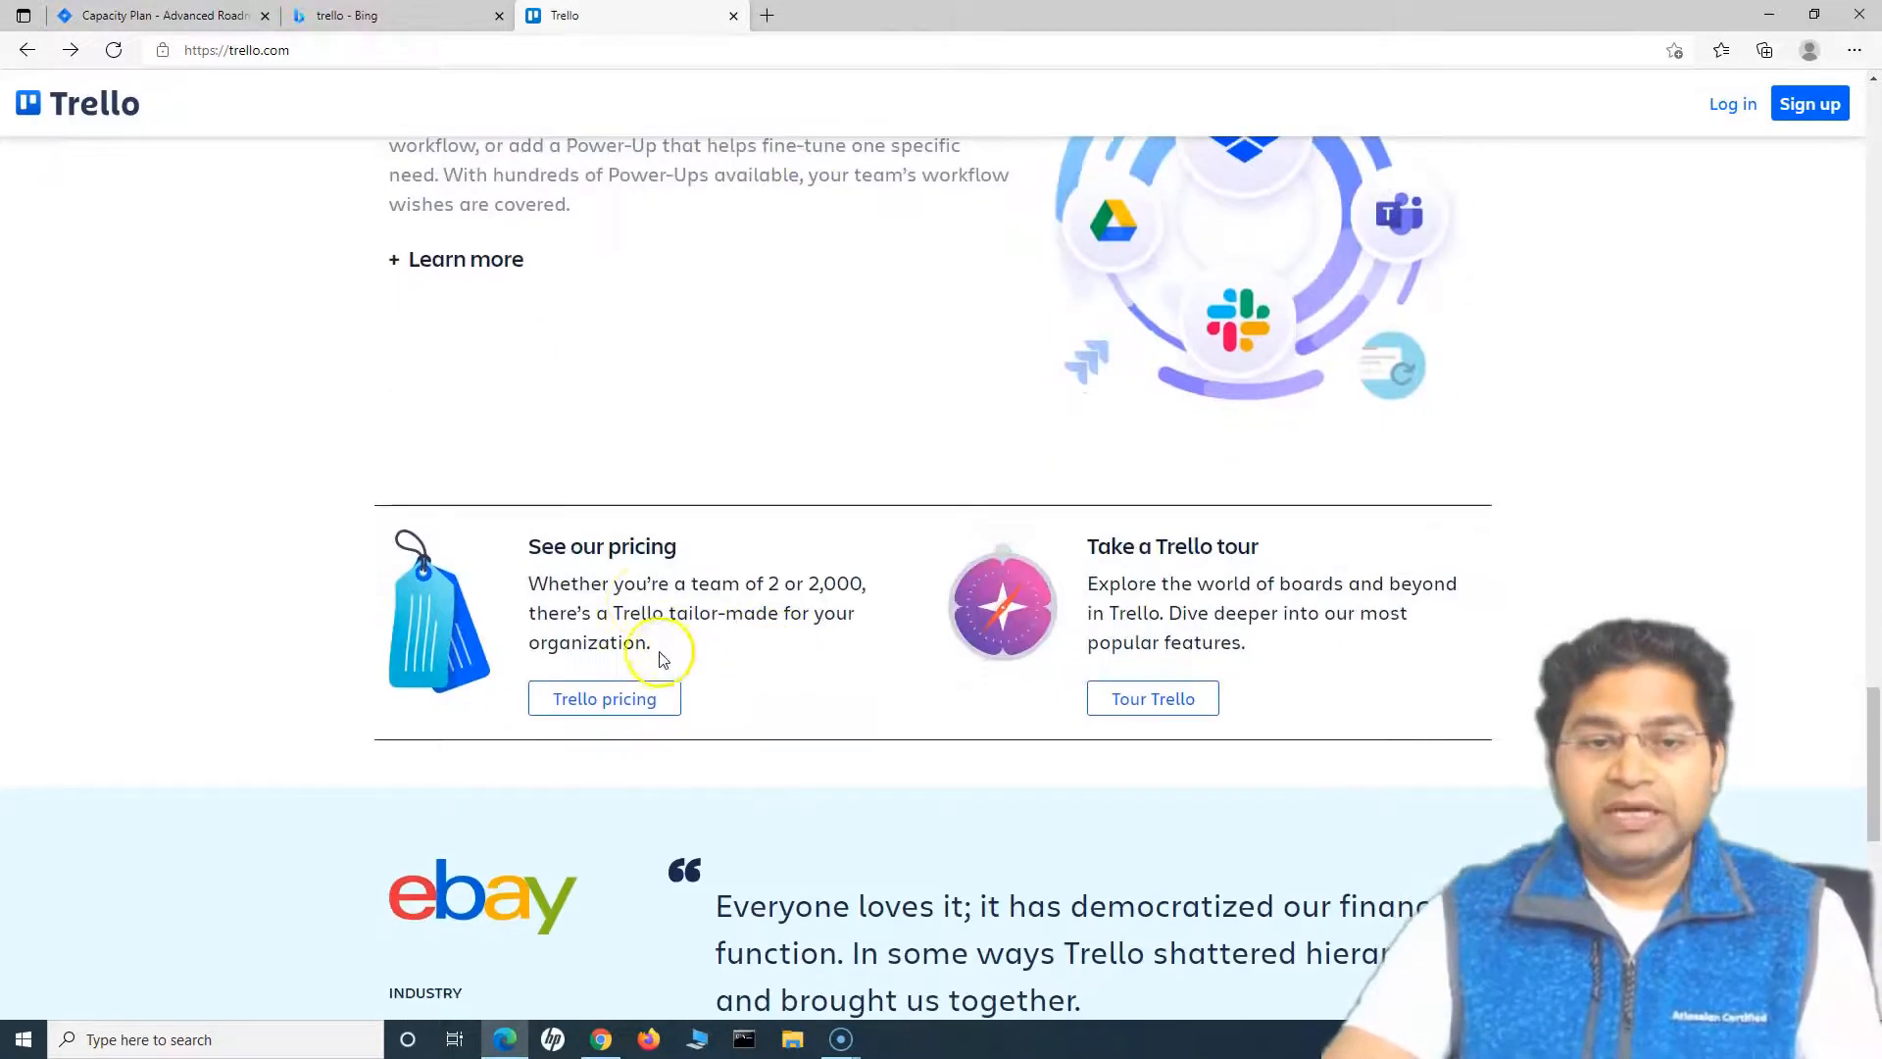
pyautogui.click(604, 699)
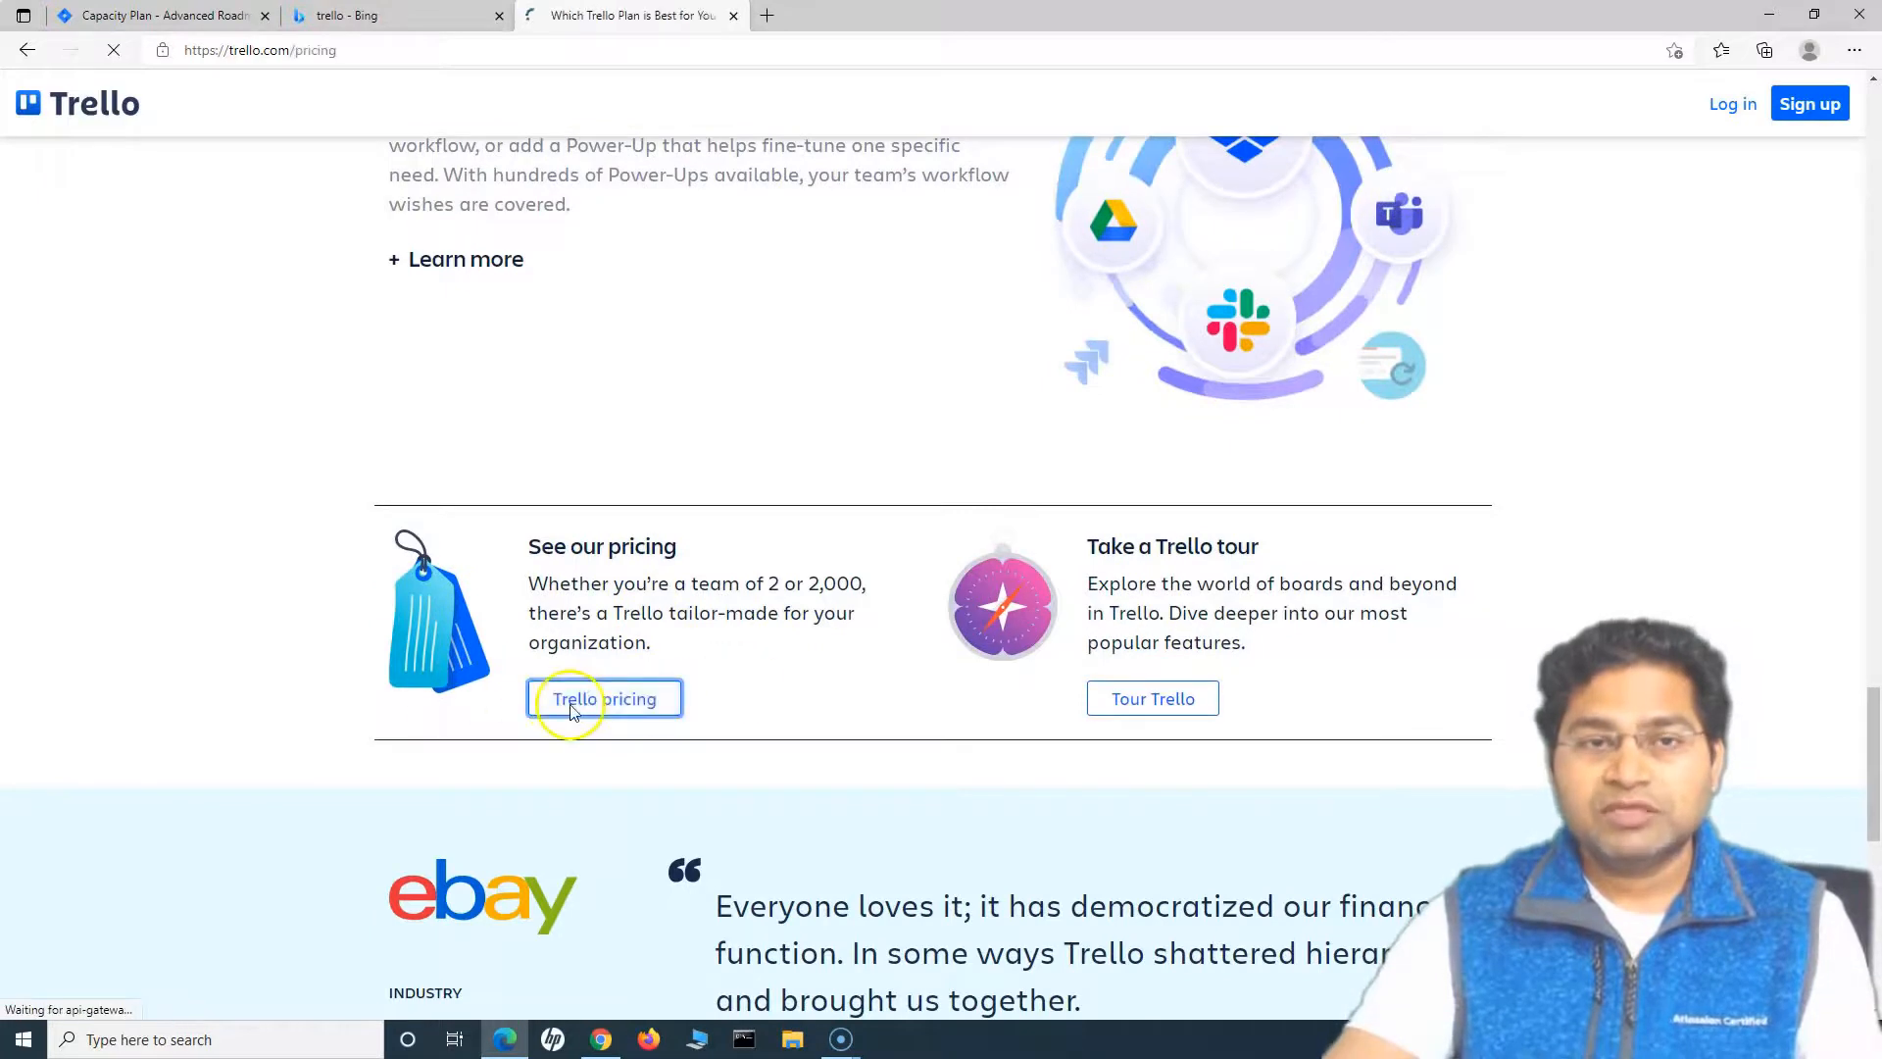
pyautogui.click(603, 699)
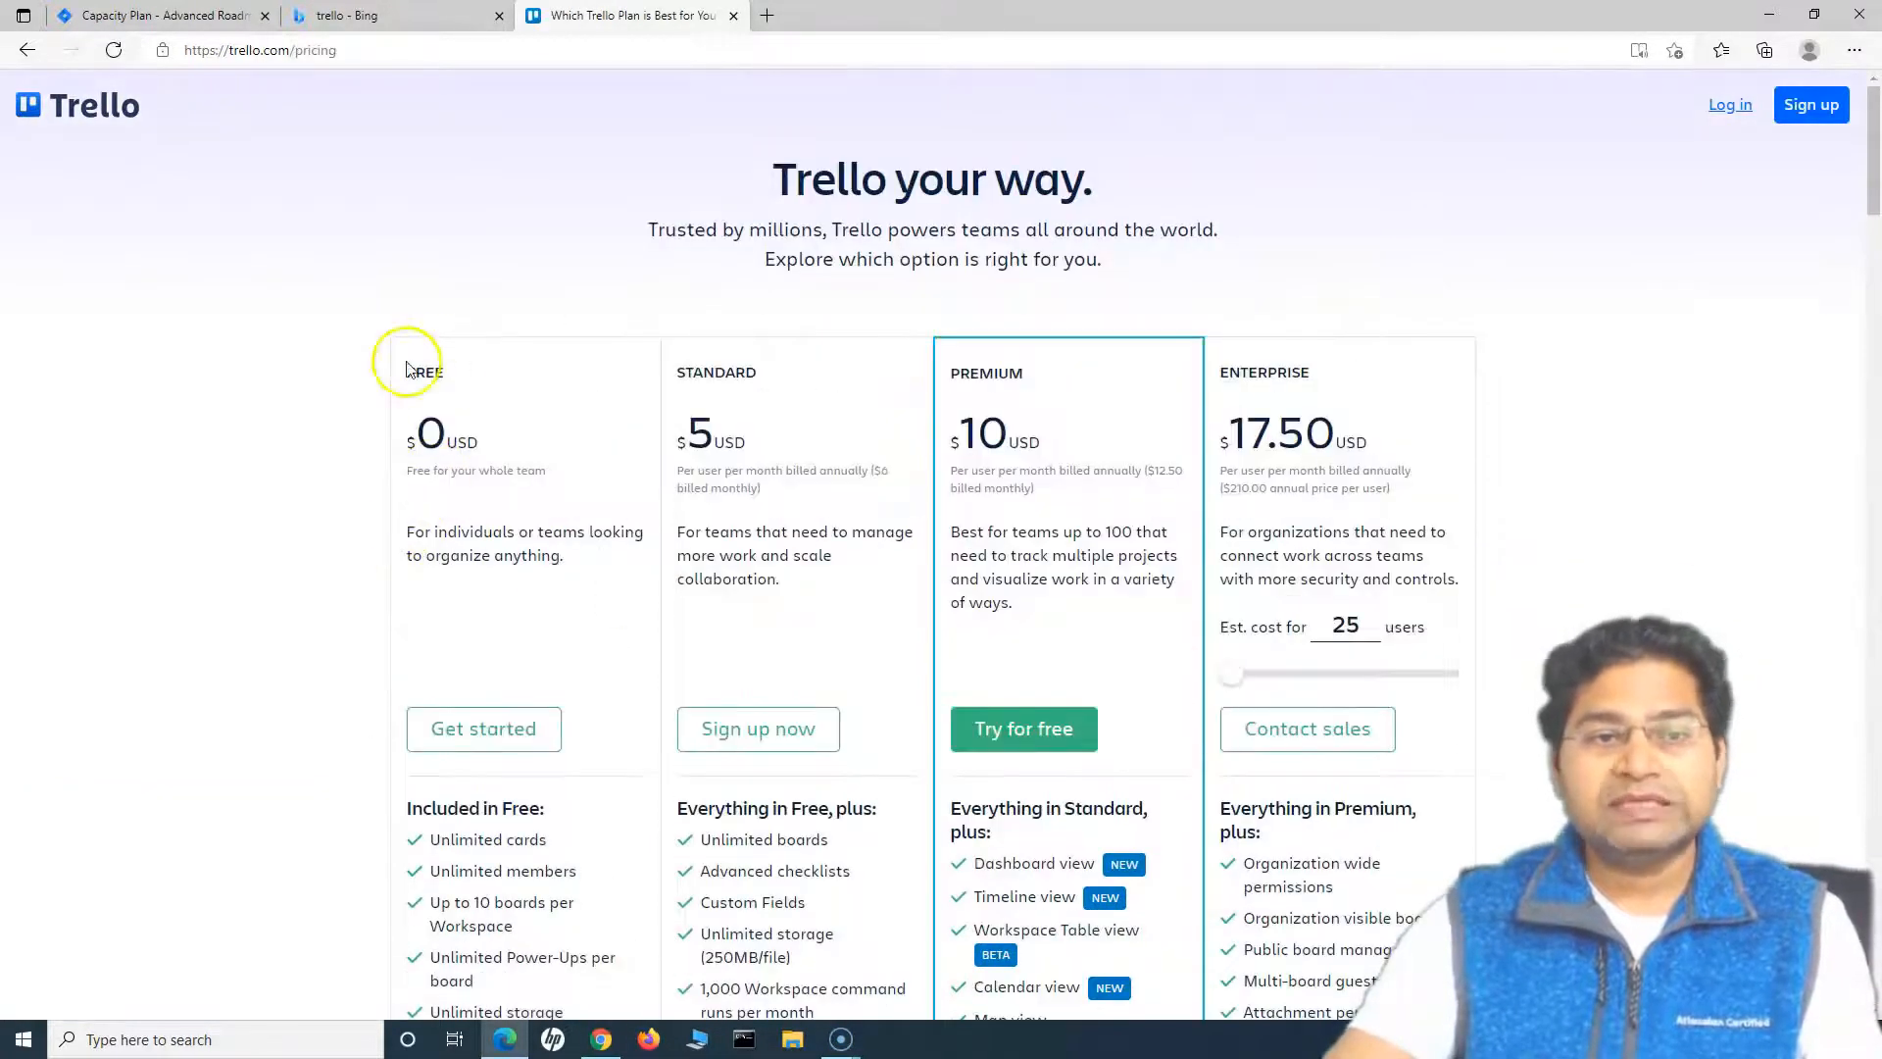
pyautogui.moveTo(529, 531); pyautogui.dragTo(560, 556)
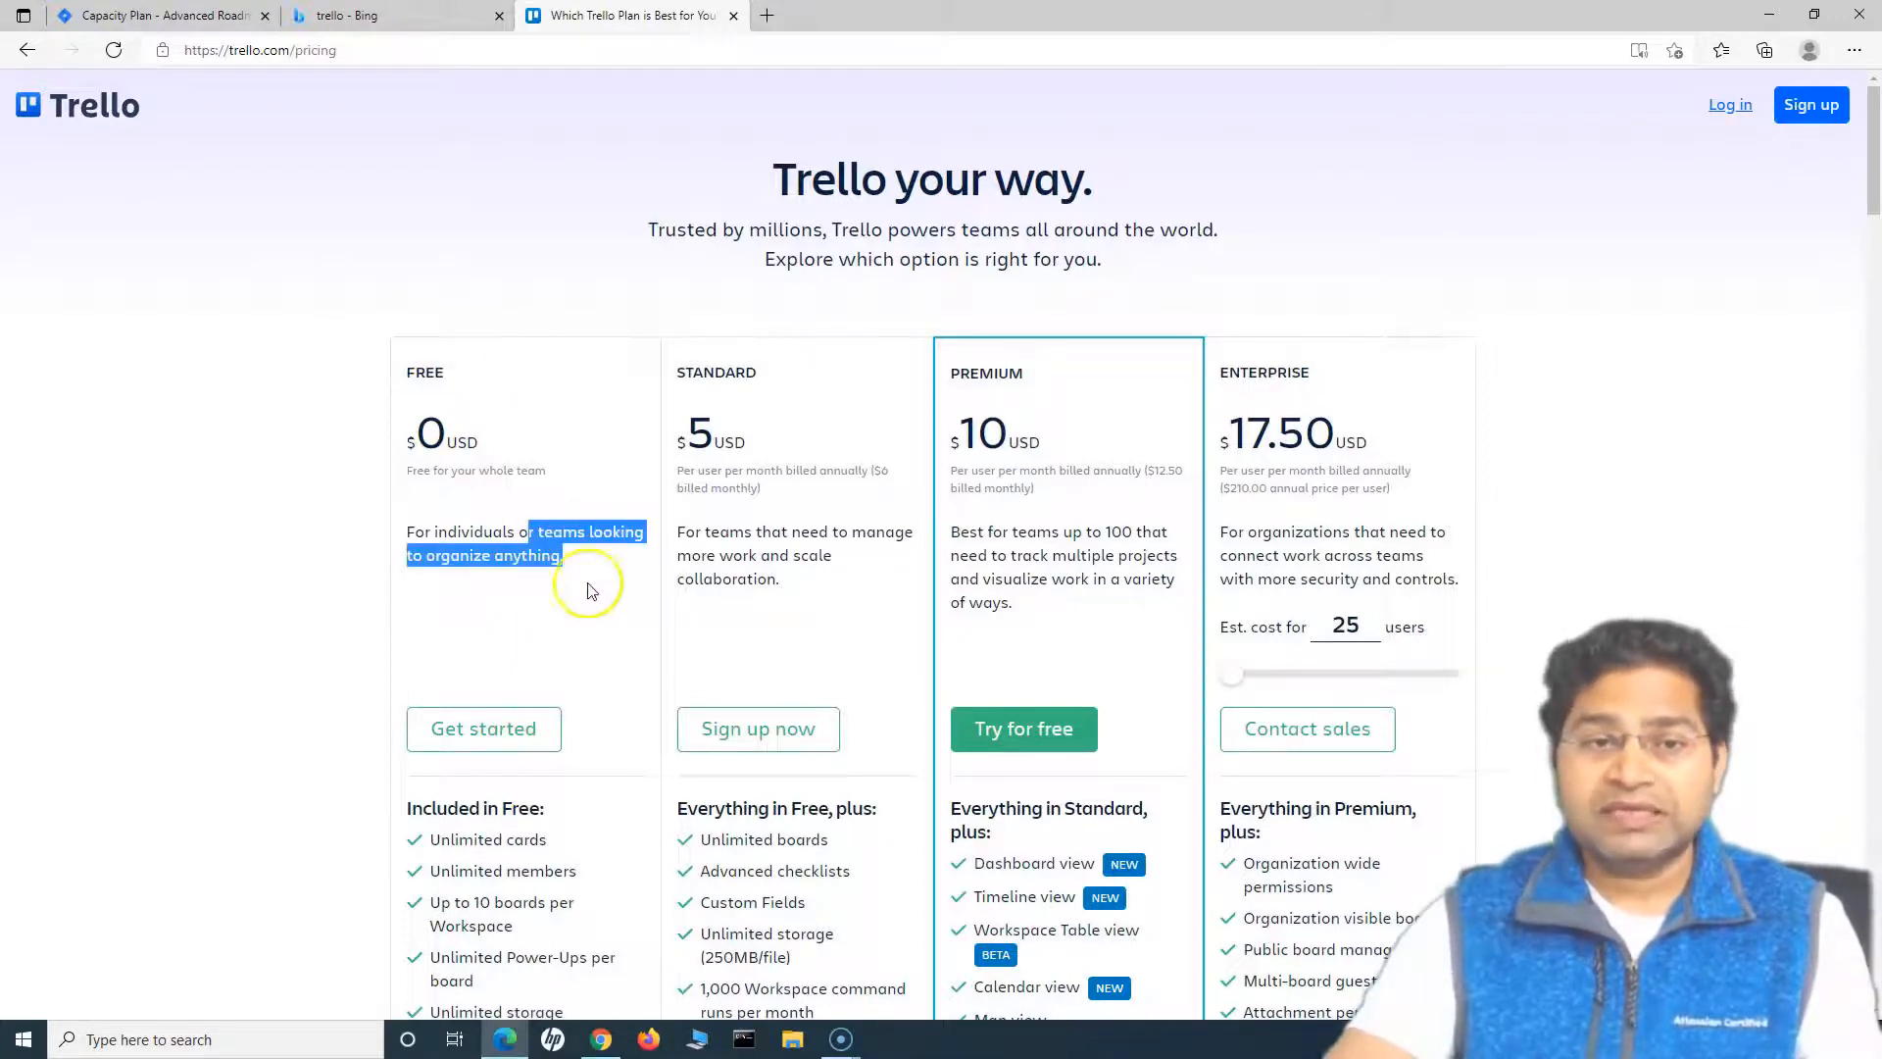
pyautogui.scroll(-3)
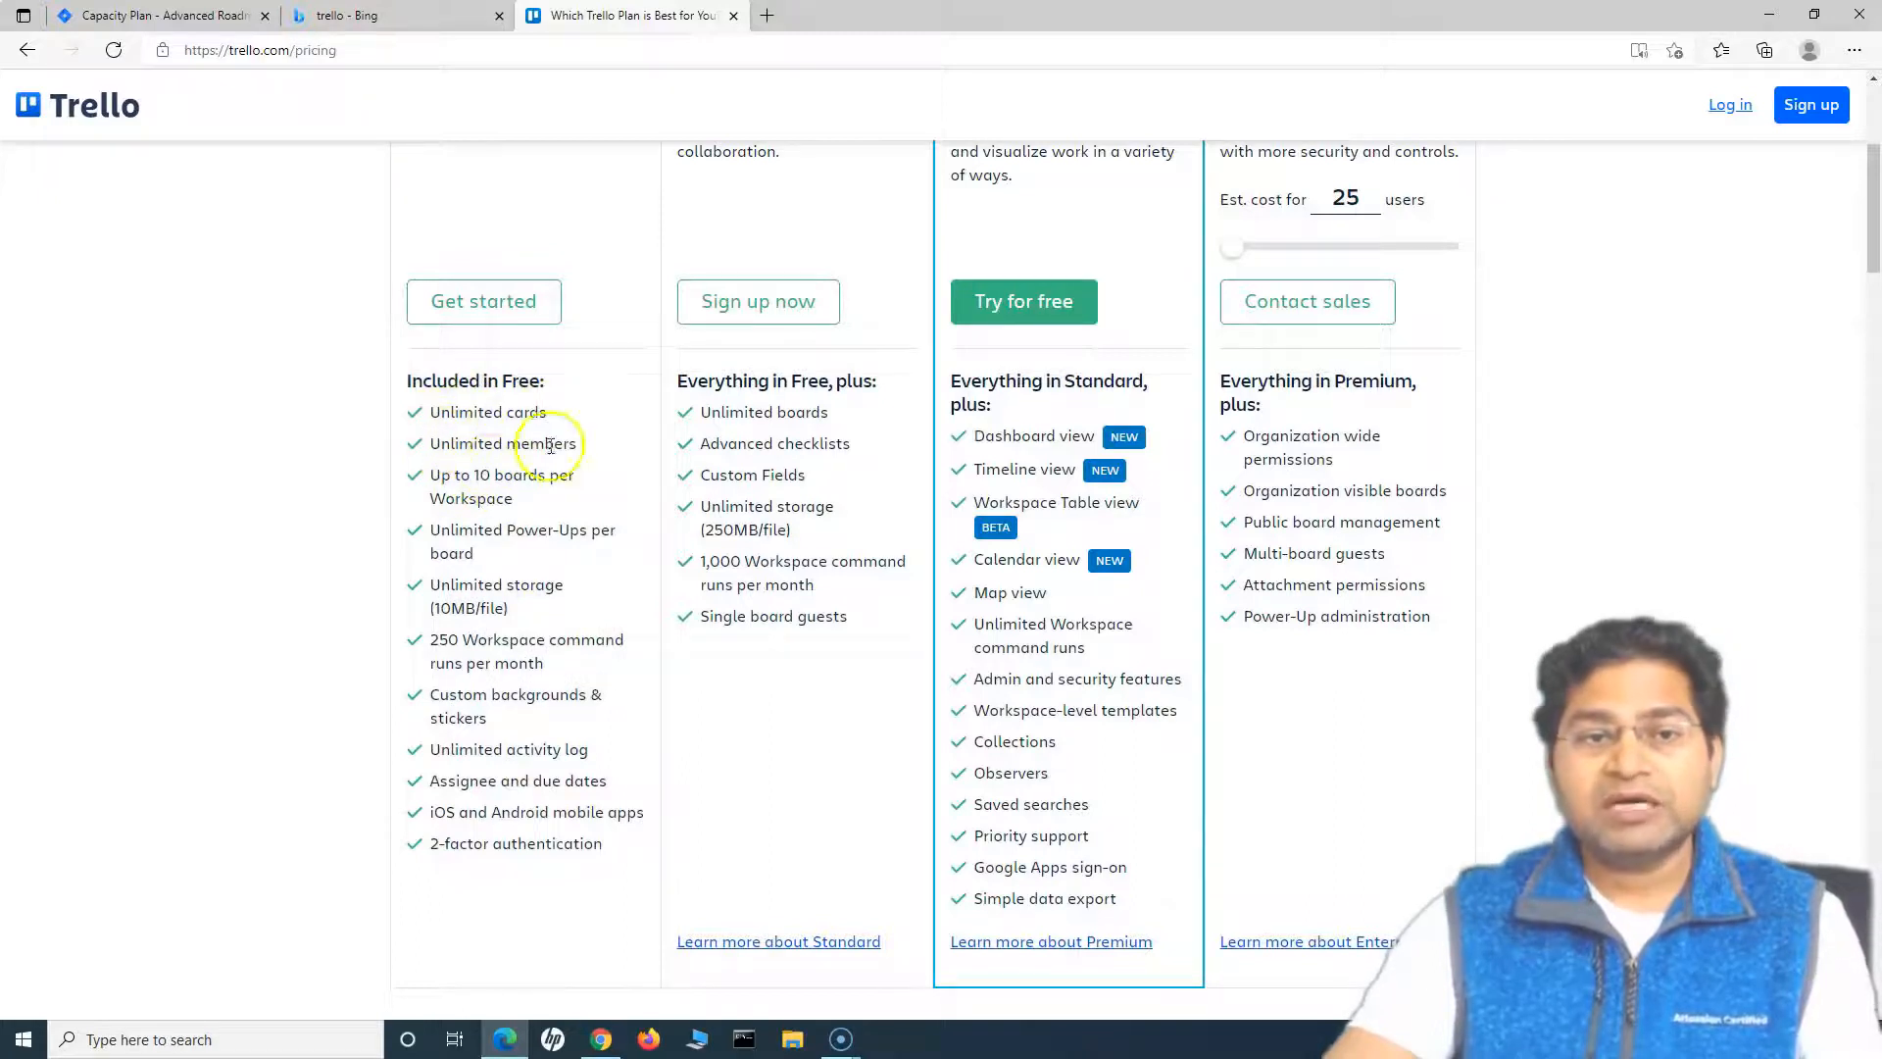
pyautogui.doubleClick(501, 487)
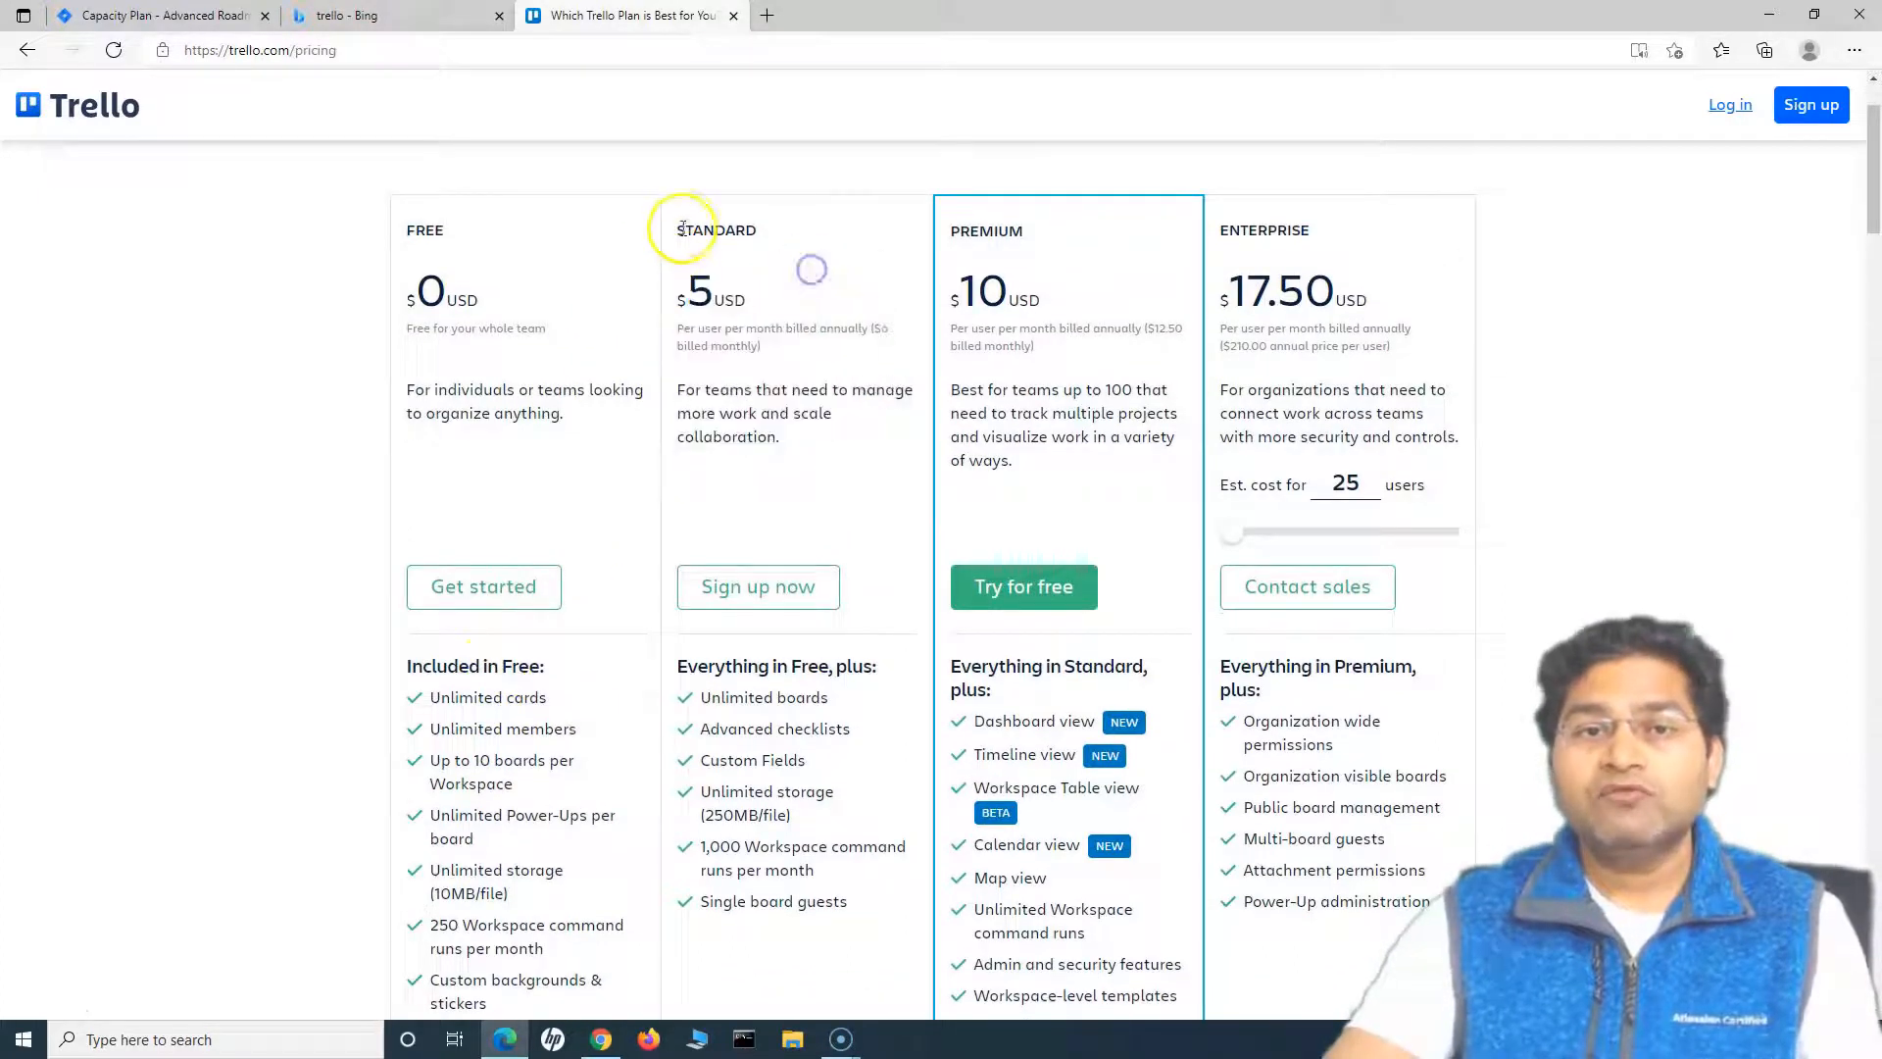
pyautogui.moveTo(681, 225); pyautogui.dragTo(781, 435)
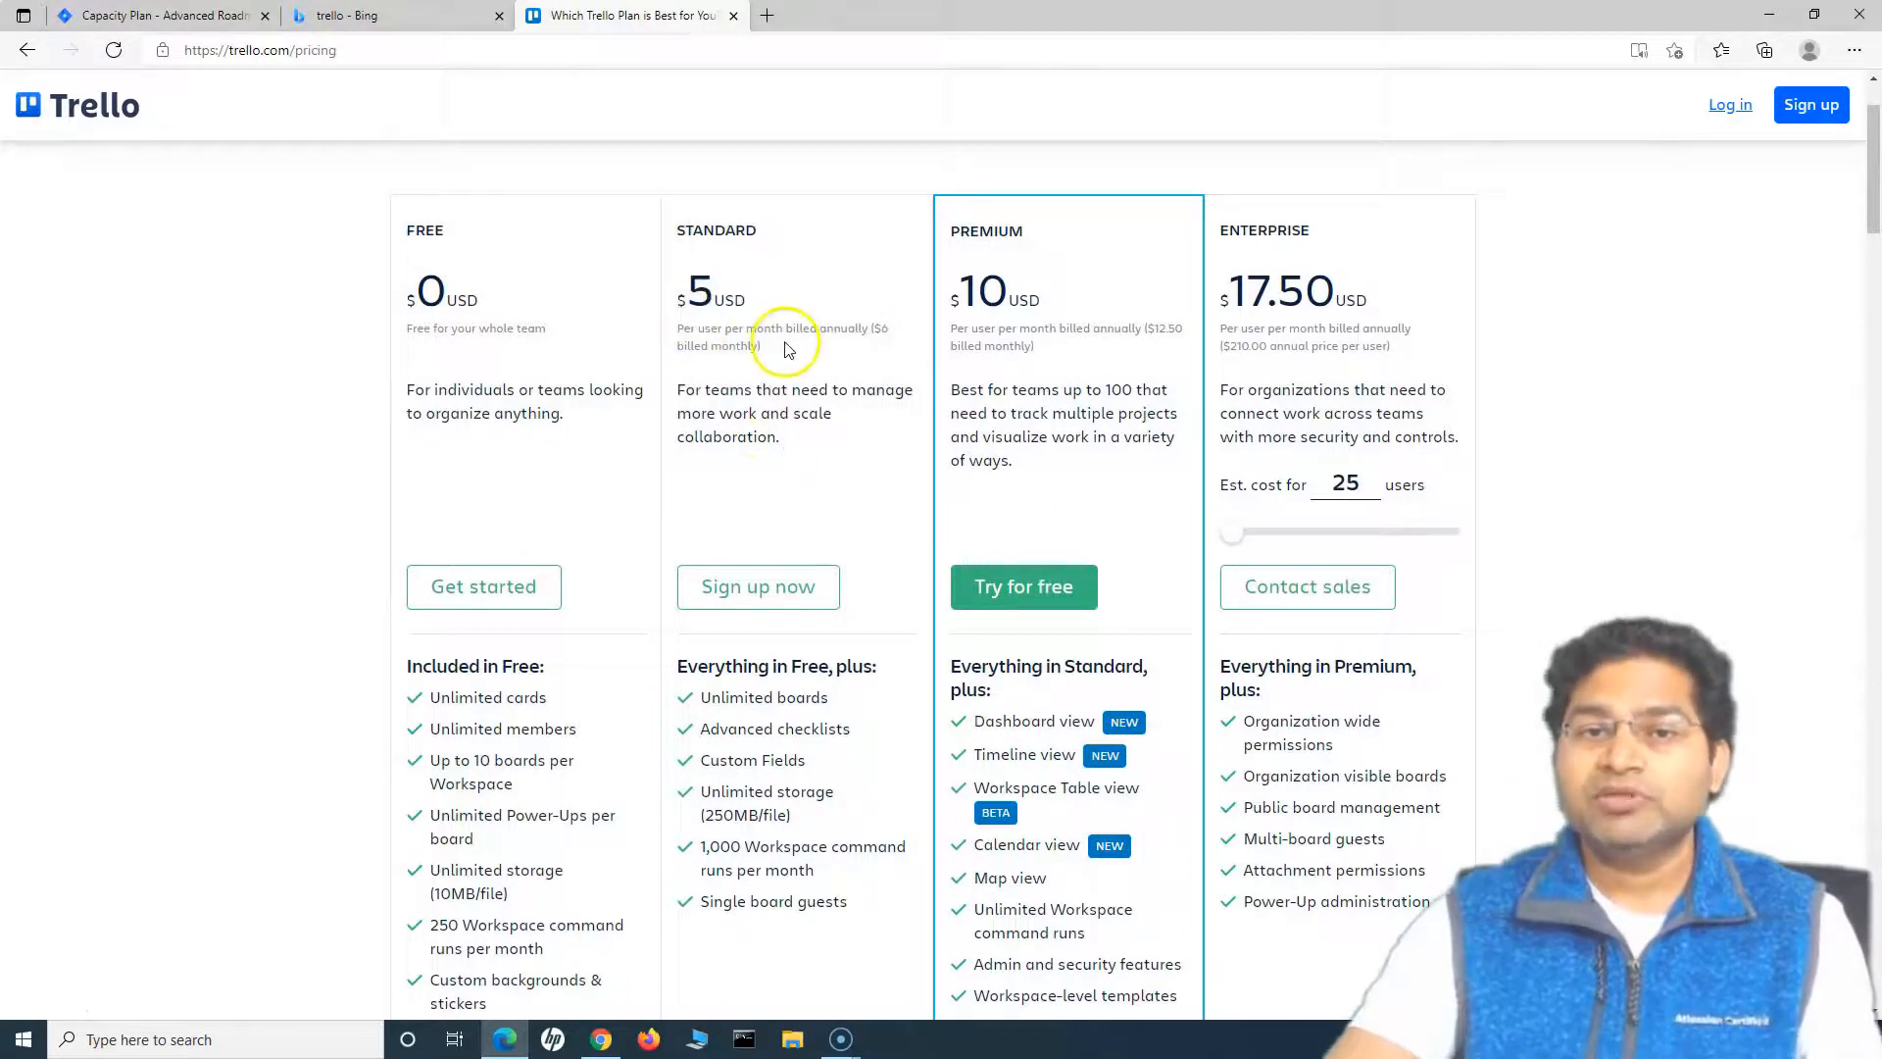
pyautogui.moveTo(750, 427)
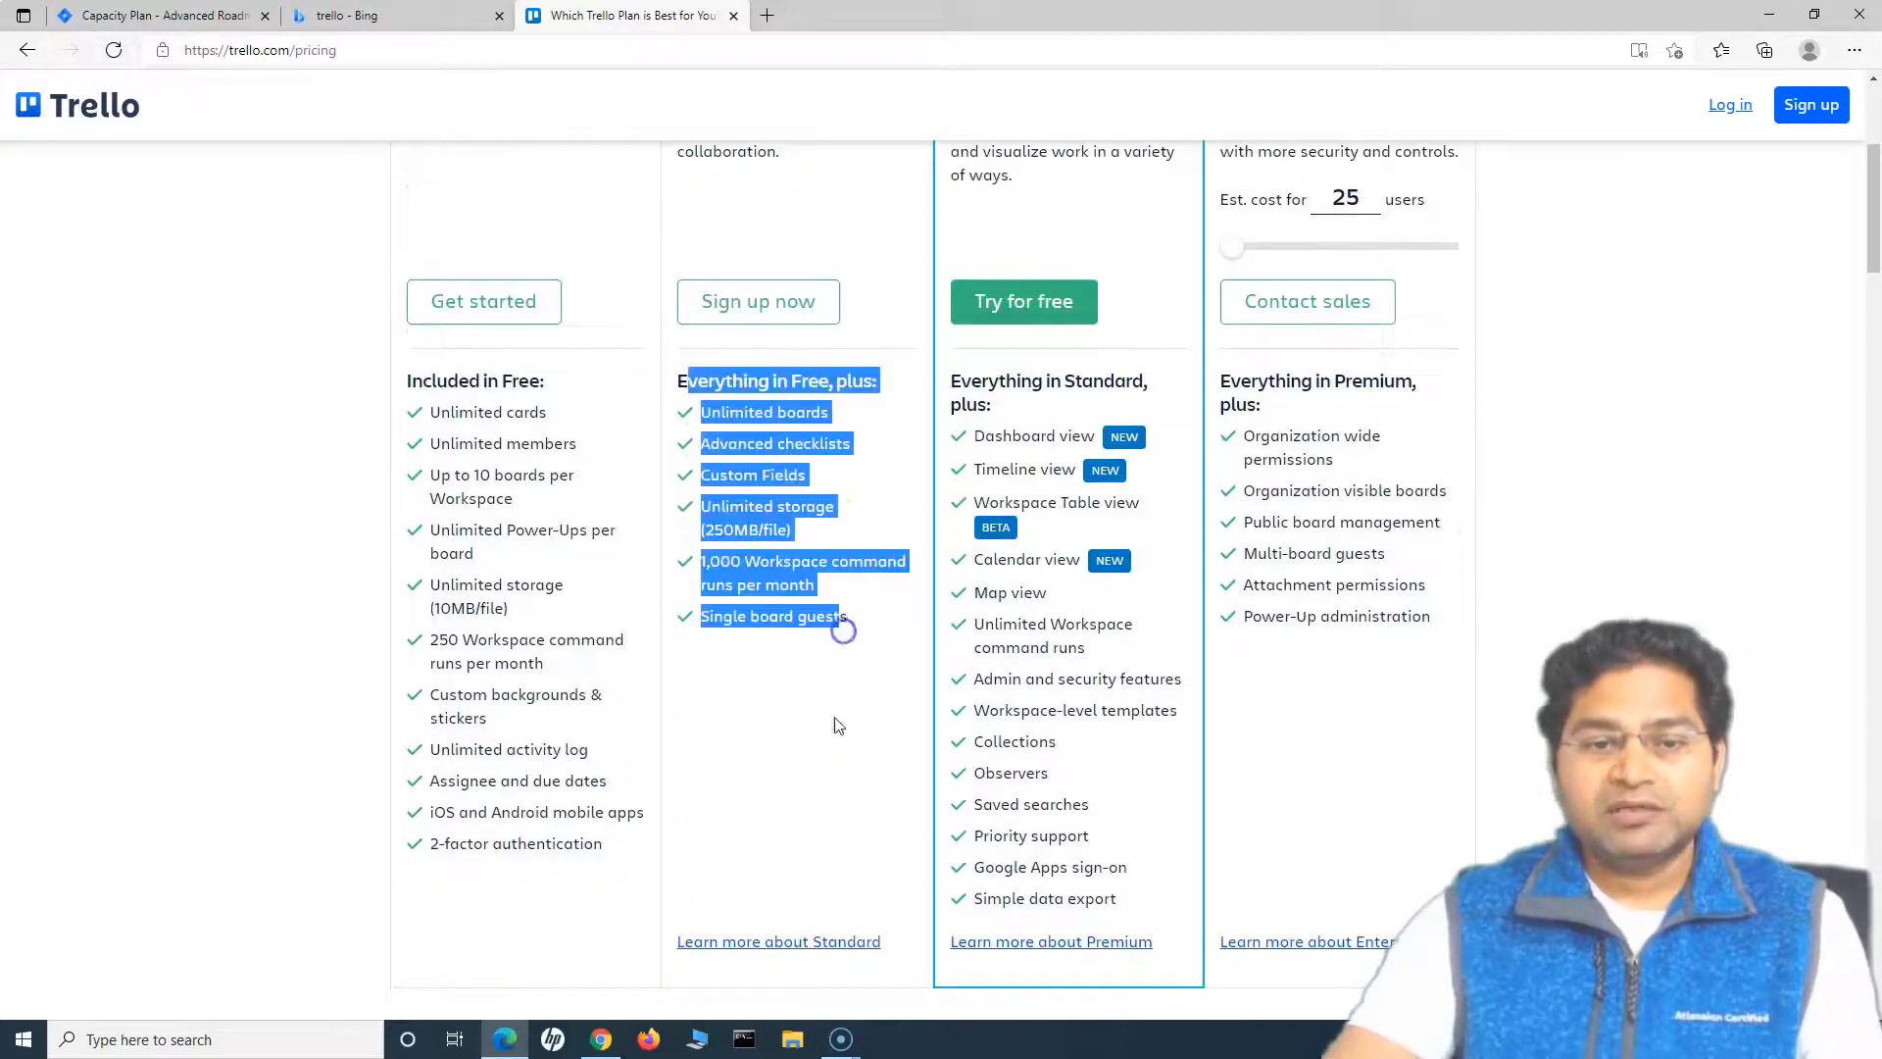
pyautogui.scroll(3)
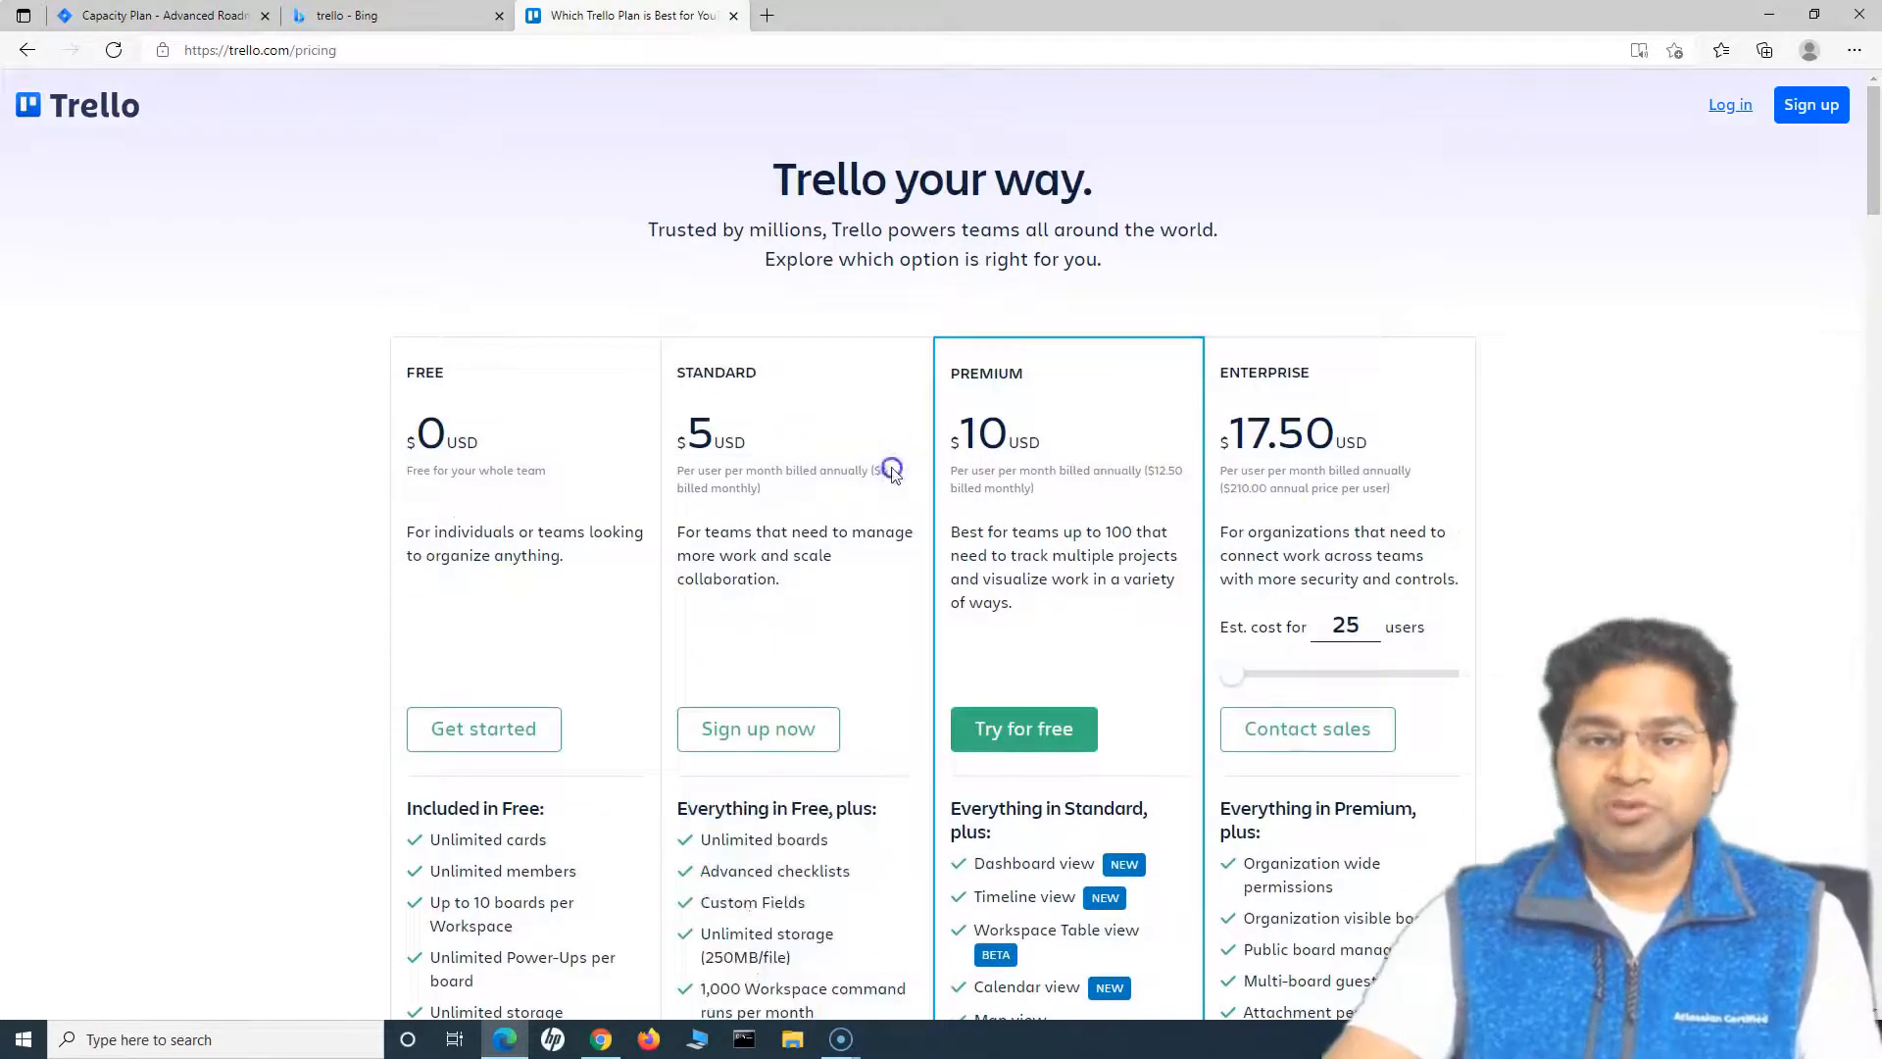
pyautogui.moveTo(1042, 429)
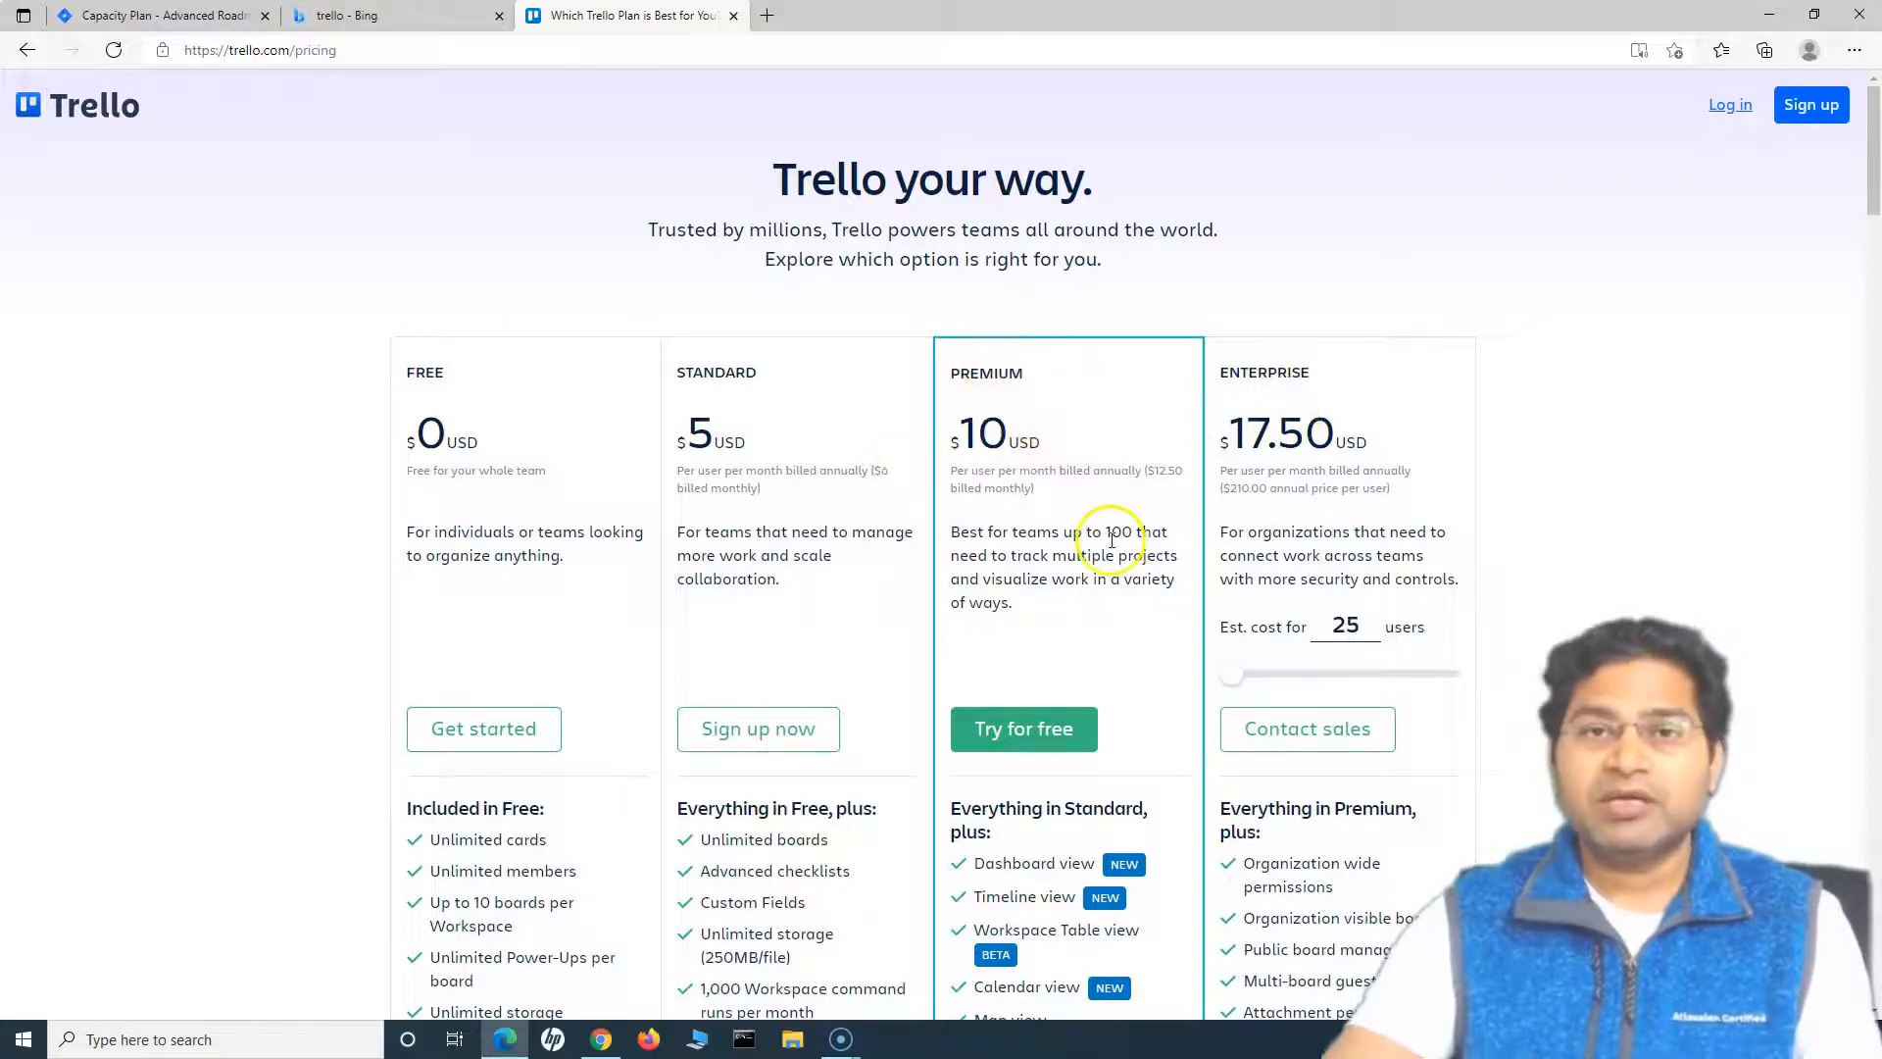
pyautogui.scroll(-3)
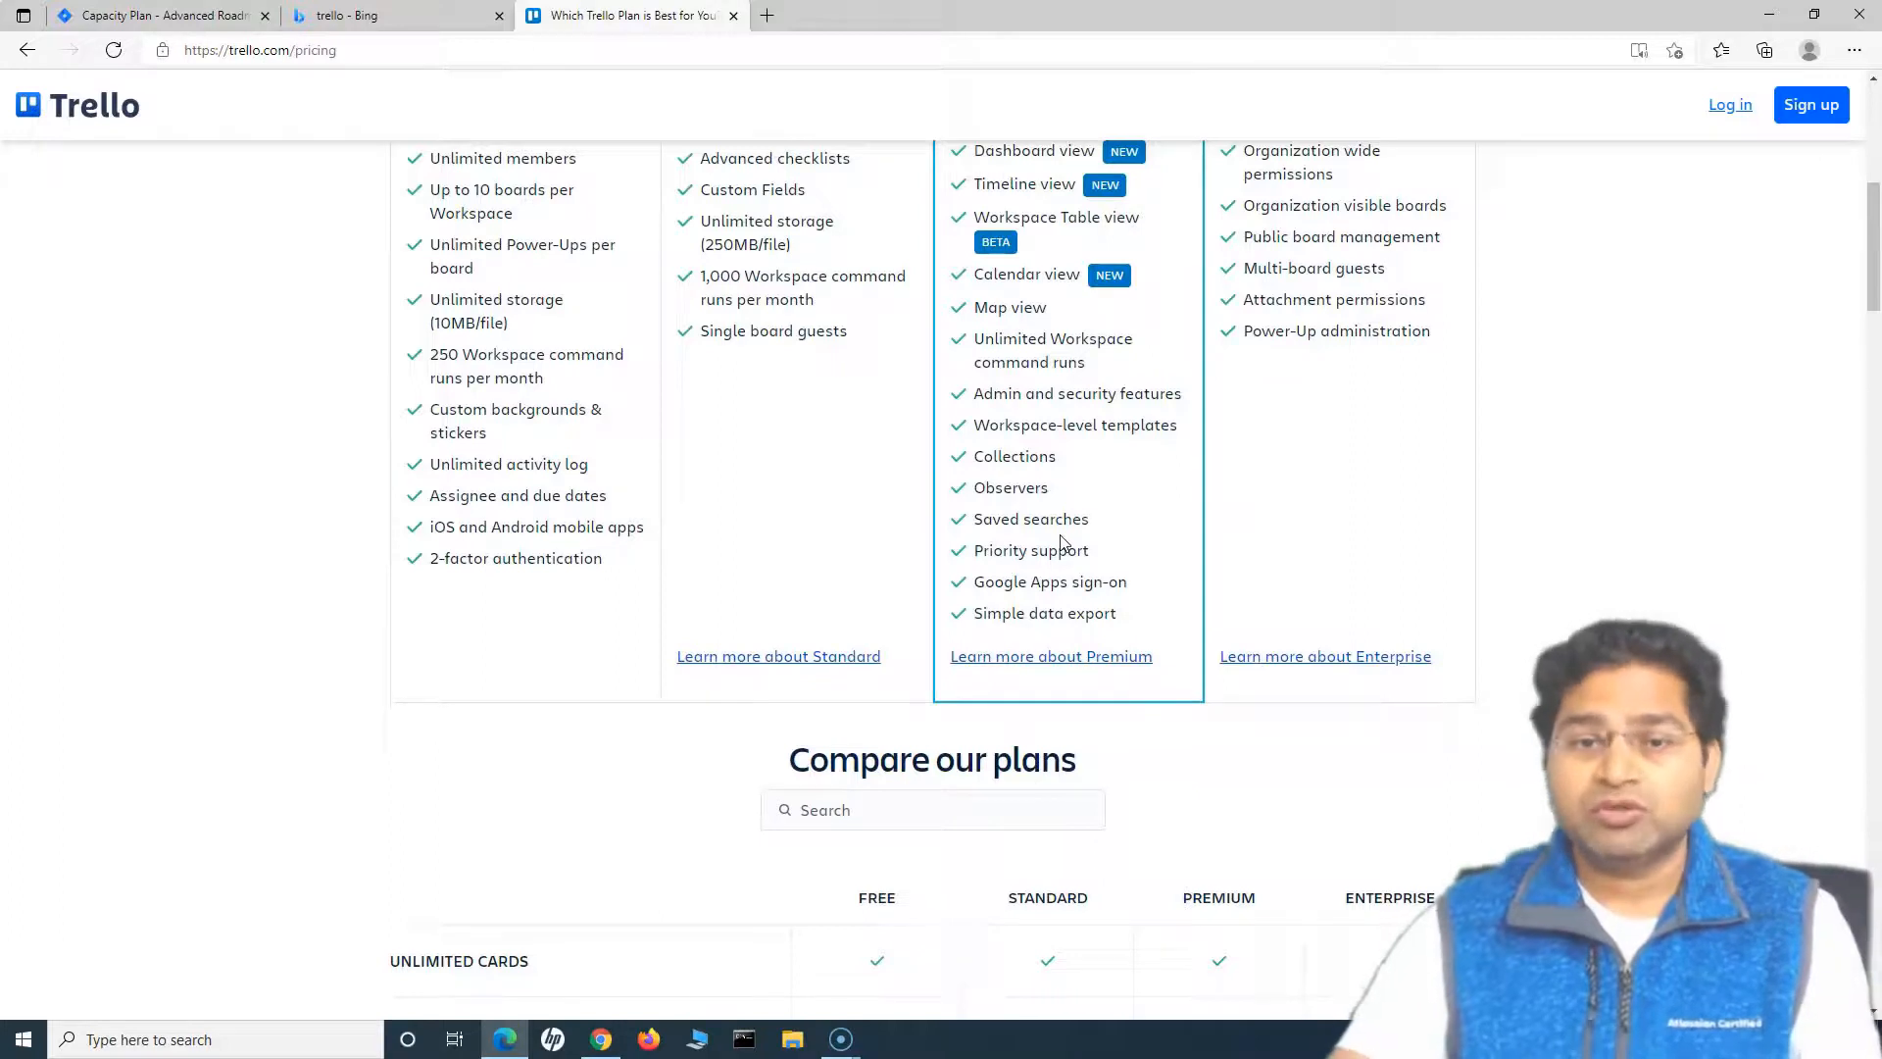
pyautogui.scroll(-3)
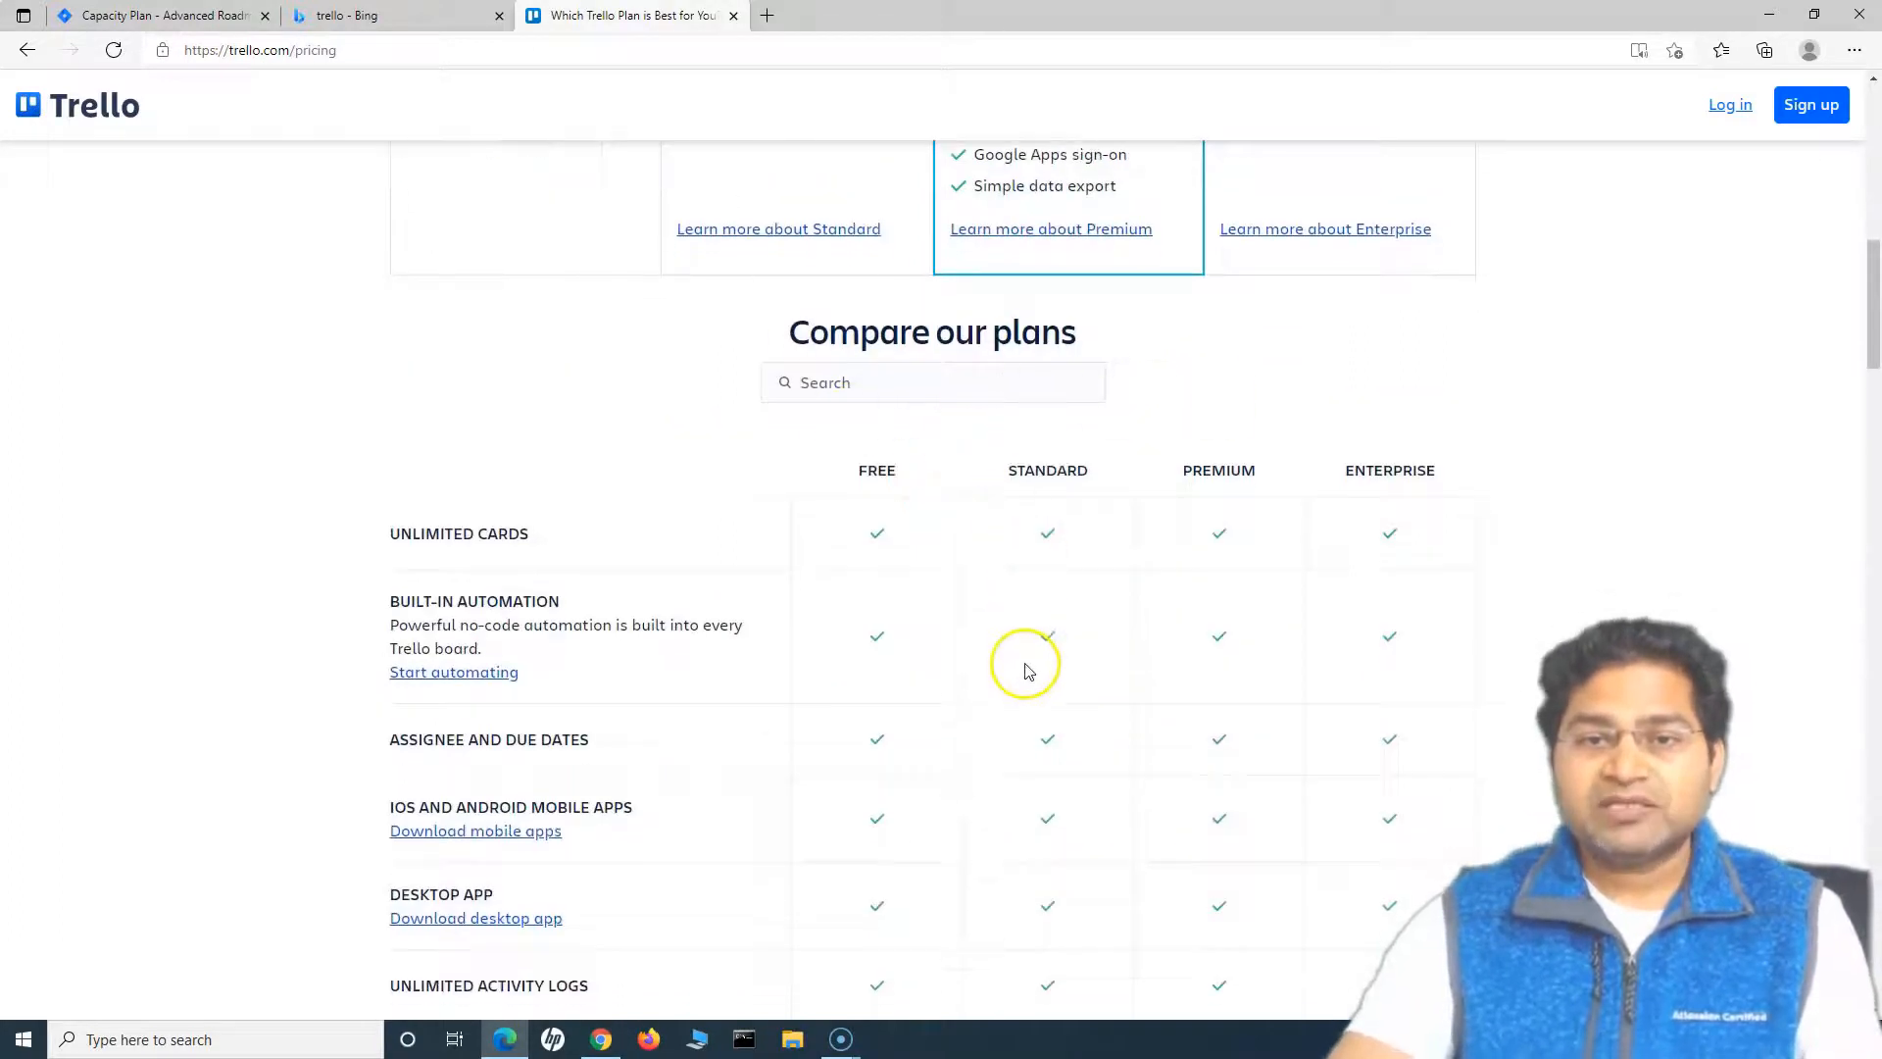
pyautogui.scroll(-3)
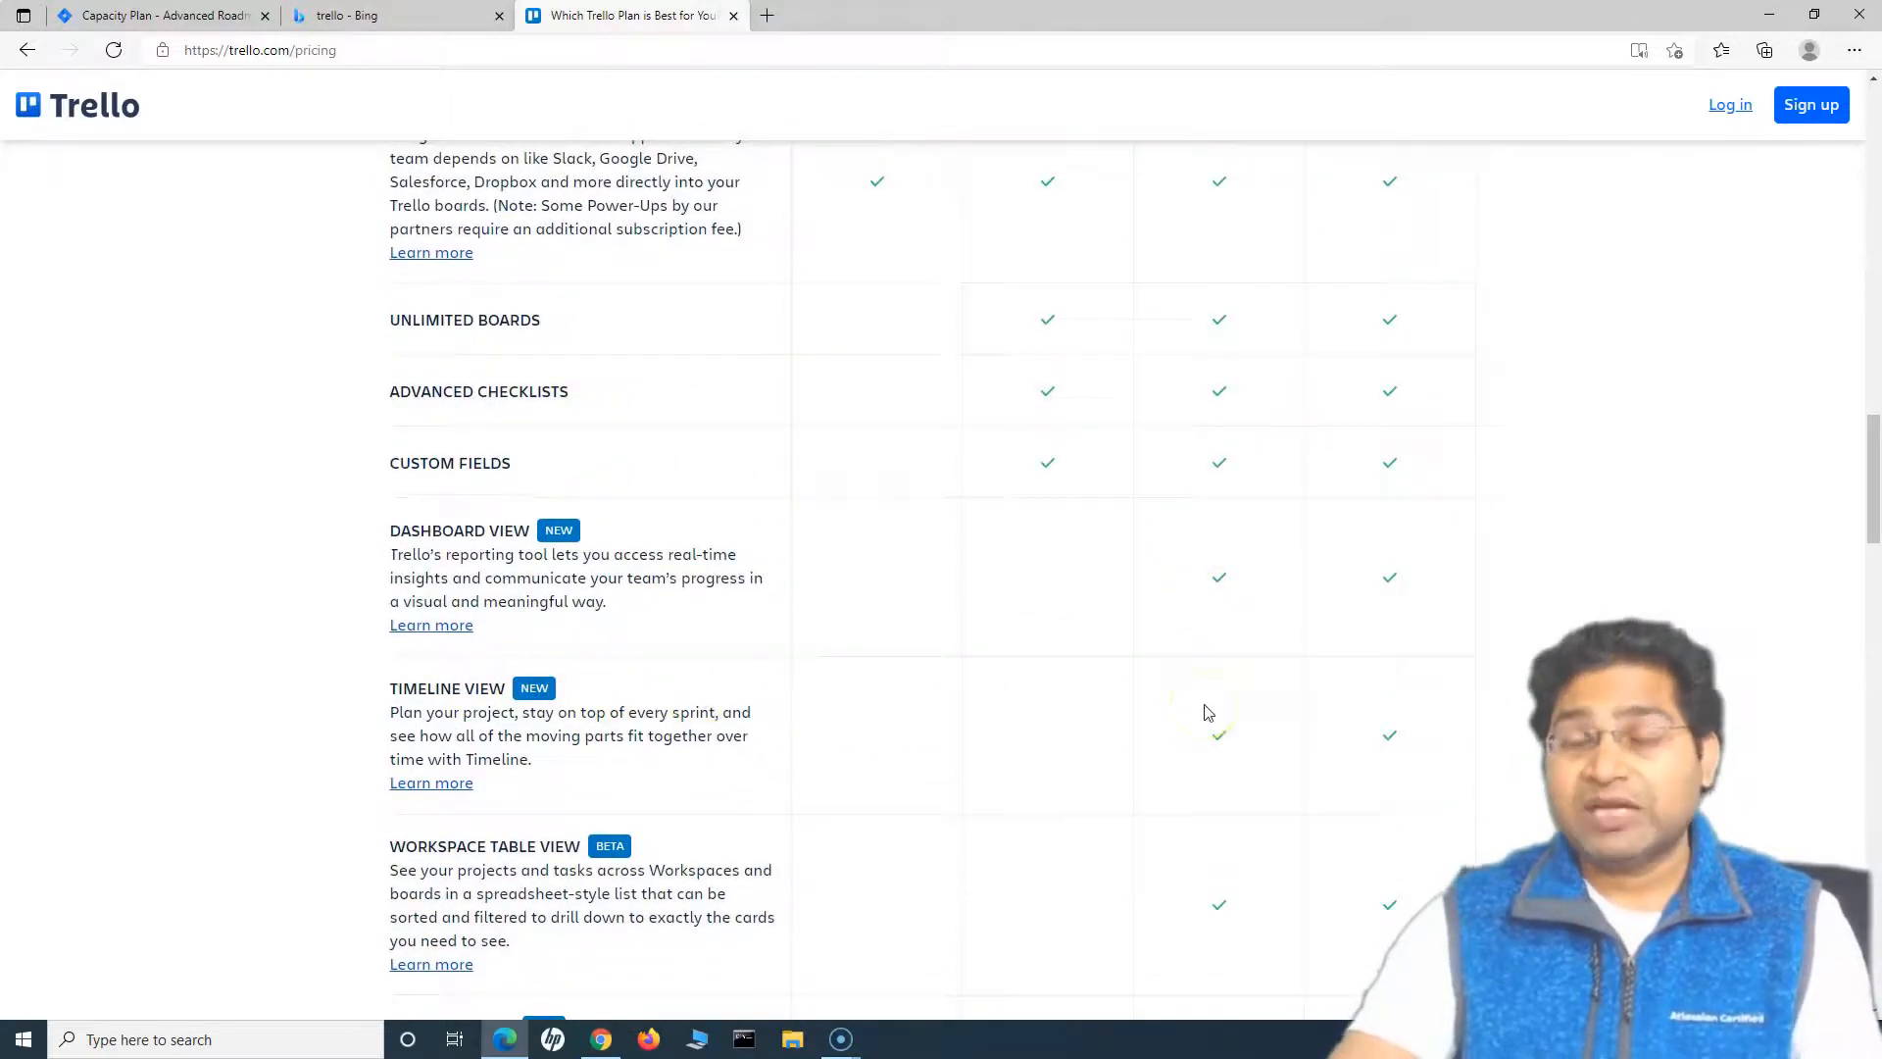
pyautogui.scroll(3)
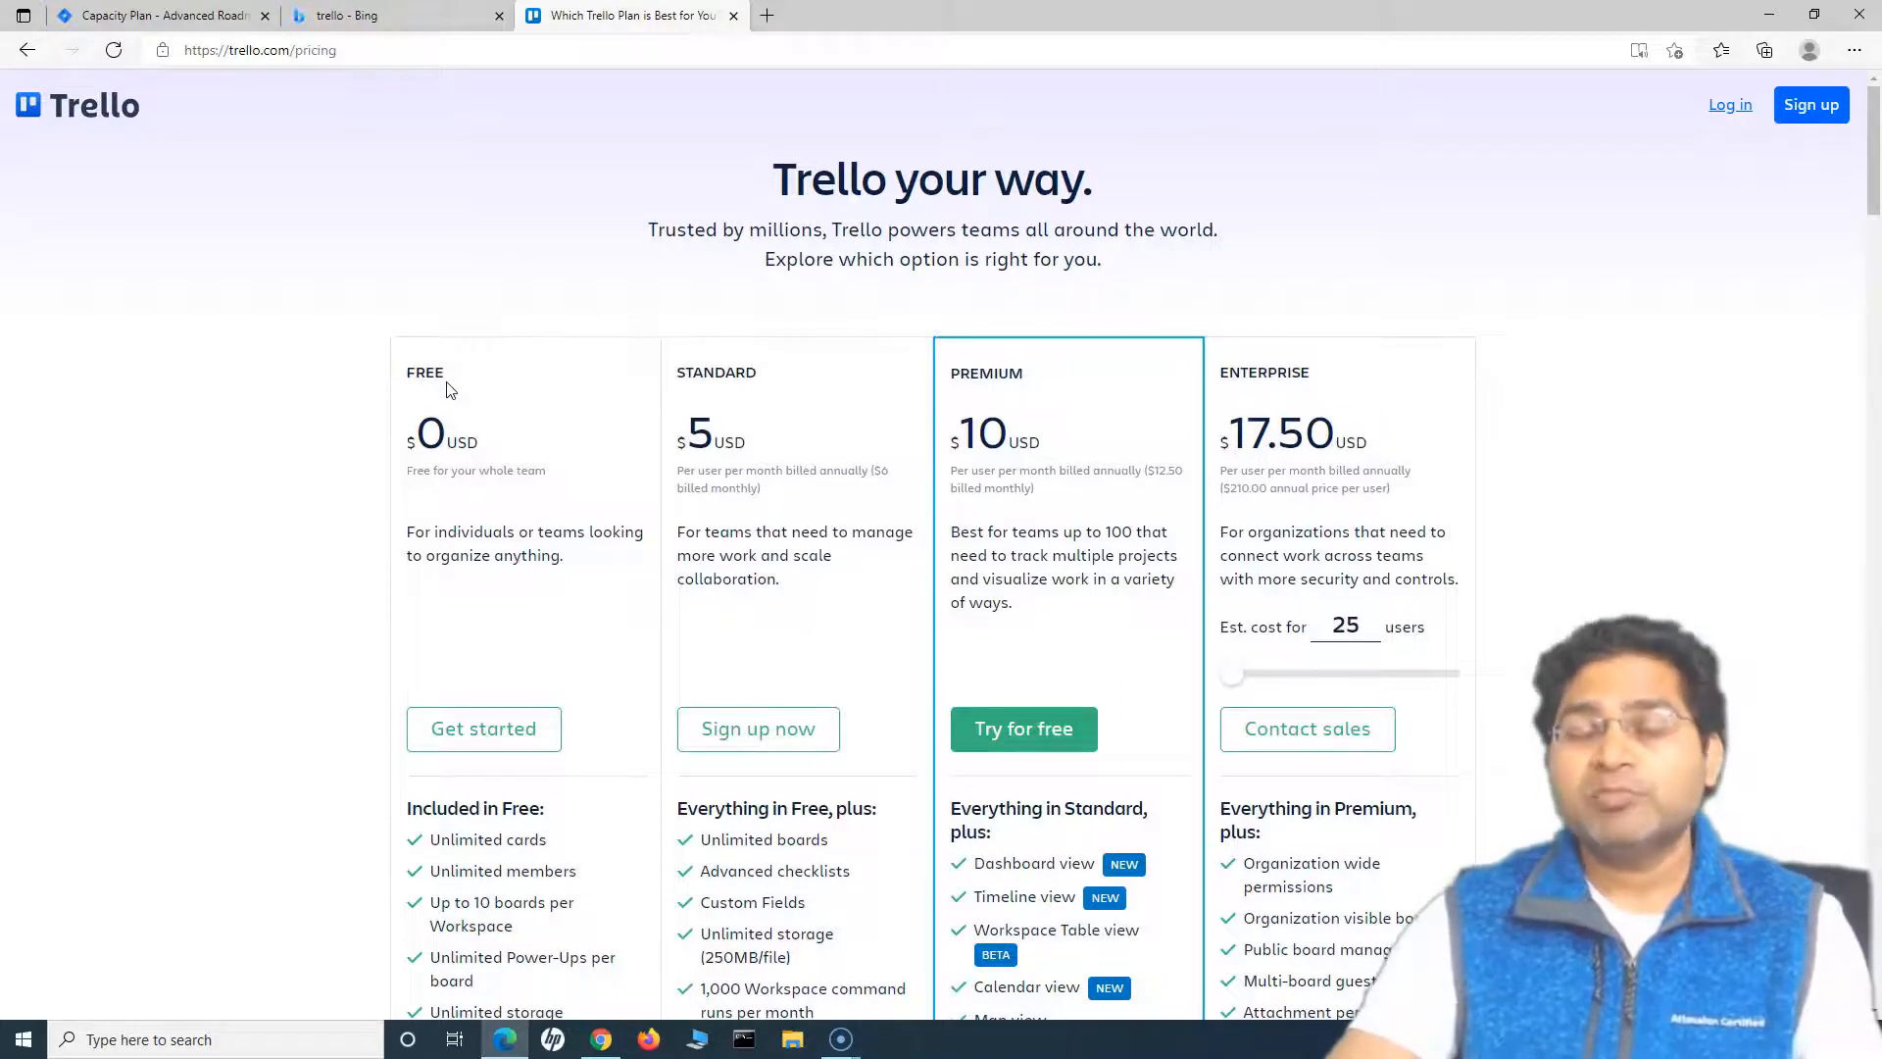
pyautogui.moveTo(977, 357)
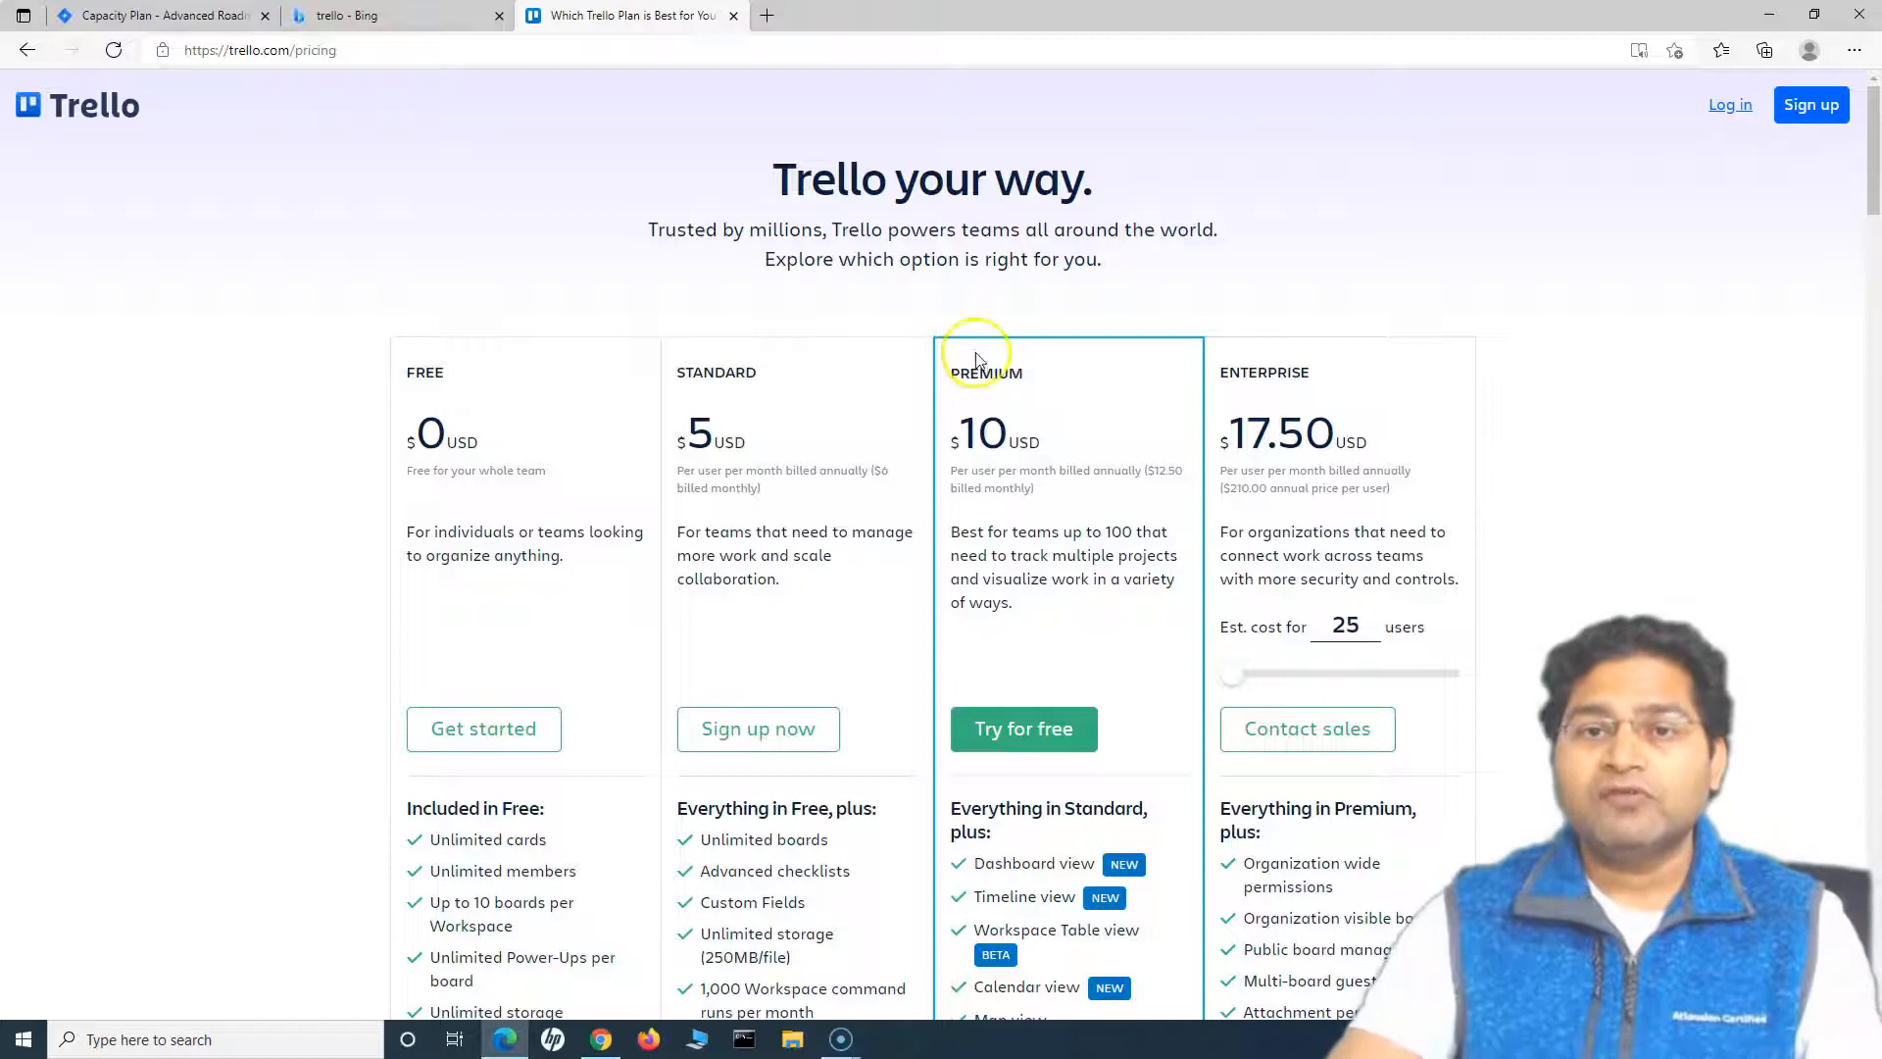
pyautogui.moveTo(1084, 525)
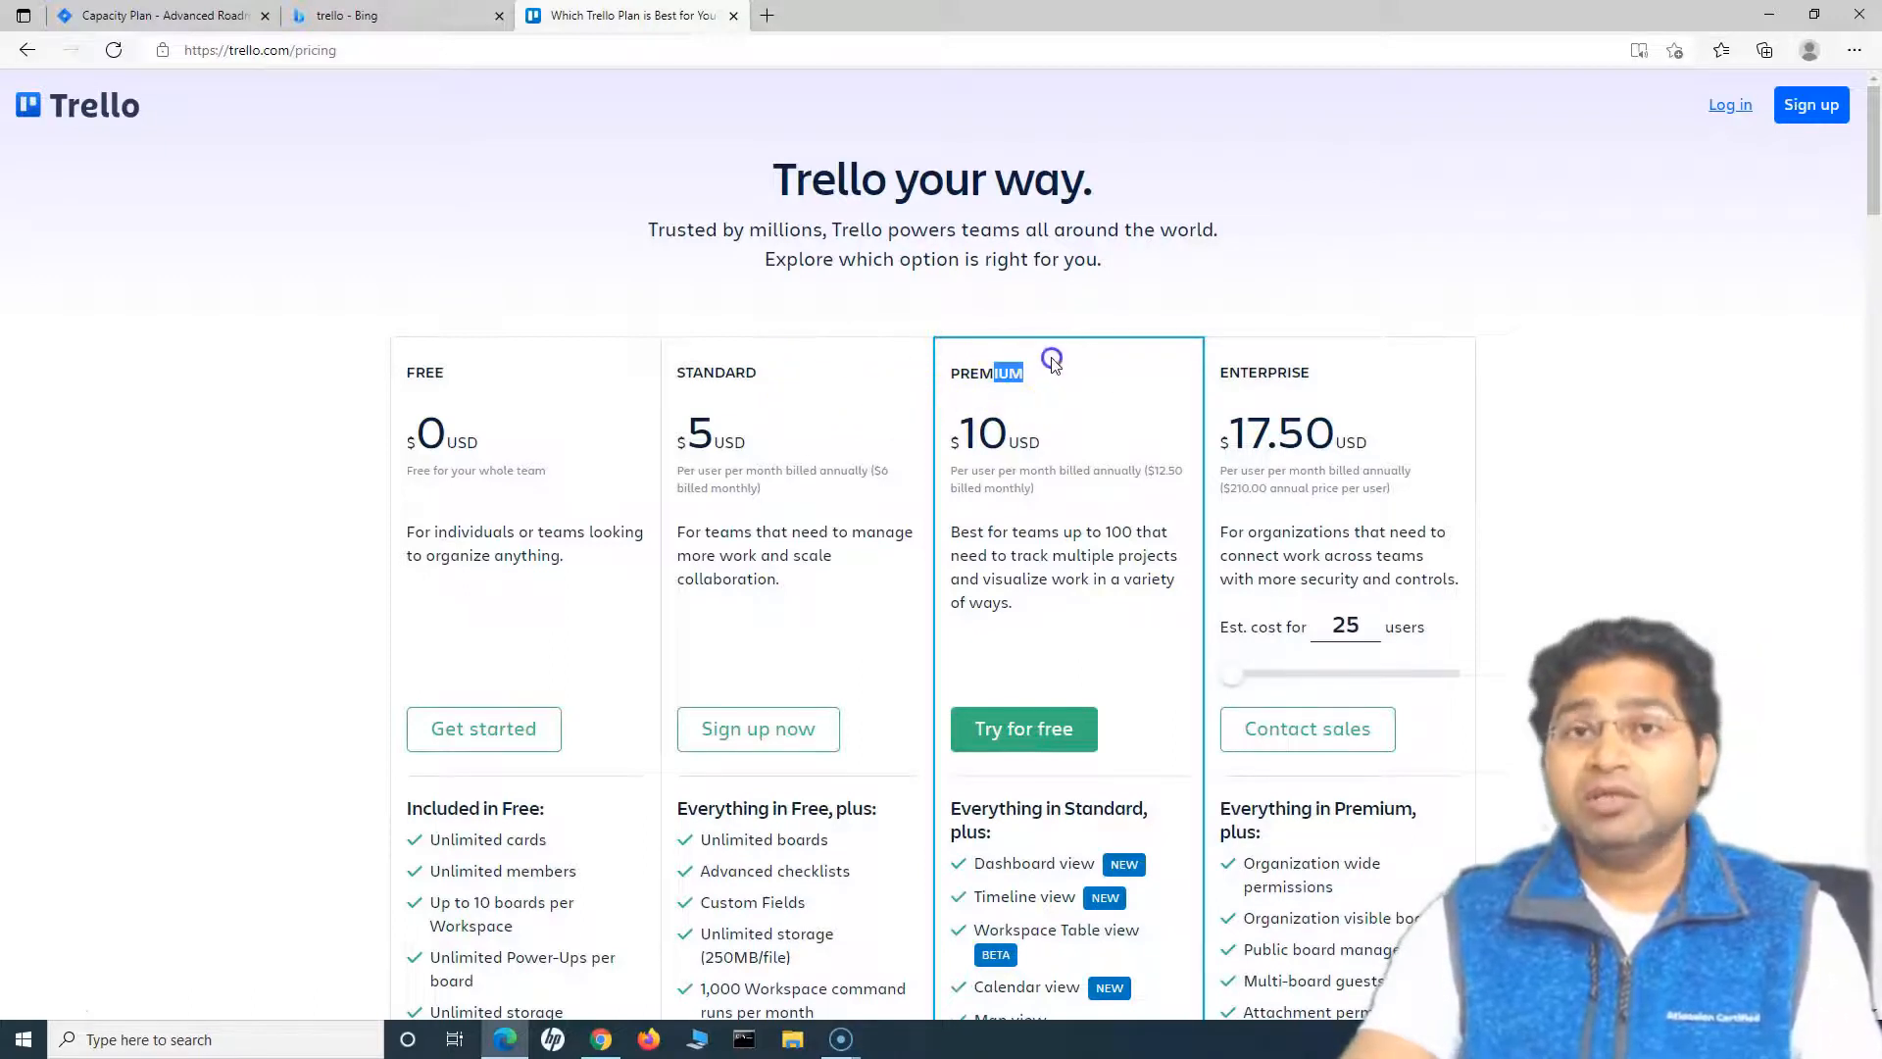
pyautogui.moveTo(1052, 365)
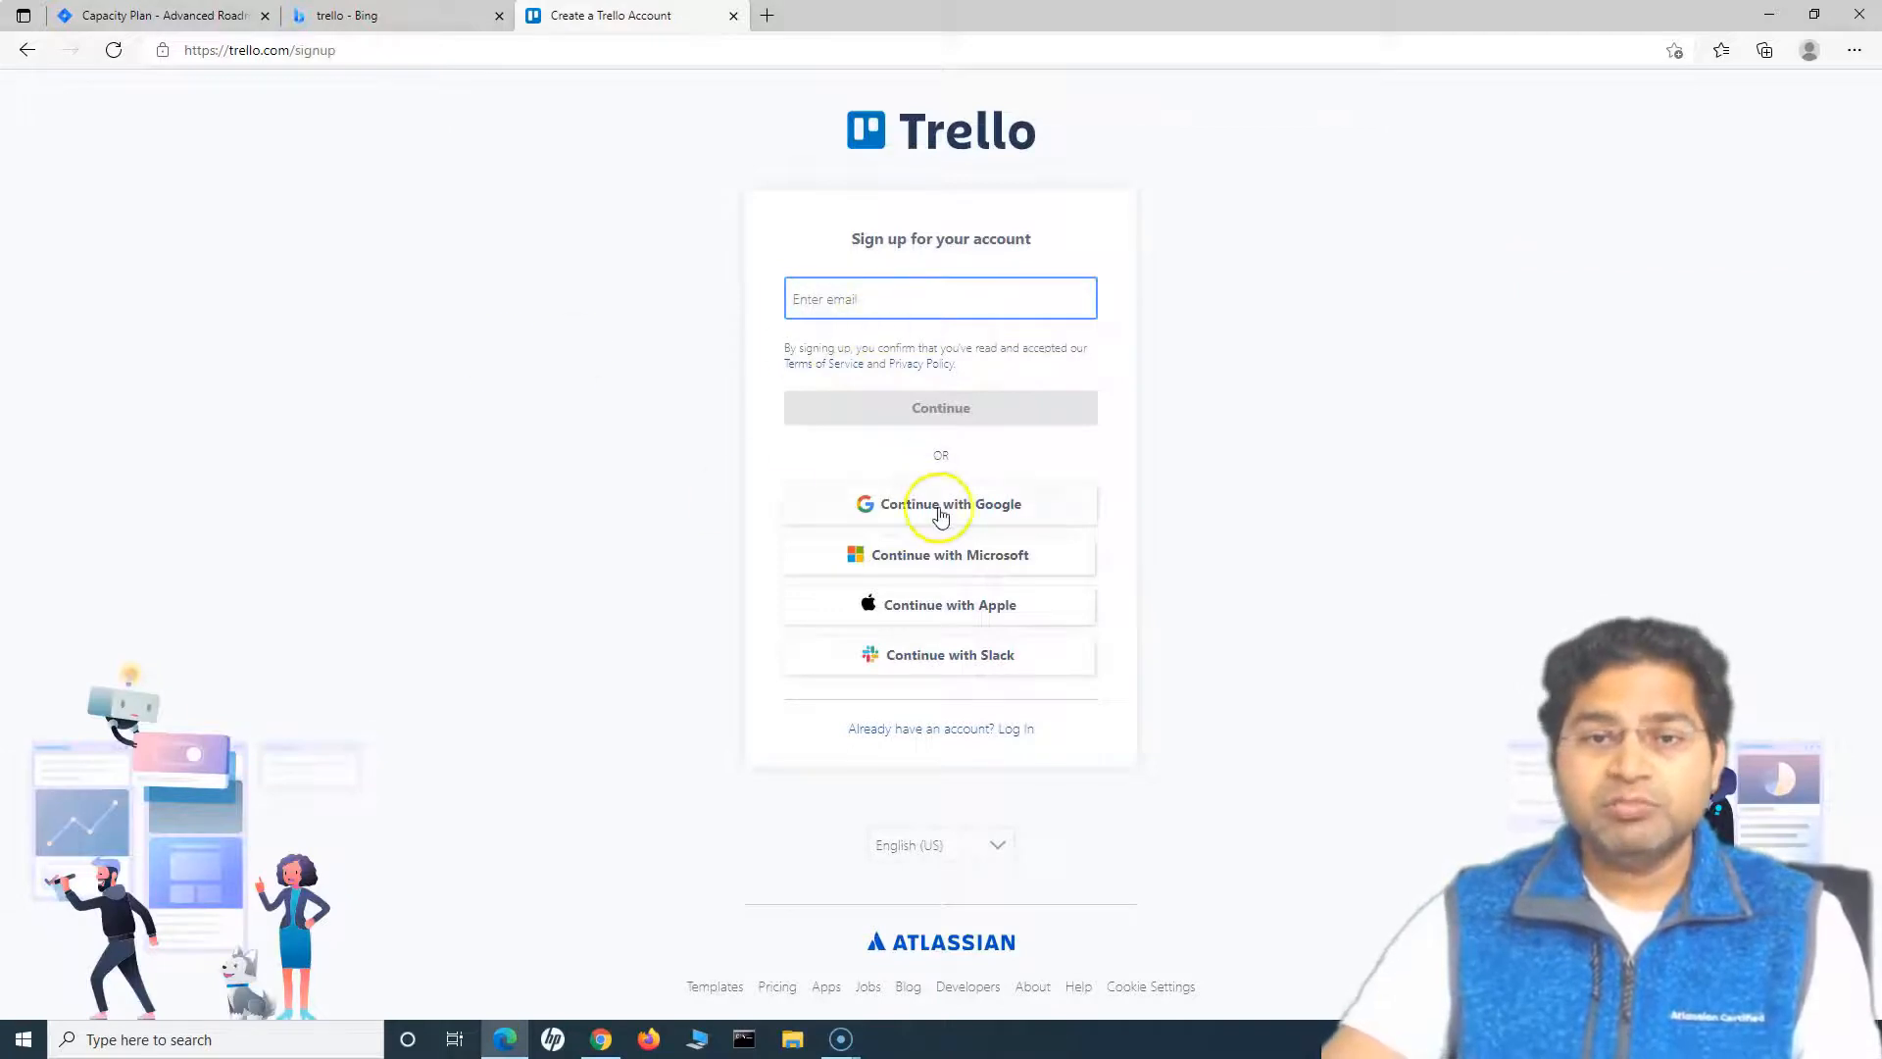
pyautogui.moveTo(980, 583)
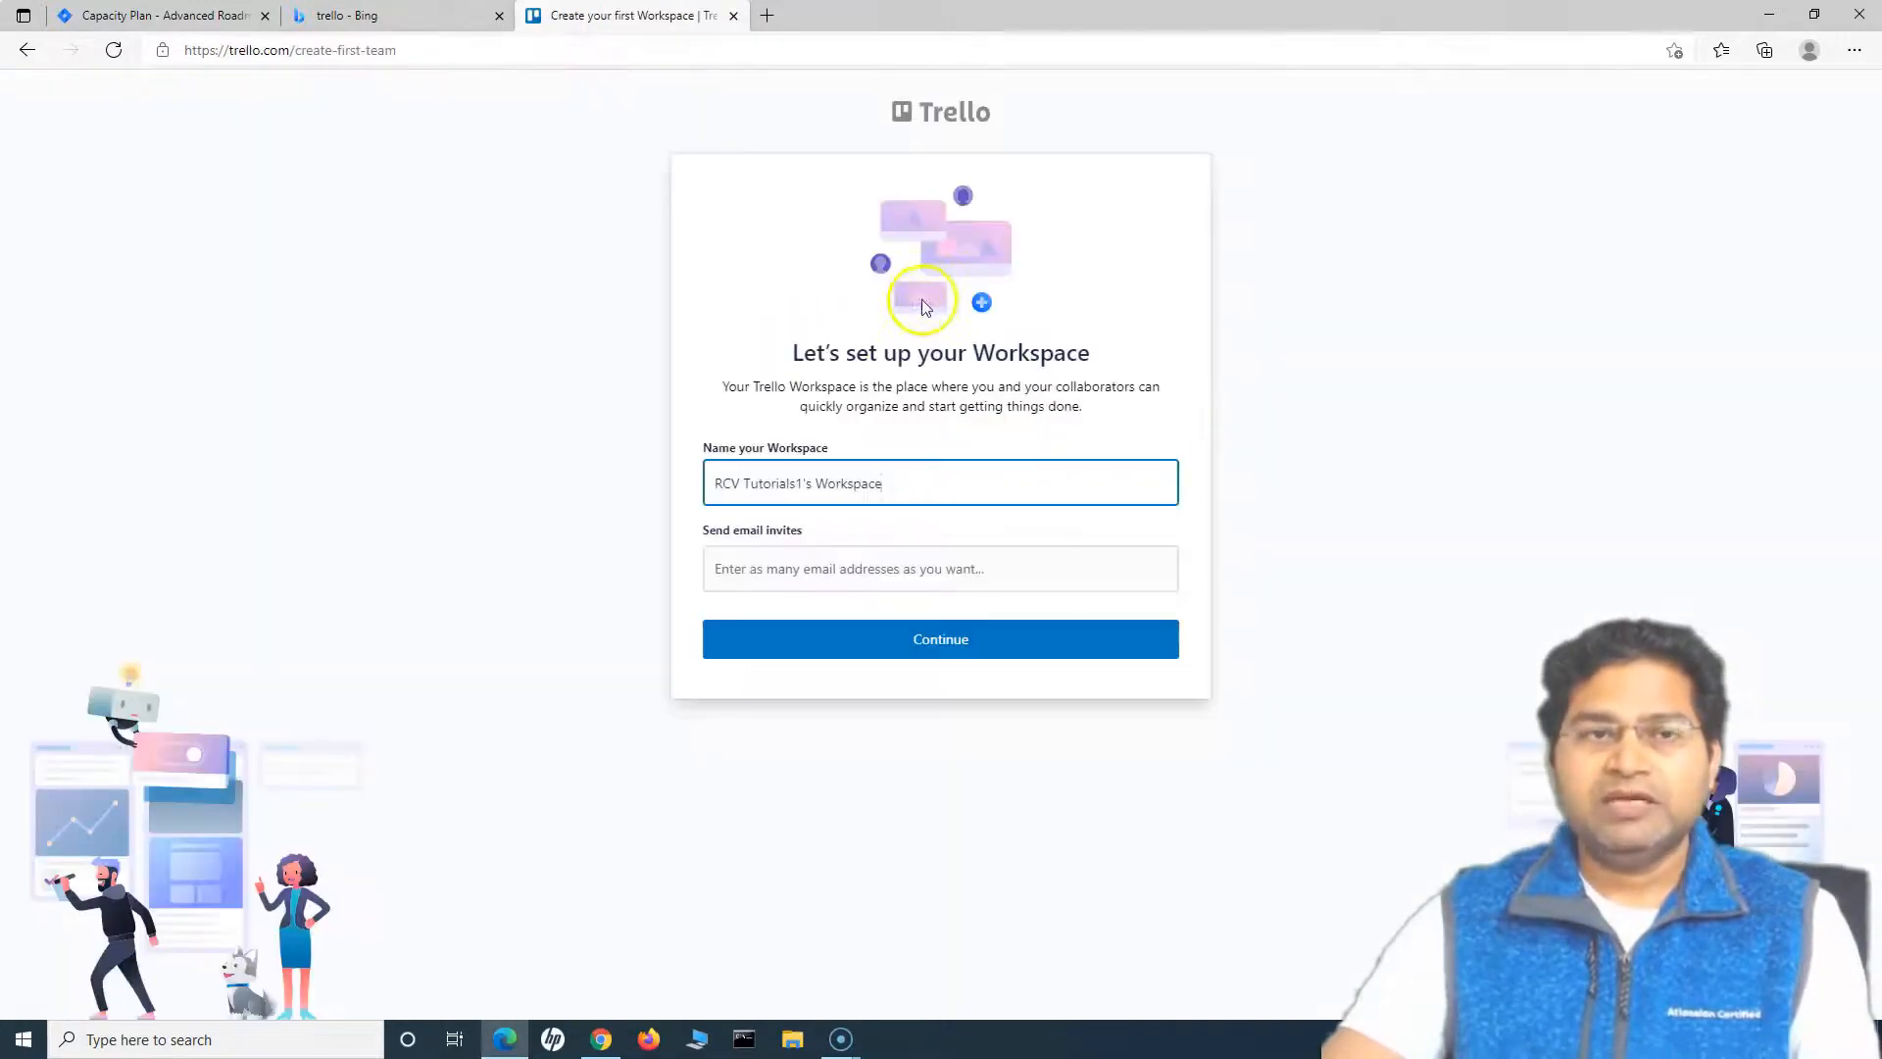
pyautogui.moveTo(967, 351)
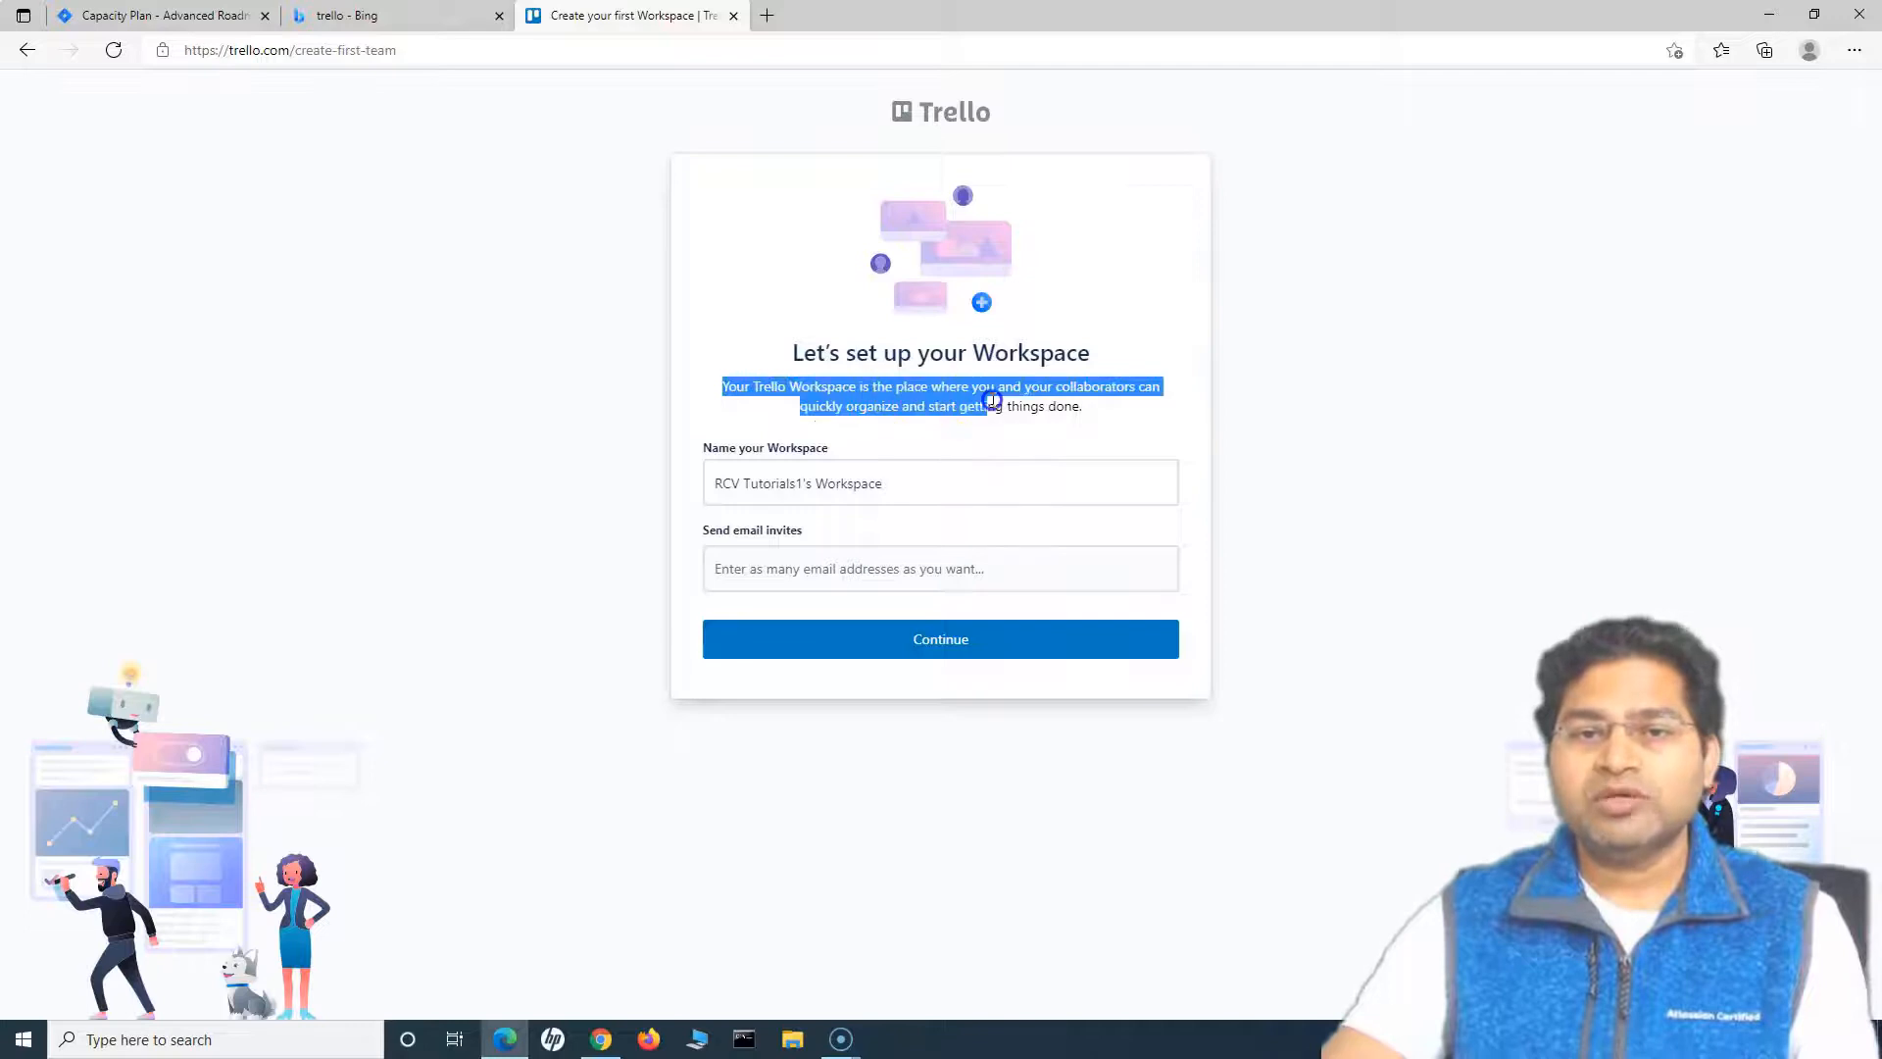
# - Name the first Workspace "RCV Tutorials1's Workspace 1" and leave email invites empty
pyautogui.click(1101, 407)
pyautogui.write(' 1')
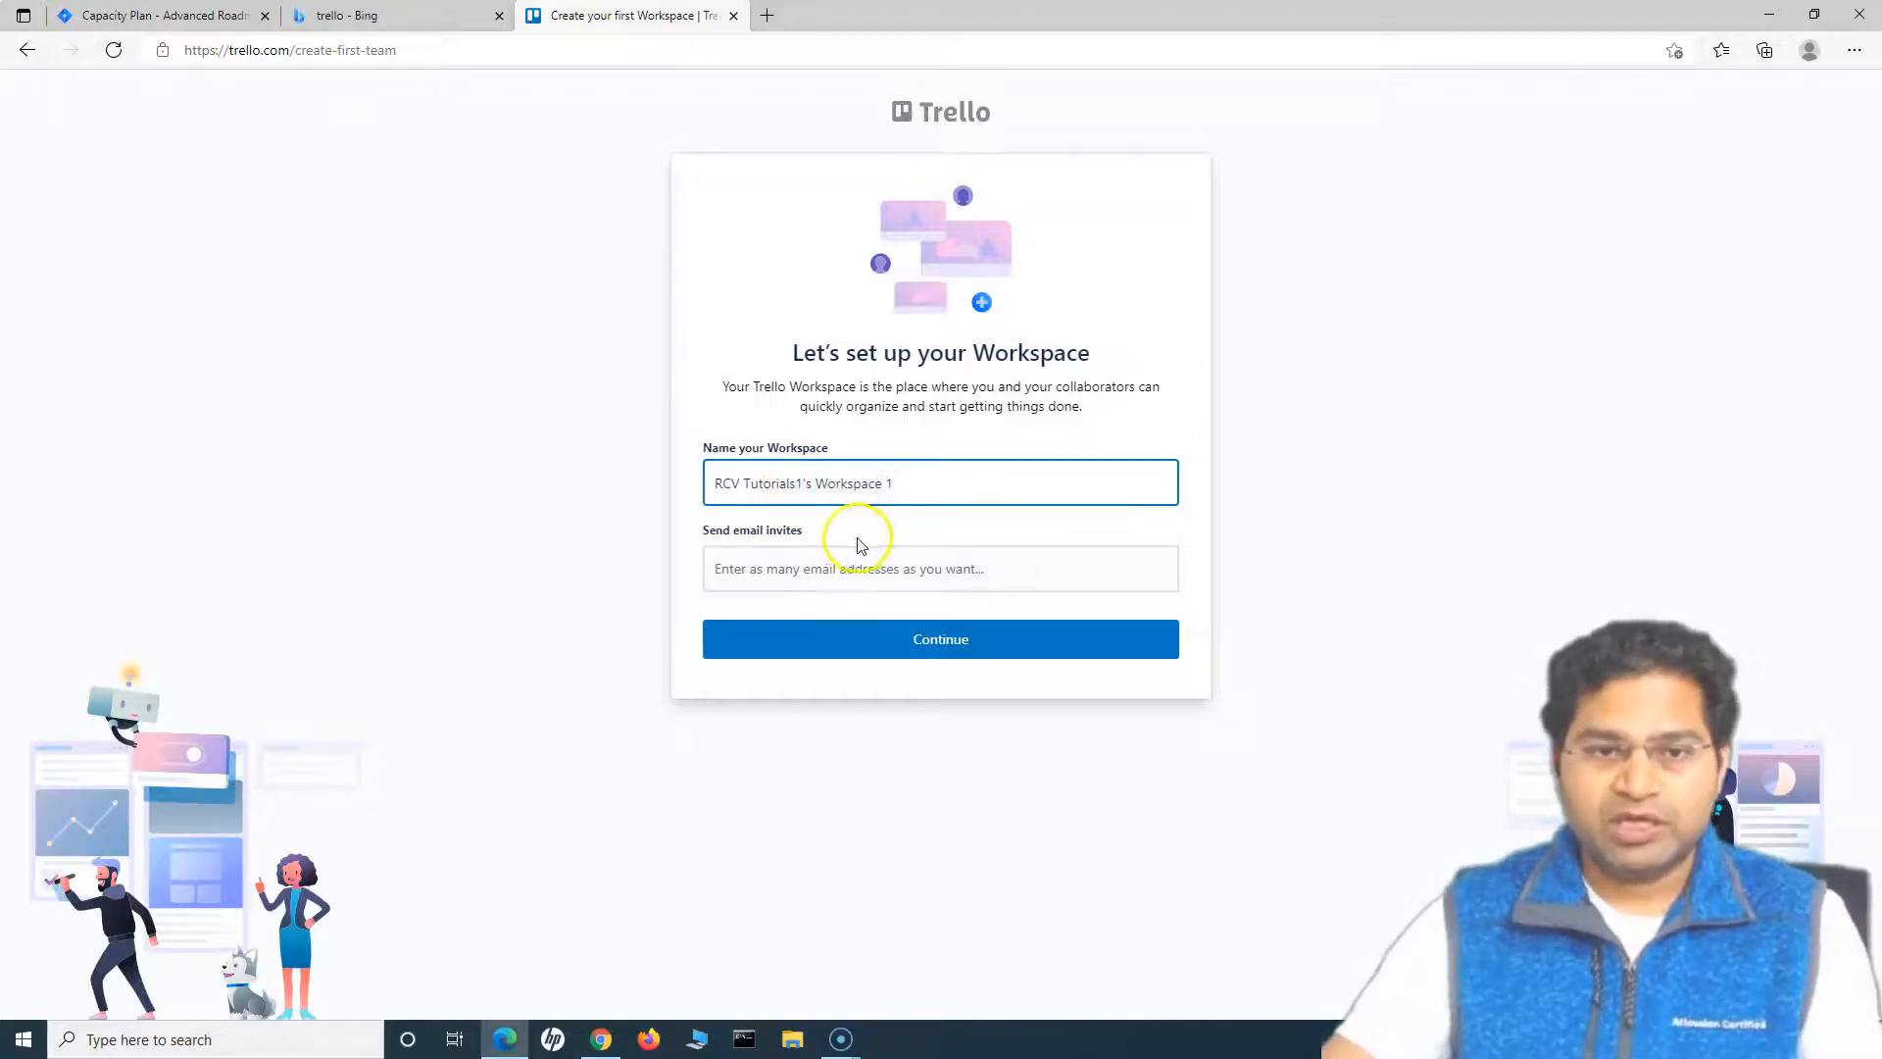
pyautogui.click(940, 567)
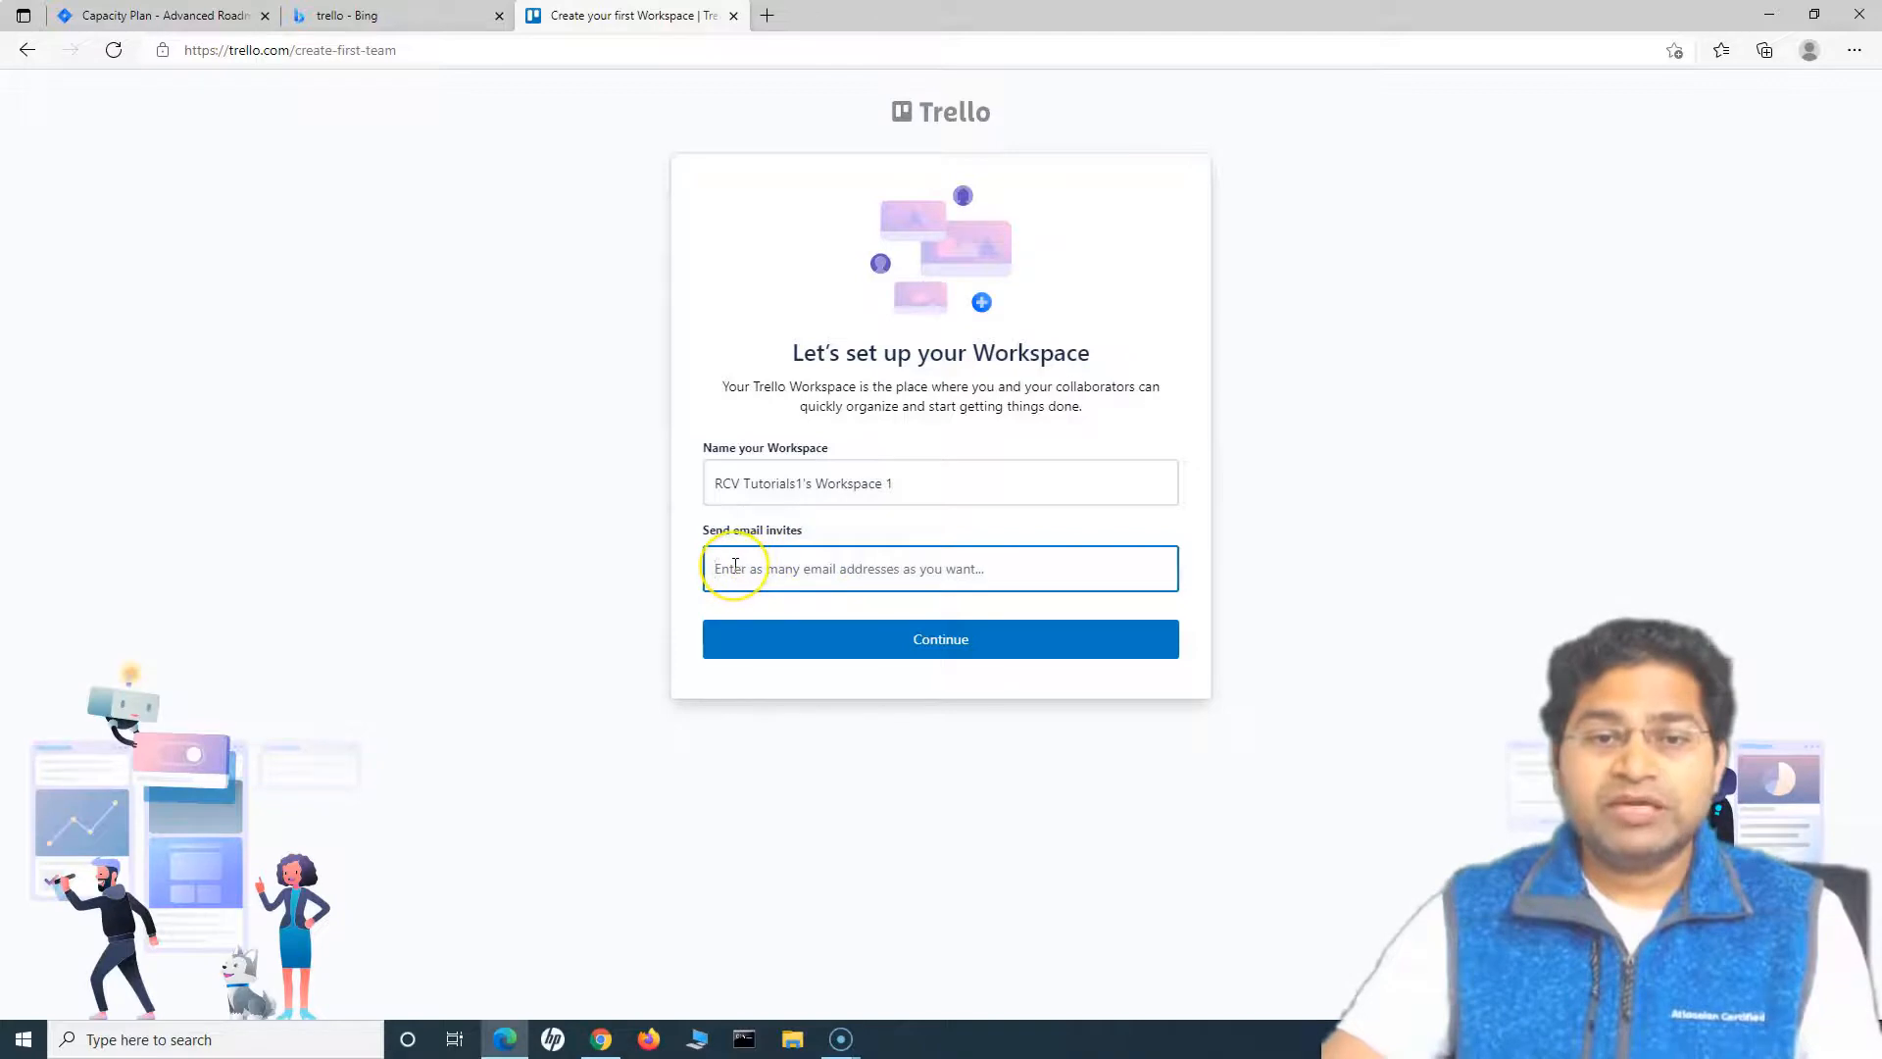
pyautogui.moveTo(881, 568)
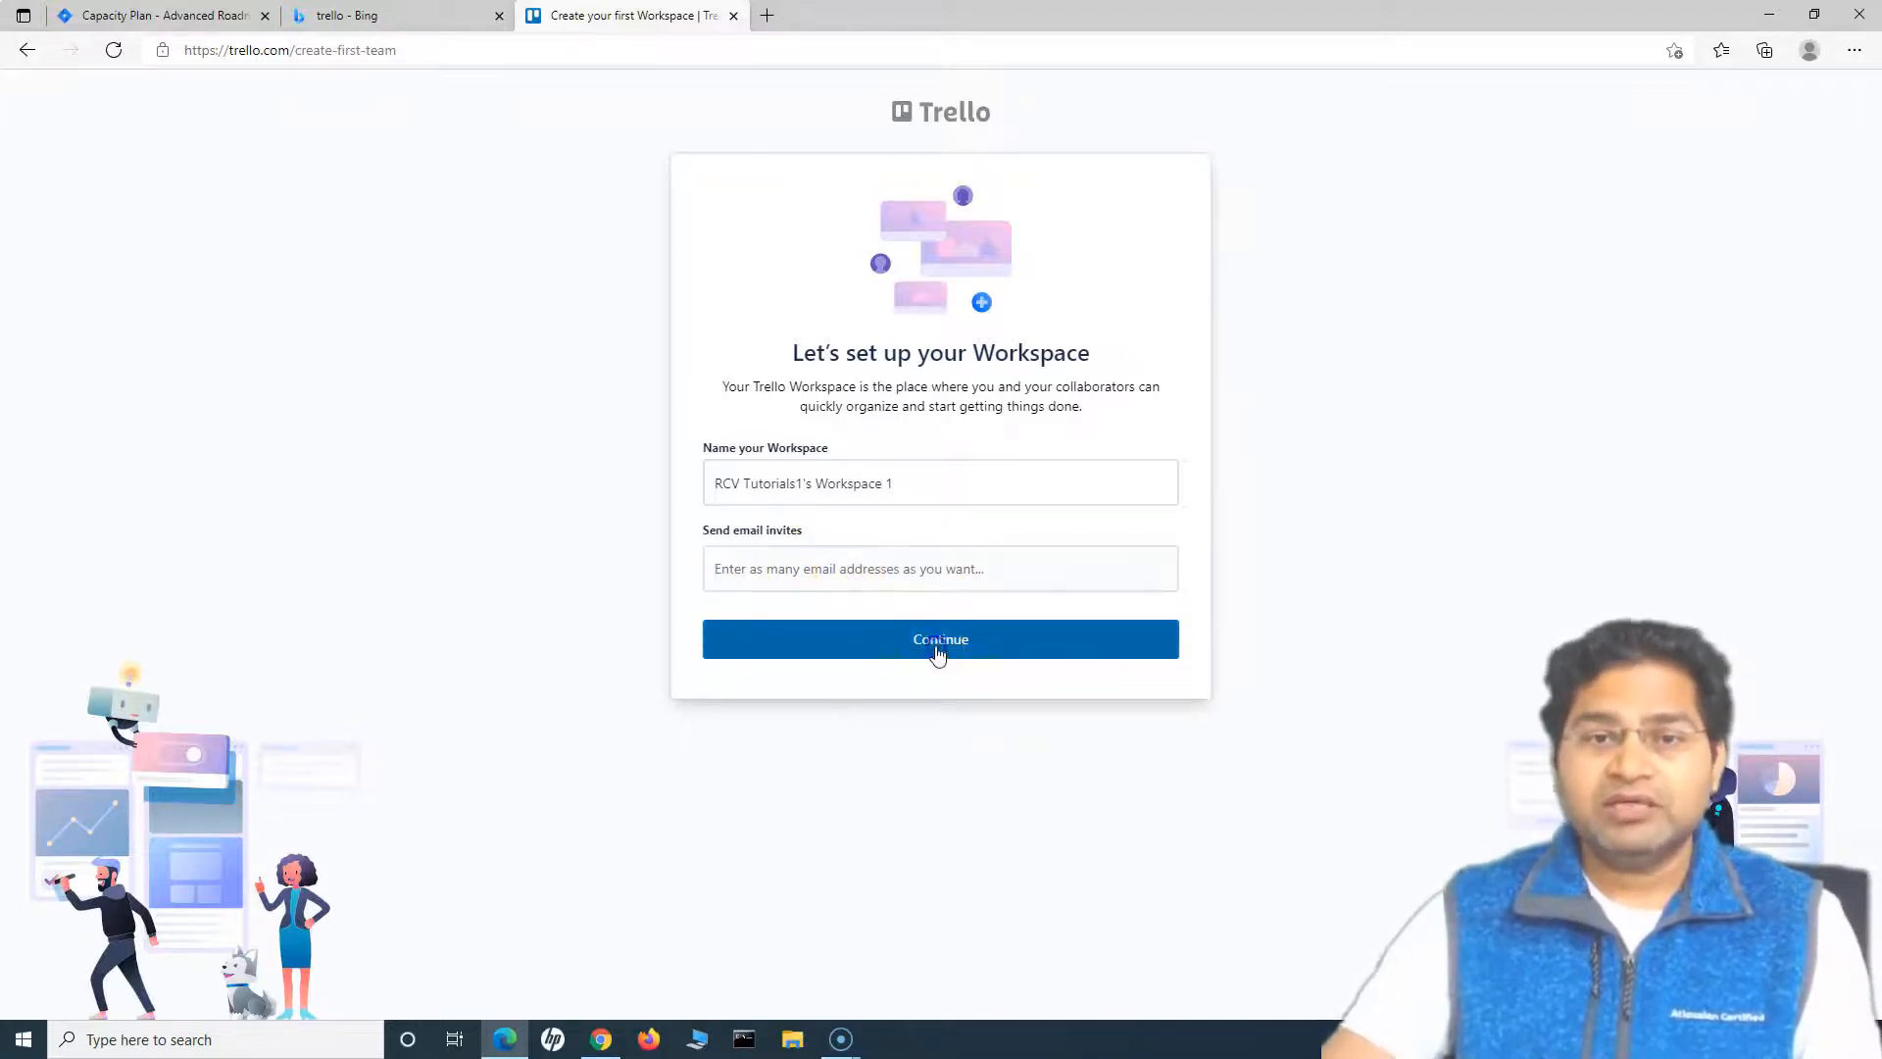
# - Submit Workspace 1's setup and decline the Premium free trial
pyautogui.click(940, 639)
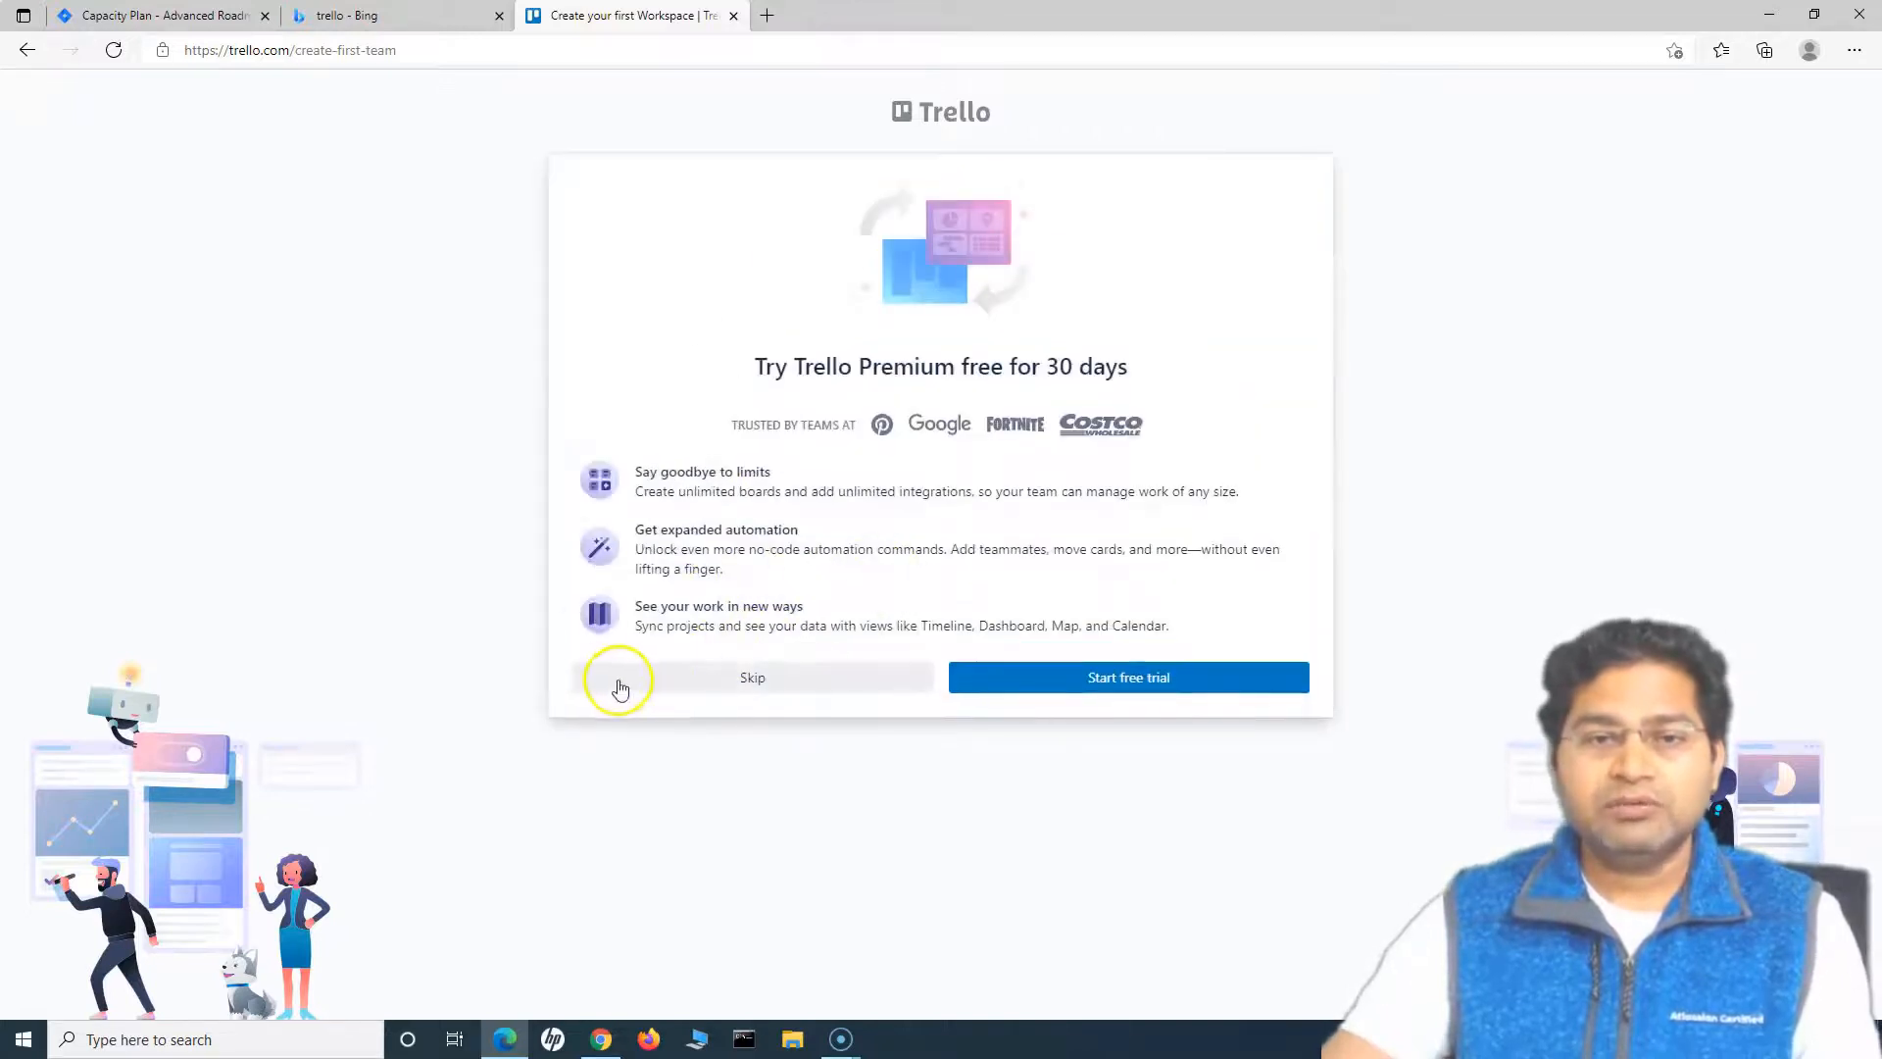
pyautogui.moveTo(945, 557)
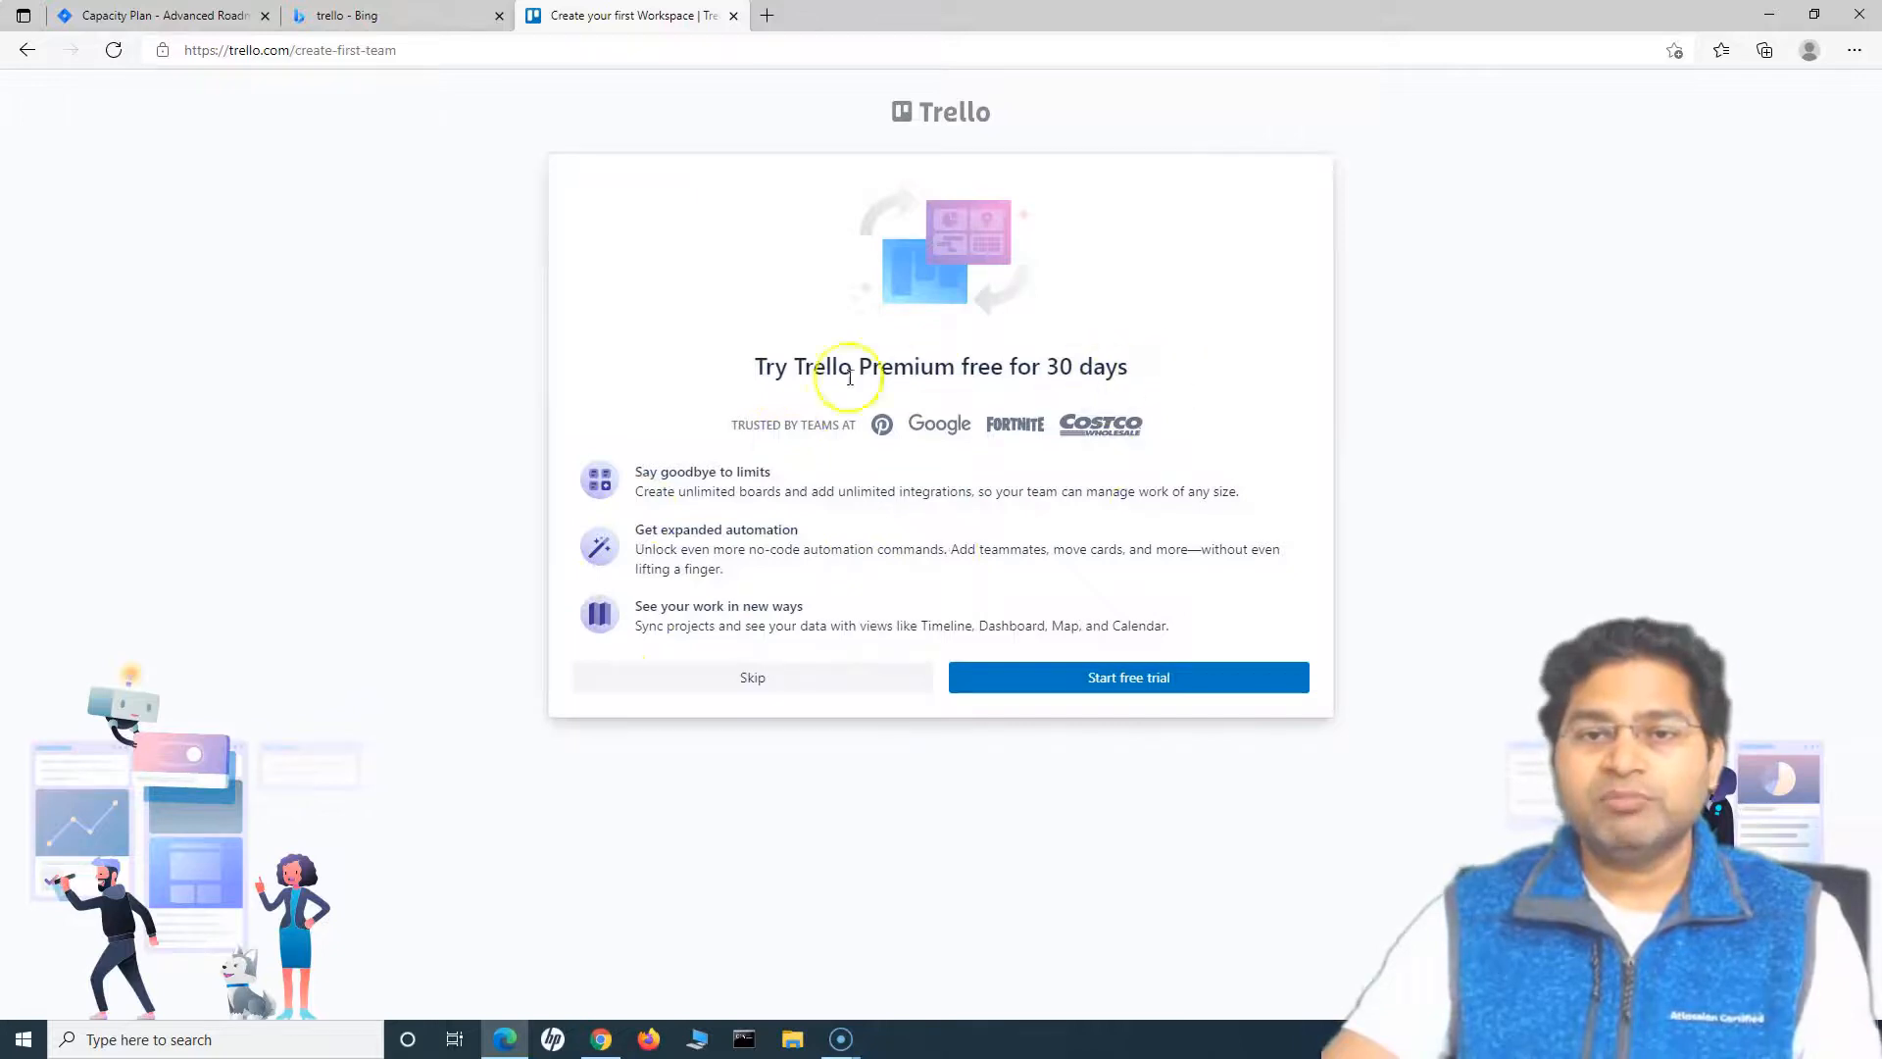
pyautogui.moveTo(1109, 646)
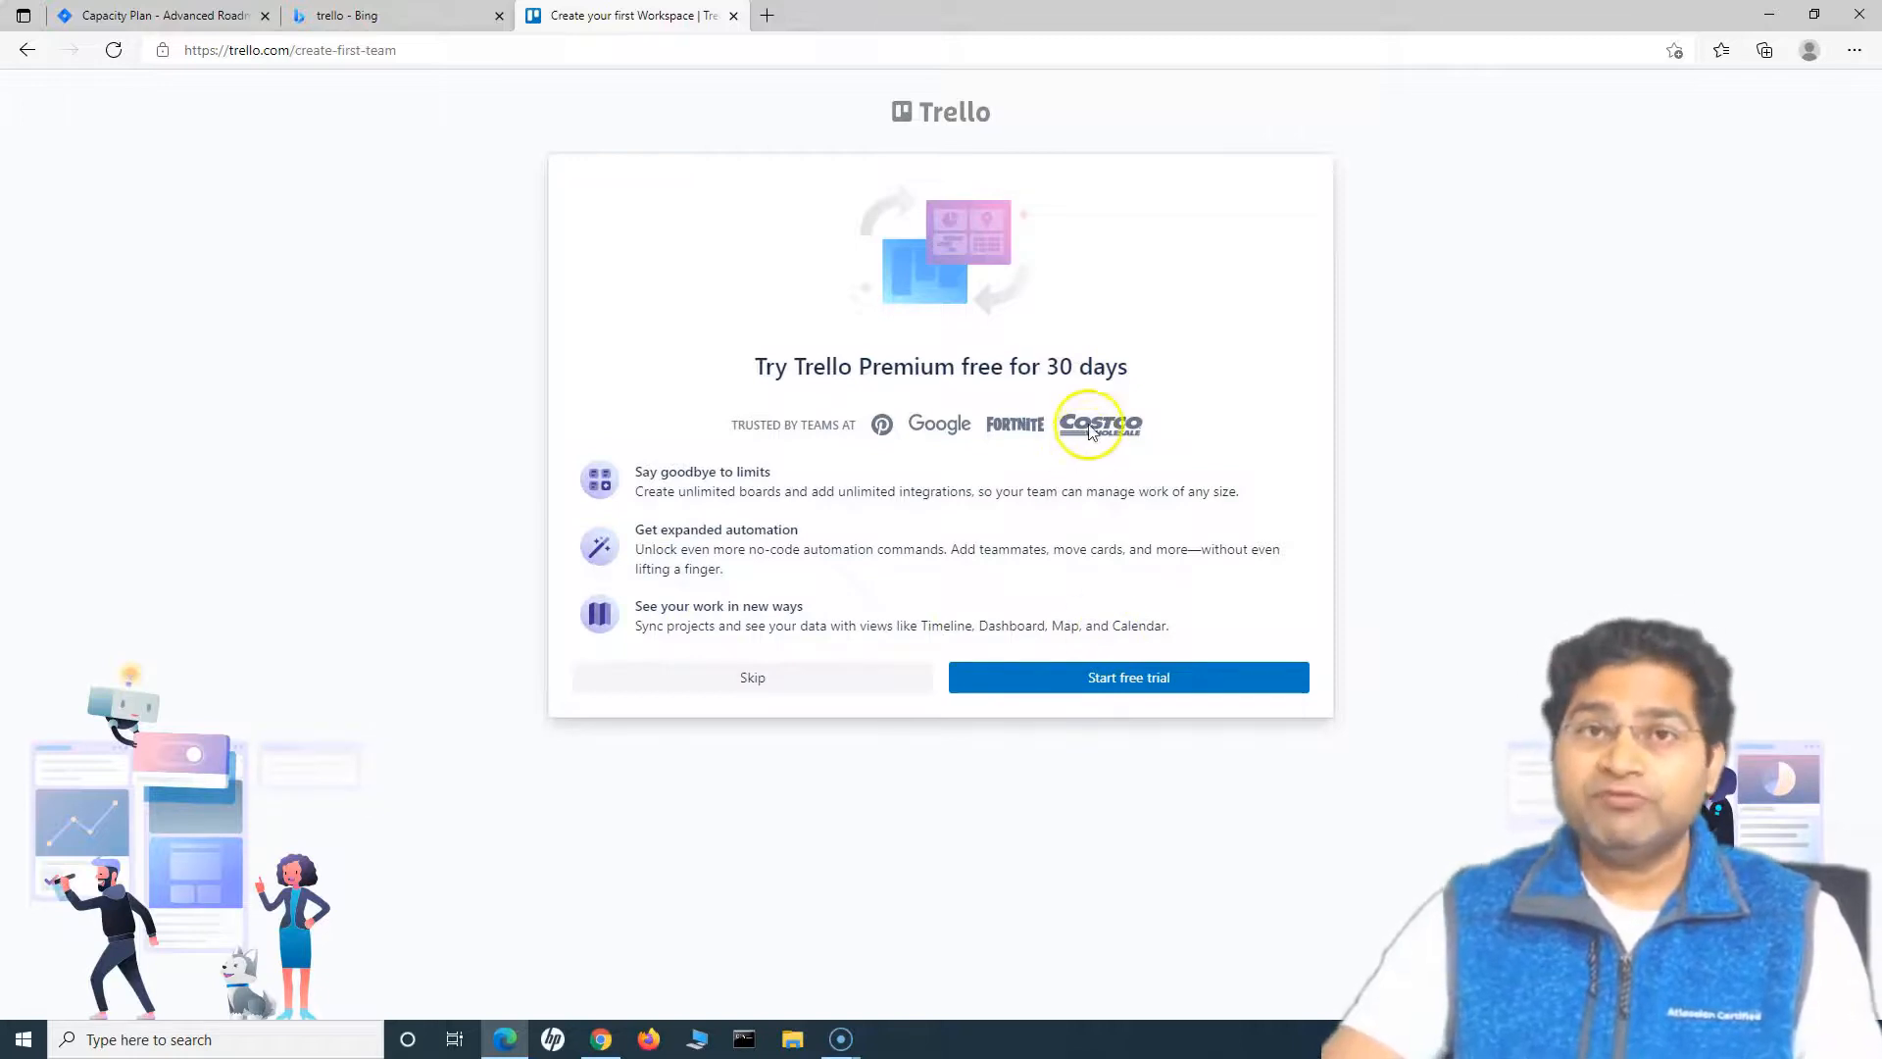
pyautogui.click(1126, 677)
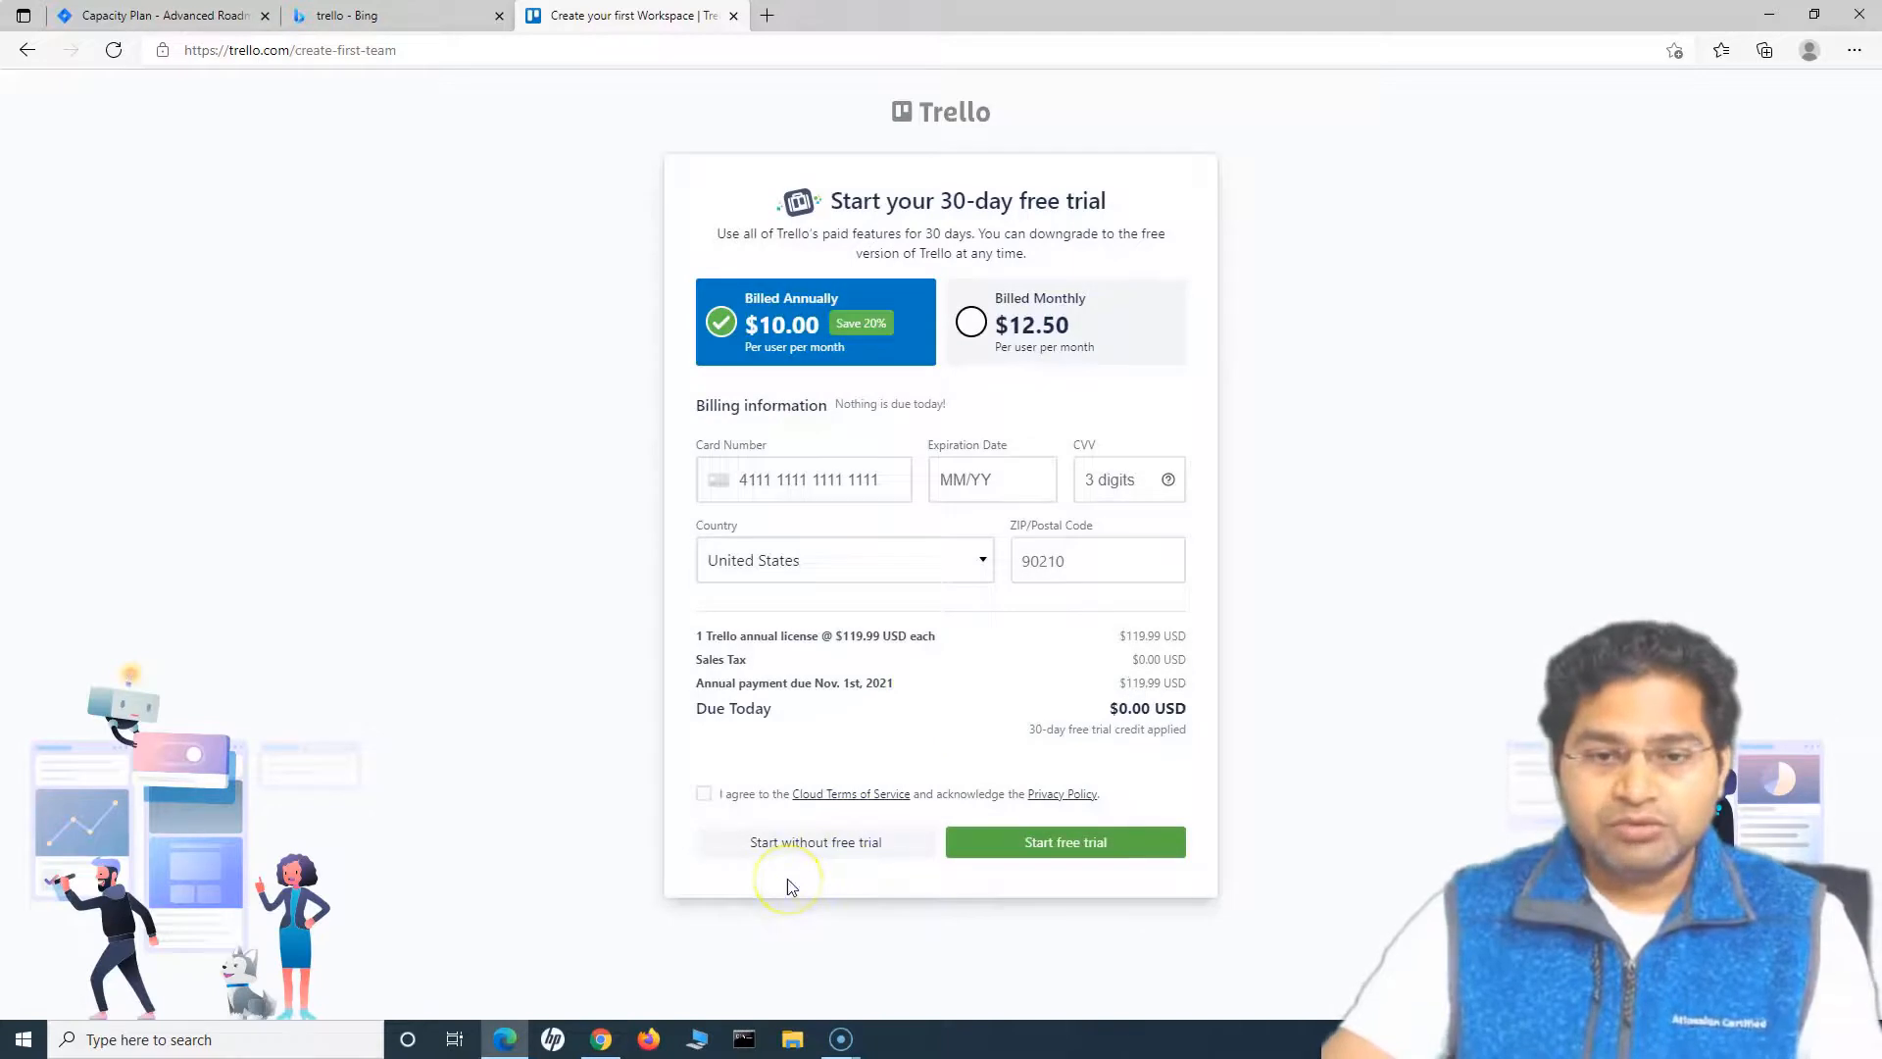
pyautogui.moveTo(498, 273)
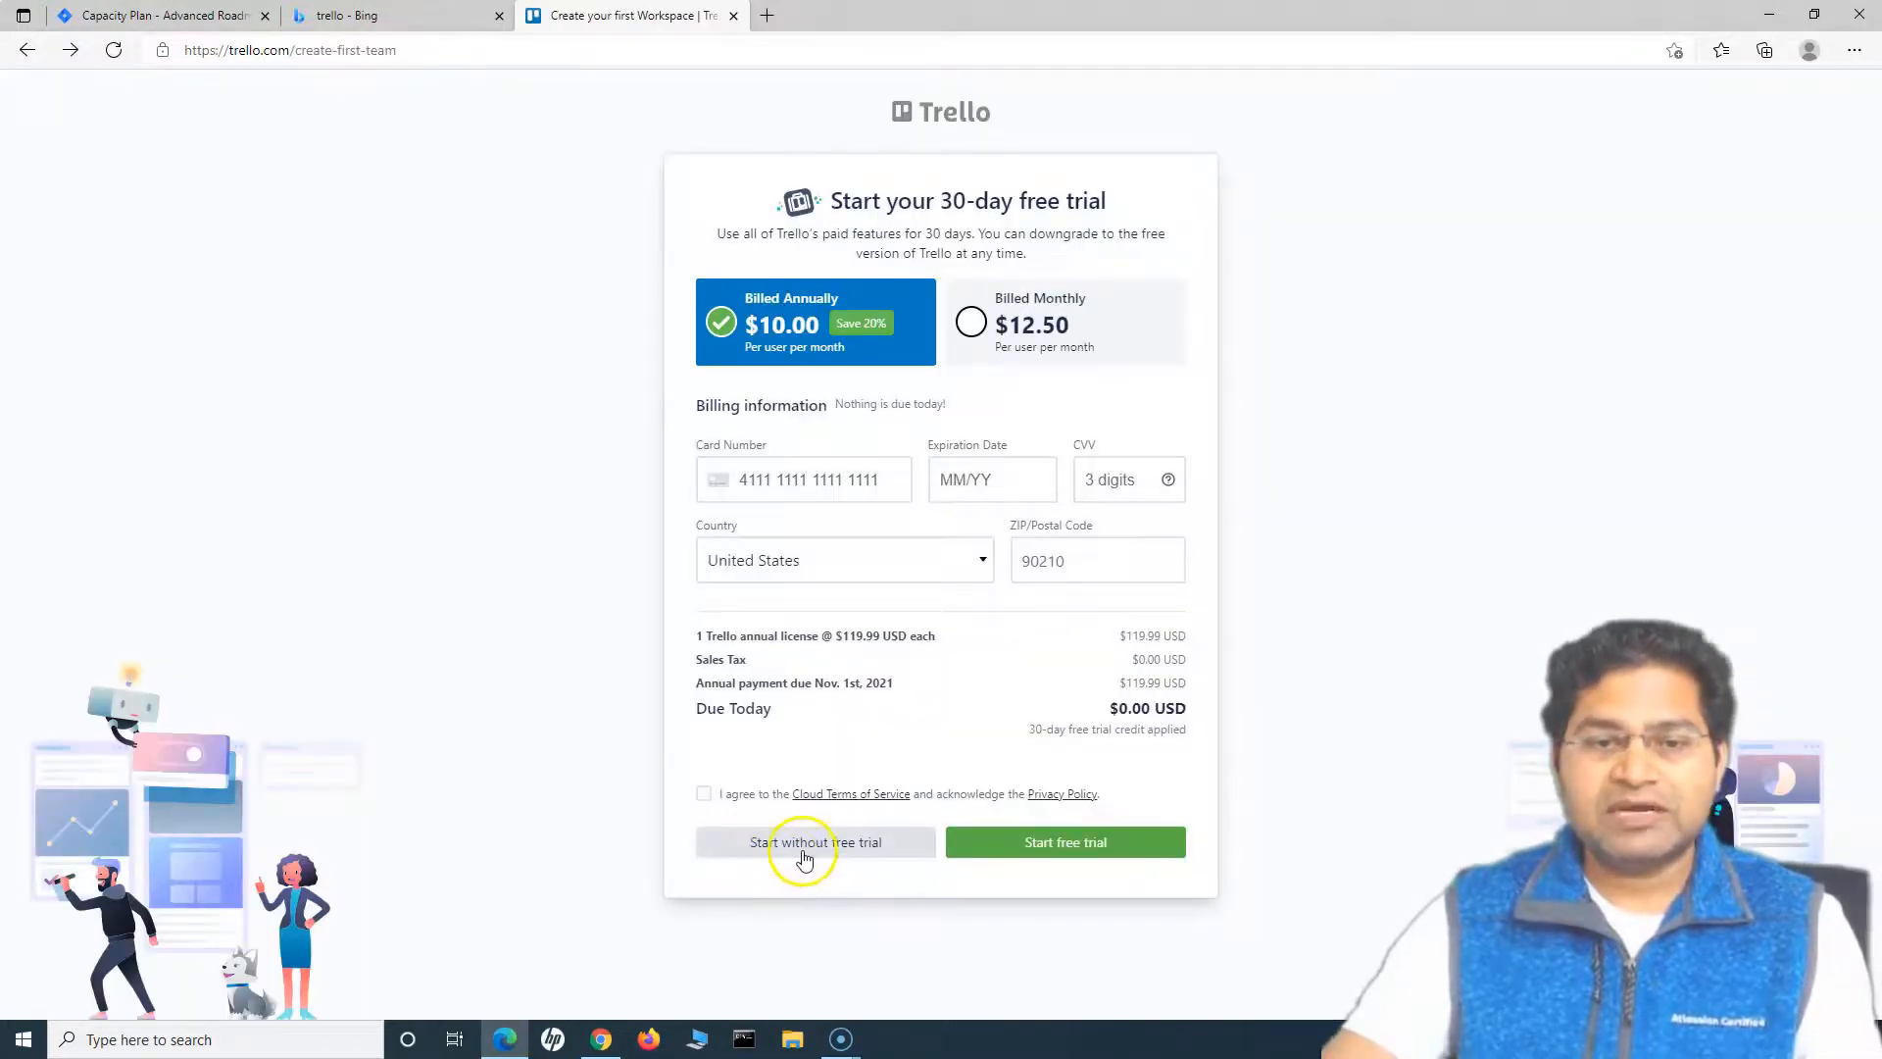
pyautogui.click(814, 841)
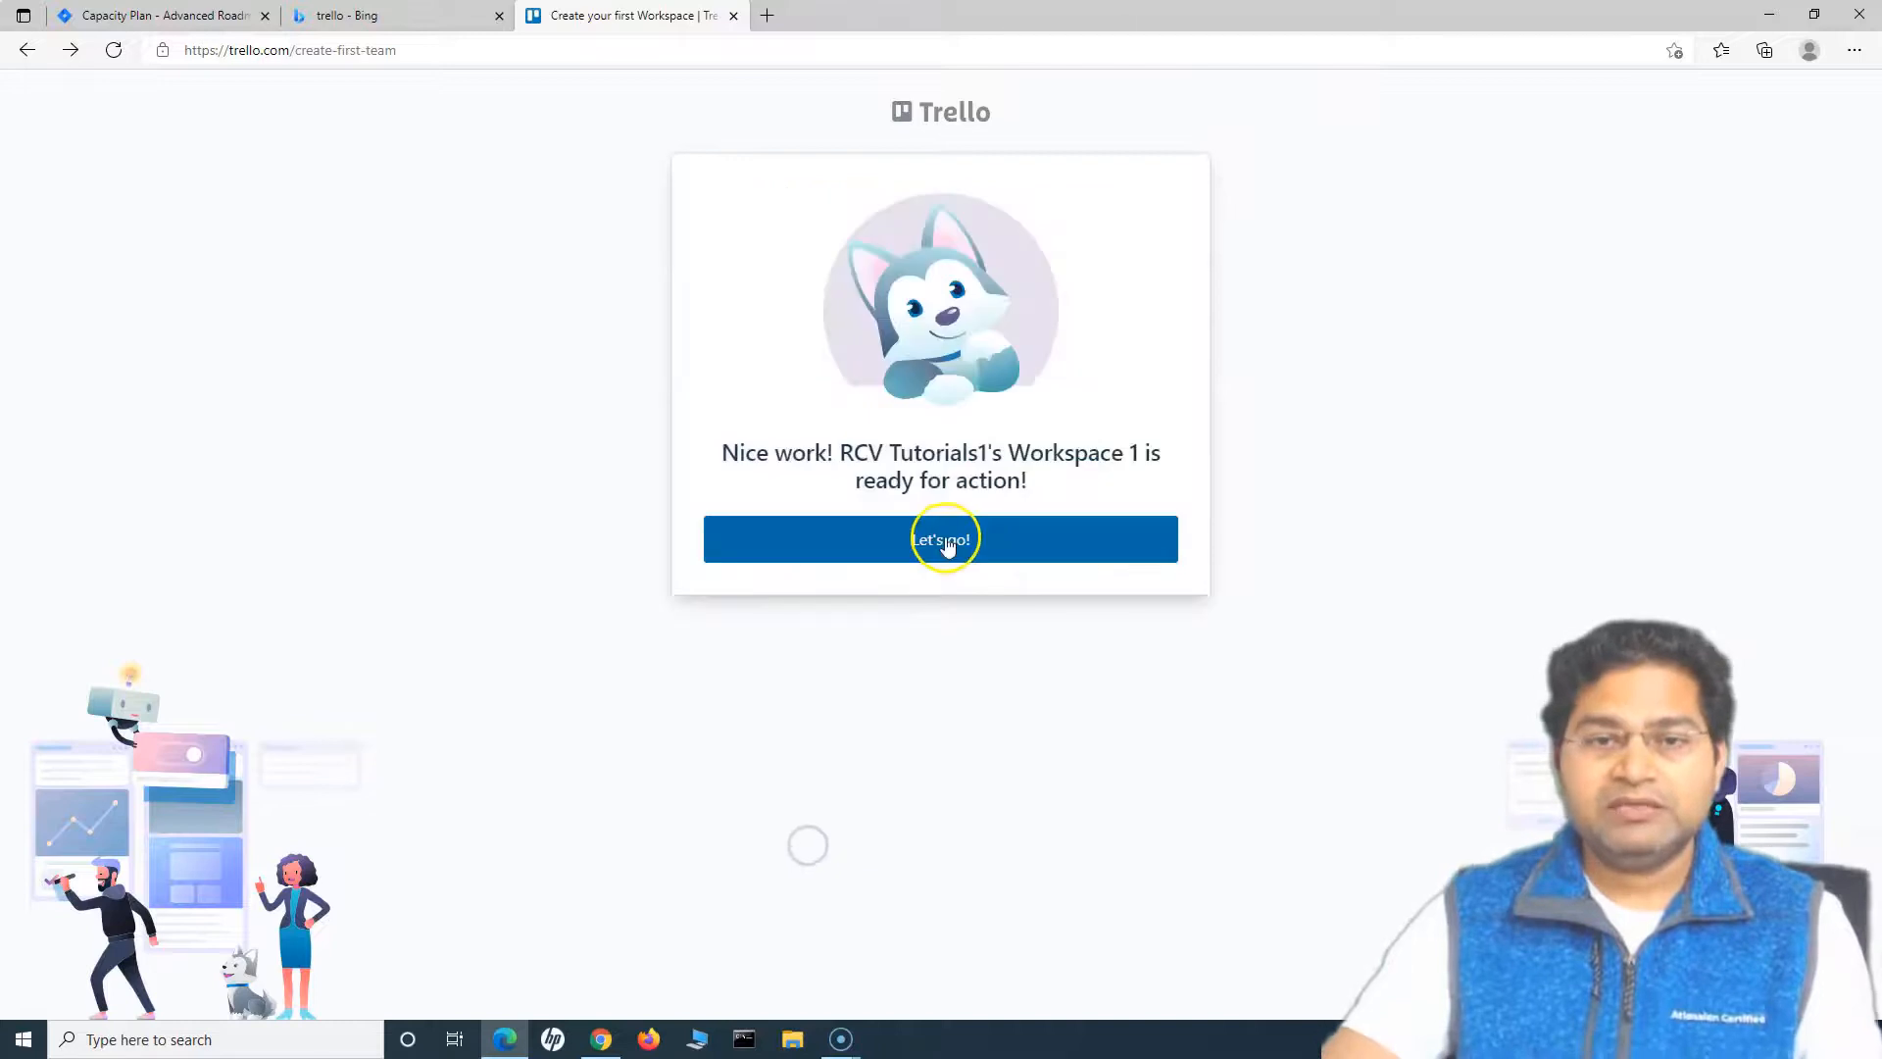
pyautogui.click(940, 538)
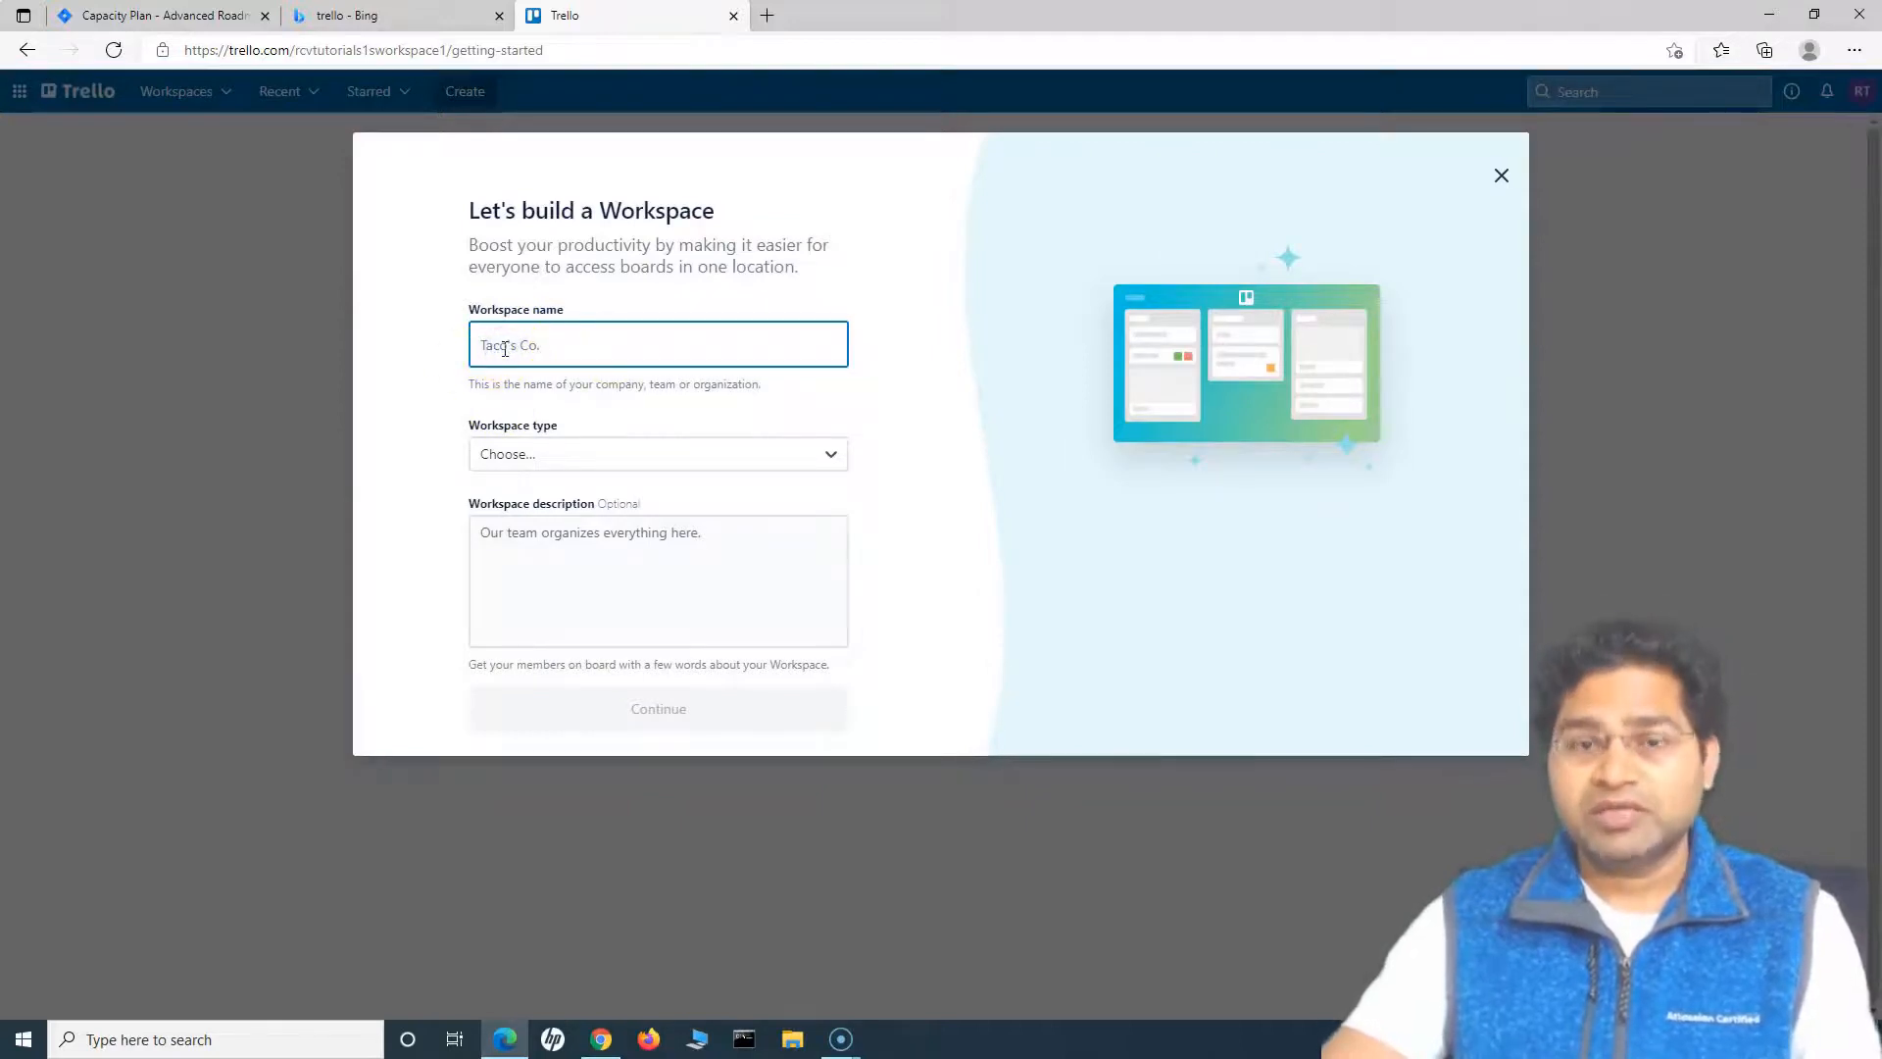
# - Create workspace 'RCV iOS Team', type Engineering-IT, description 'RCV iOS Team', and continue
pyautogui.write('RCV IOS')
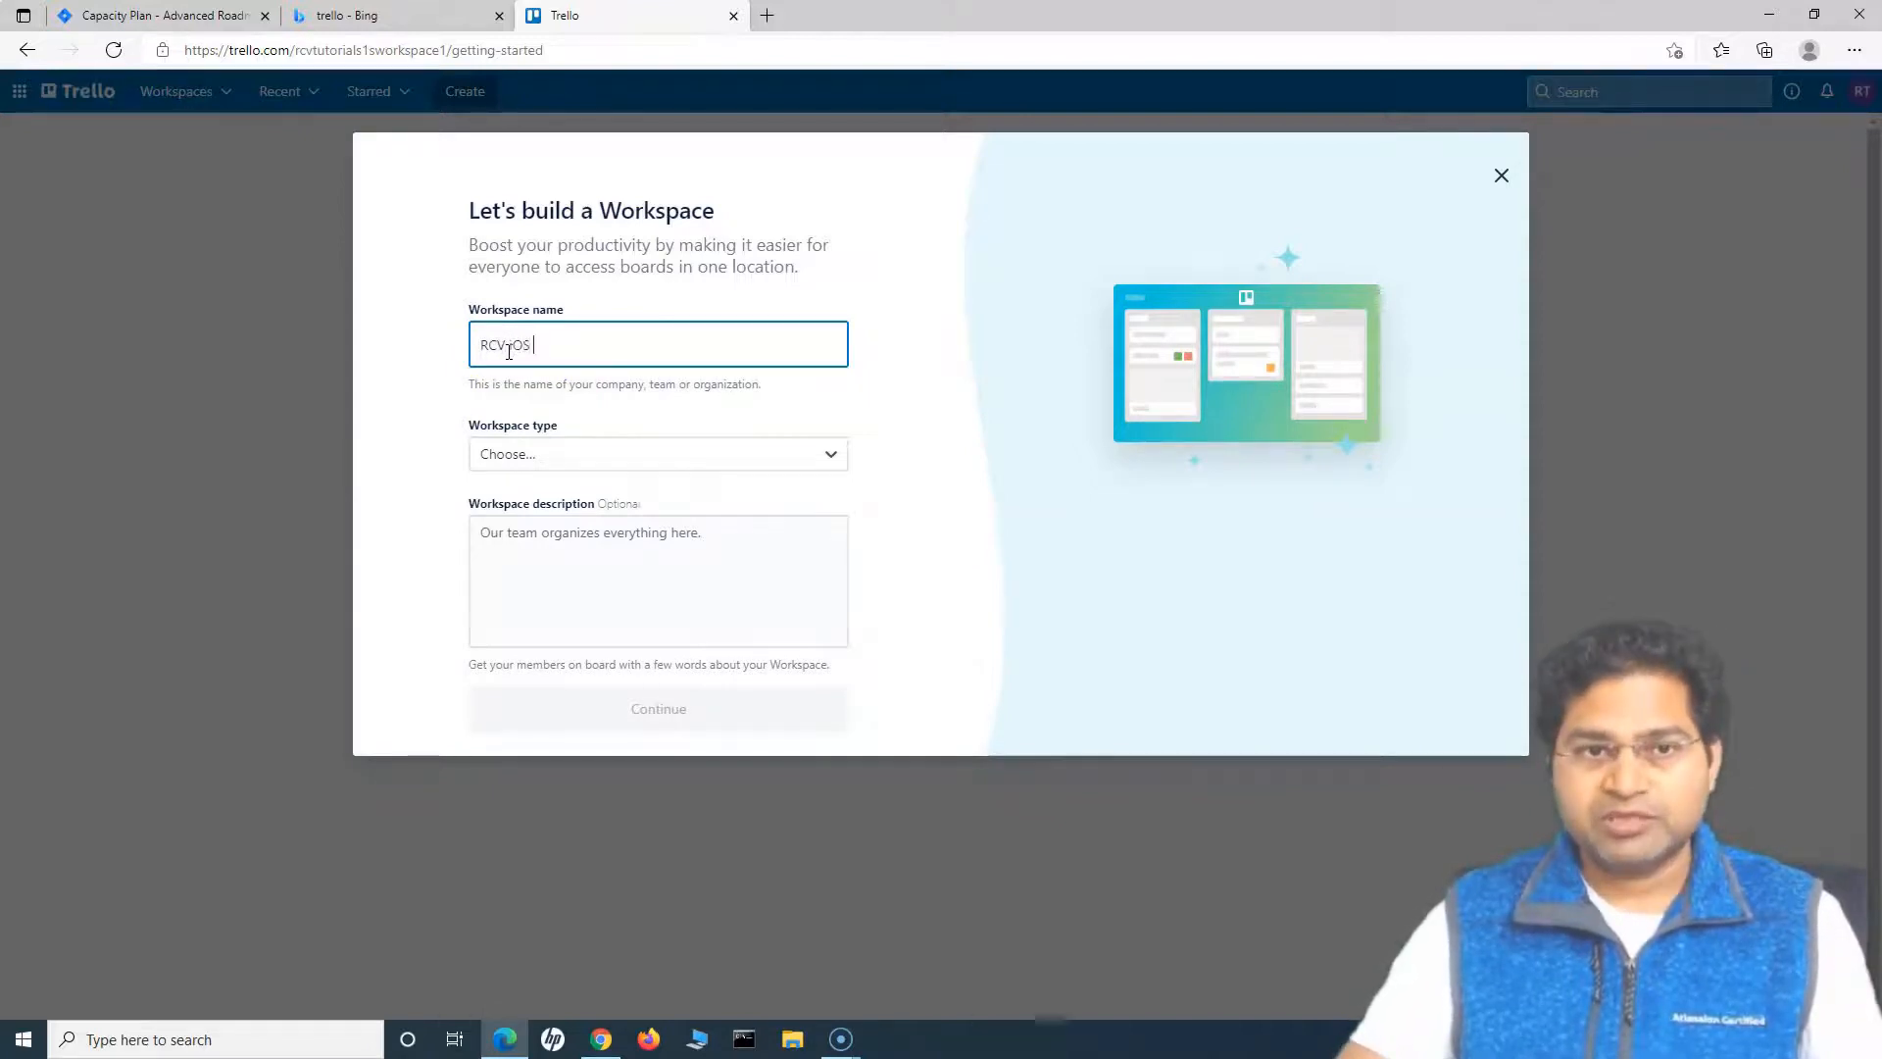
pyautogui.write('Team')
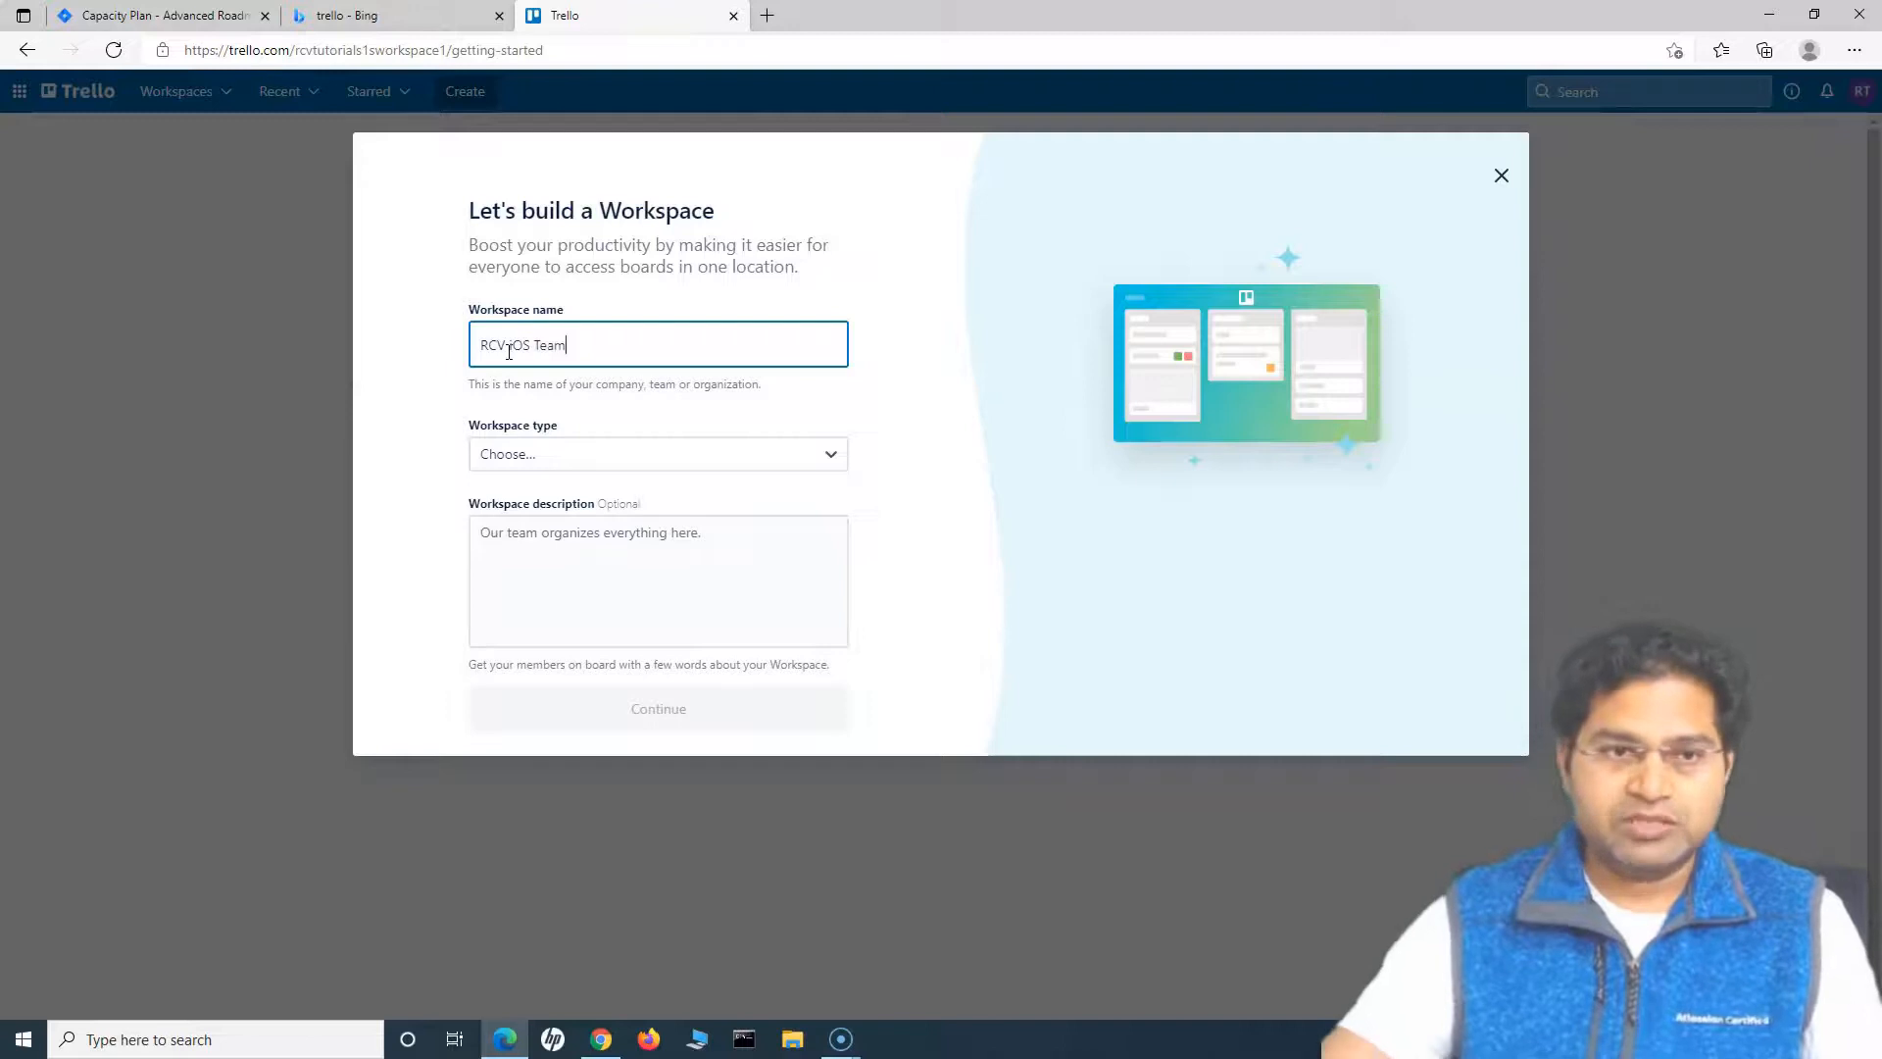
pyautogui.click(658, 454)
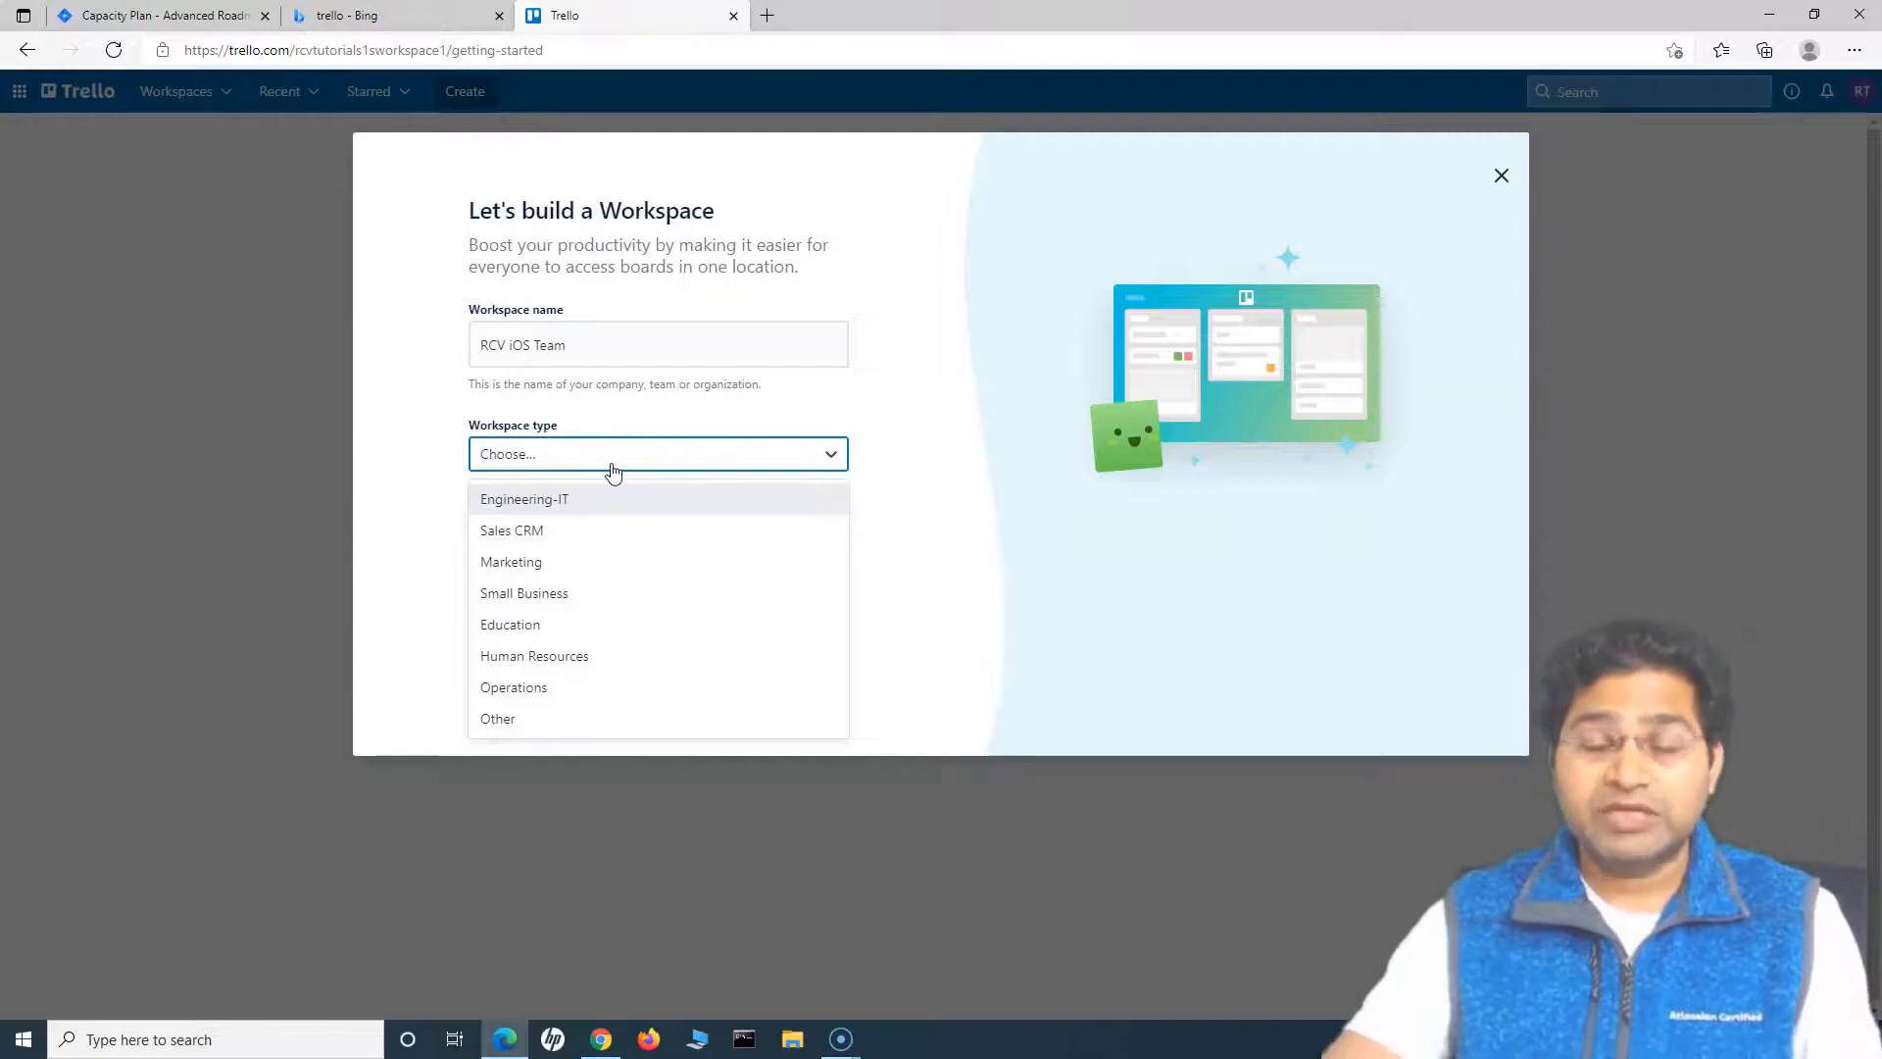
pyautogui.moveTo(566, 561)
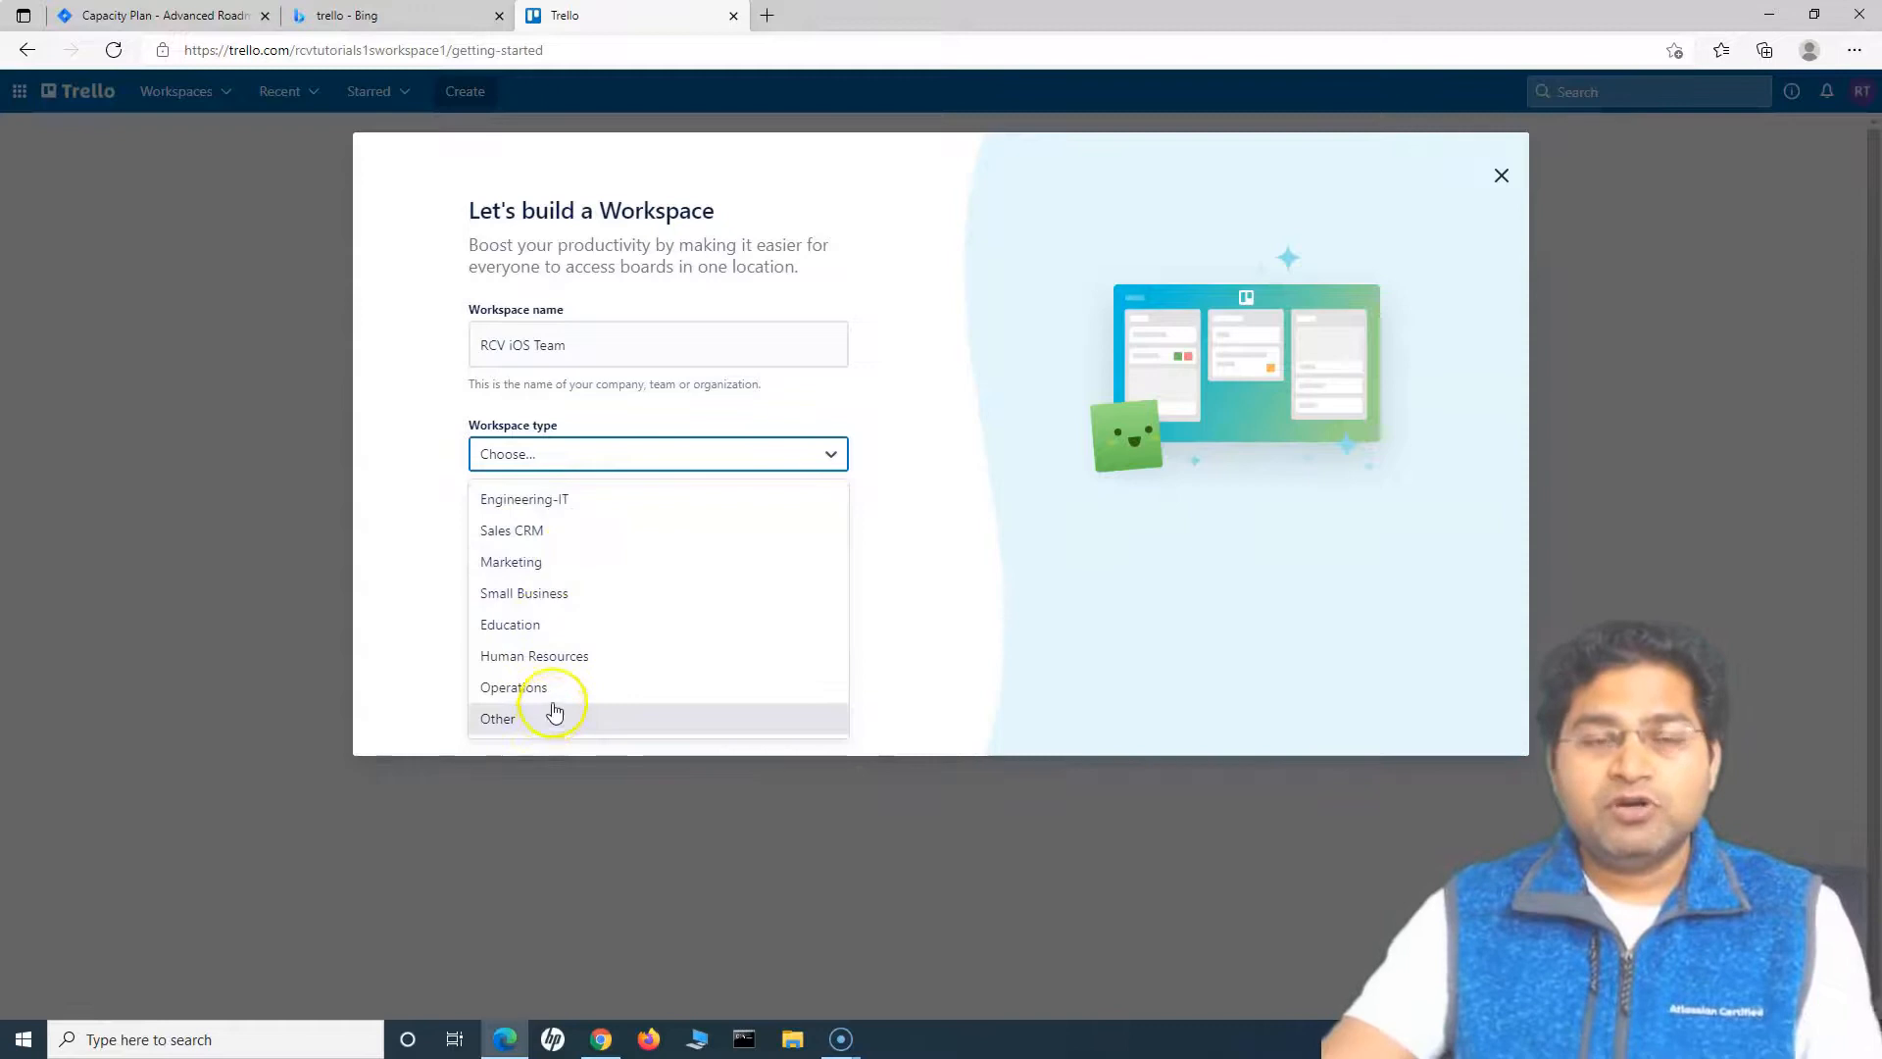
pyautogui.moveTo(587, 498)
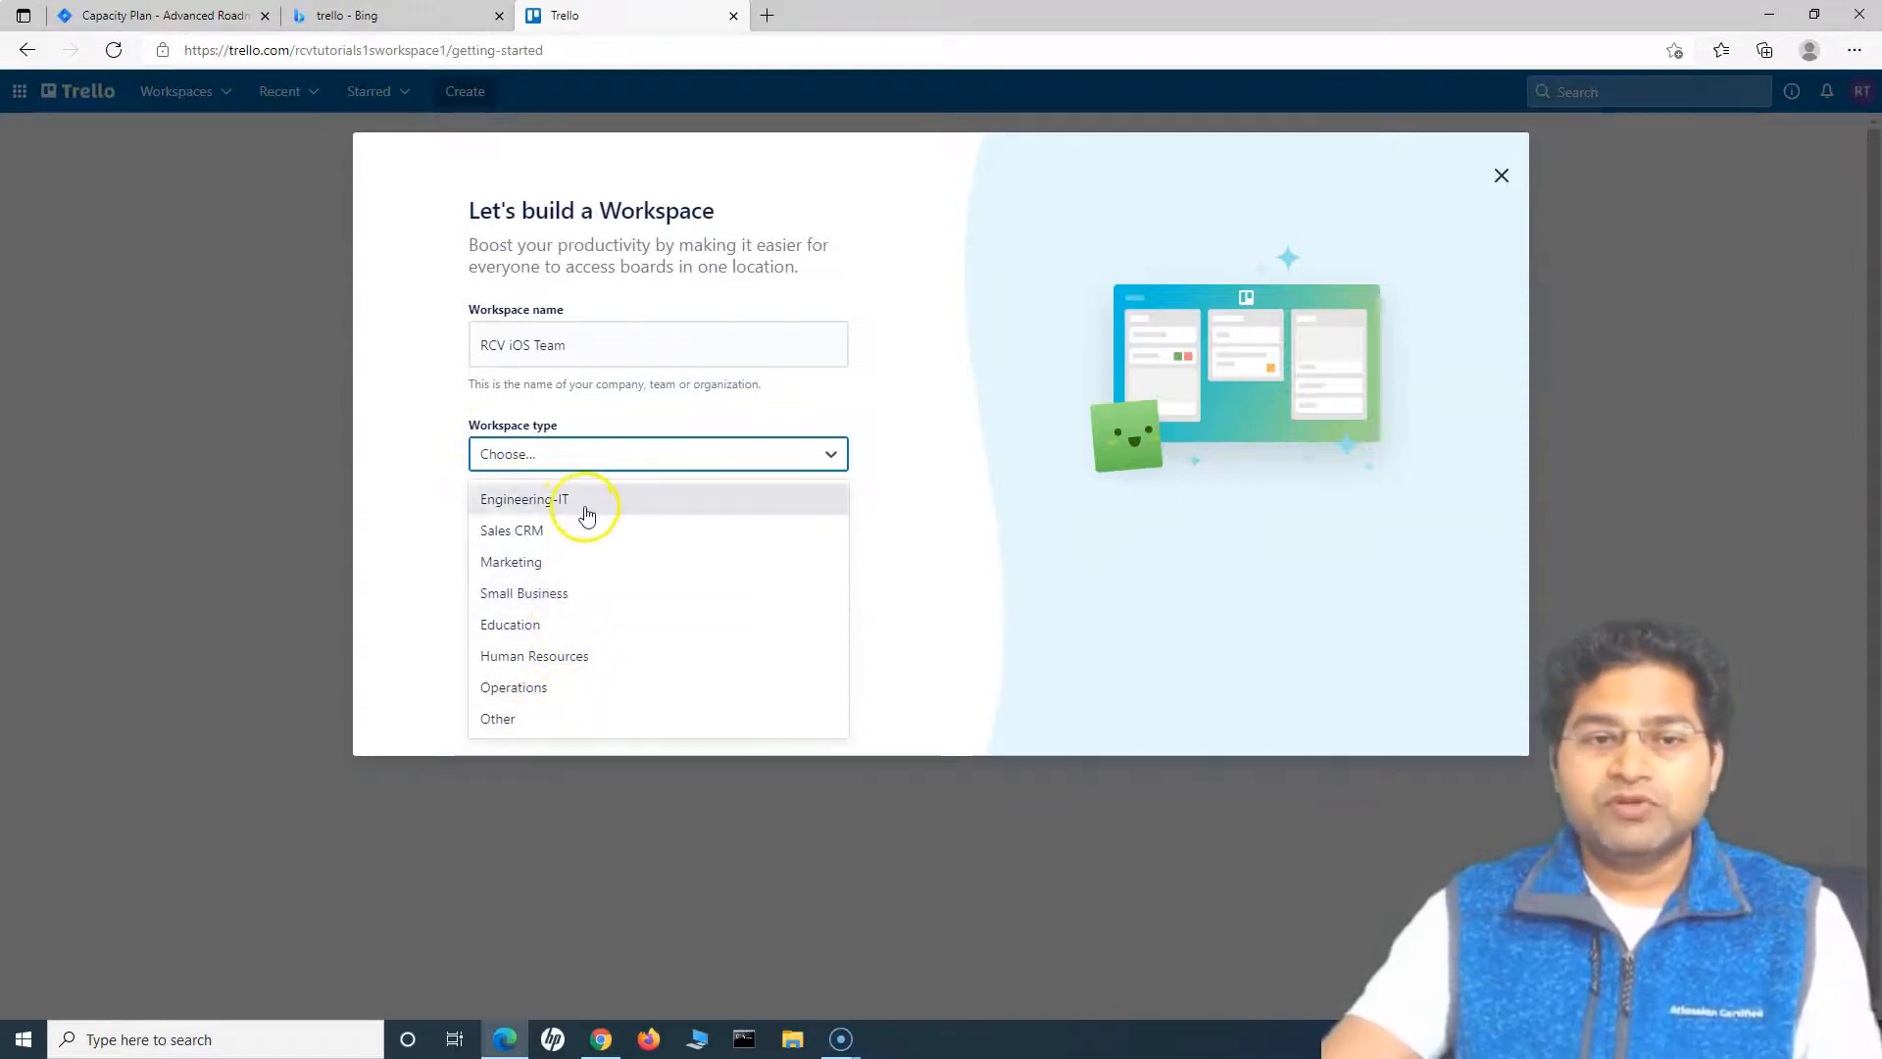
pyautogui.moveTo(497, 717)
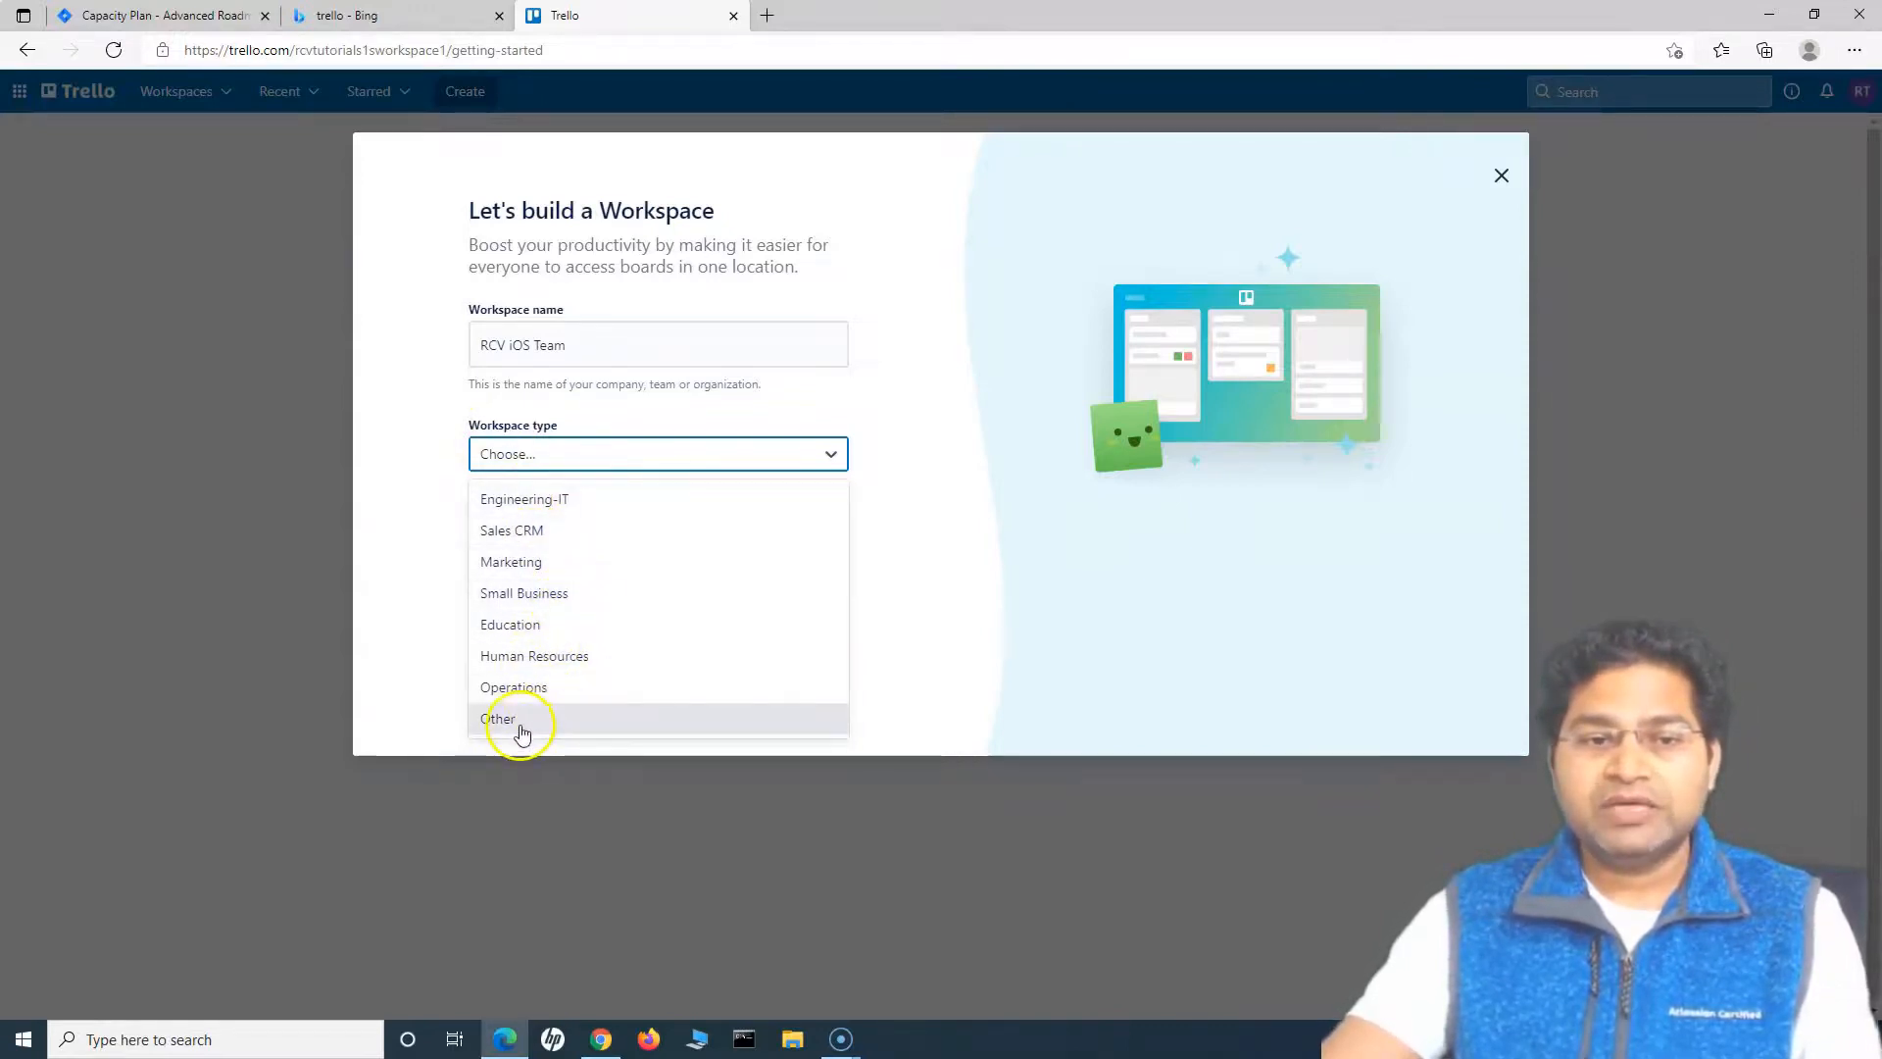
pyautogui.moveTo(583, 593)
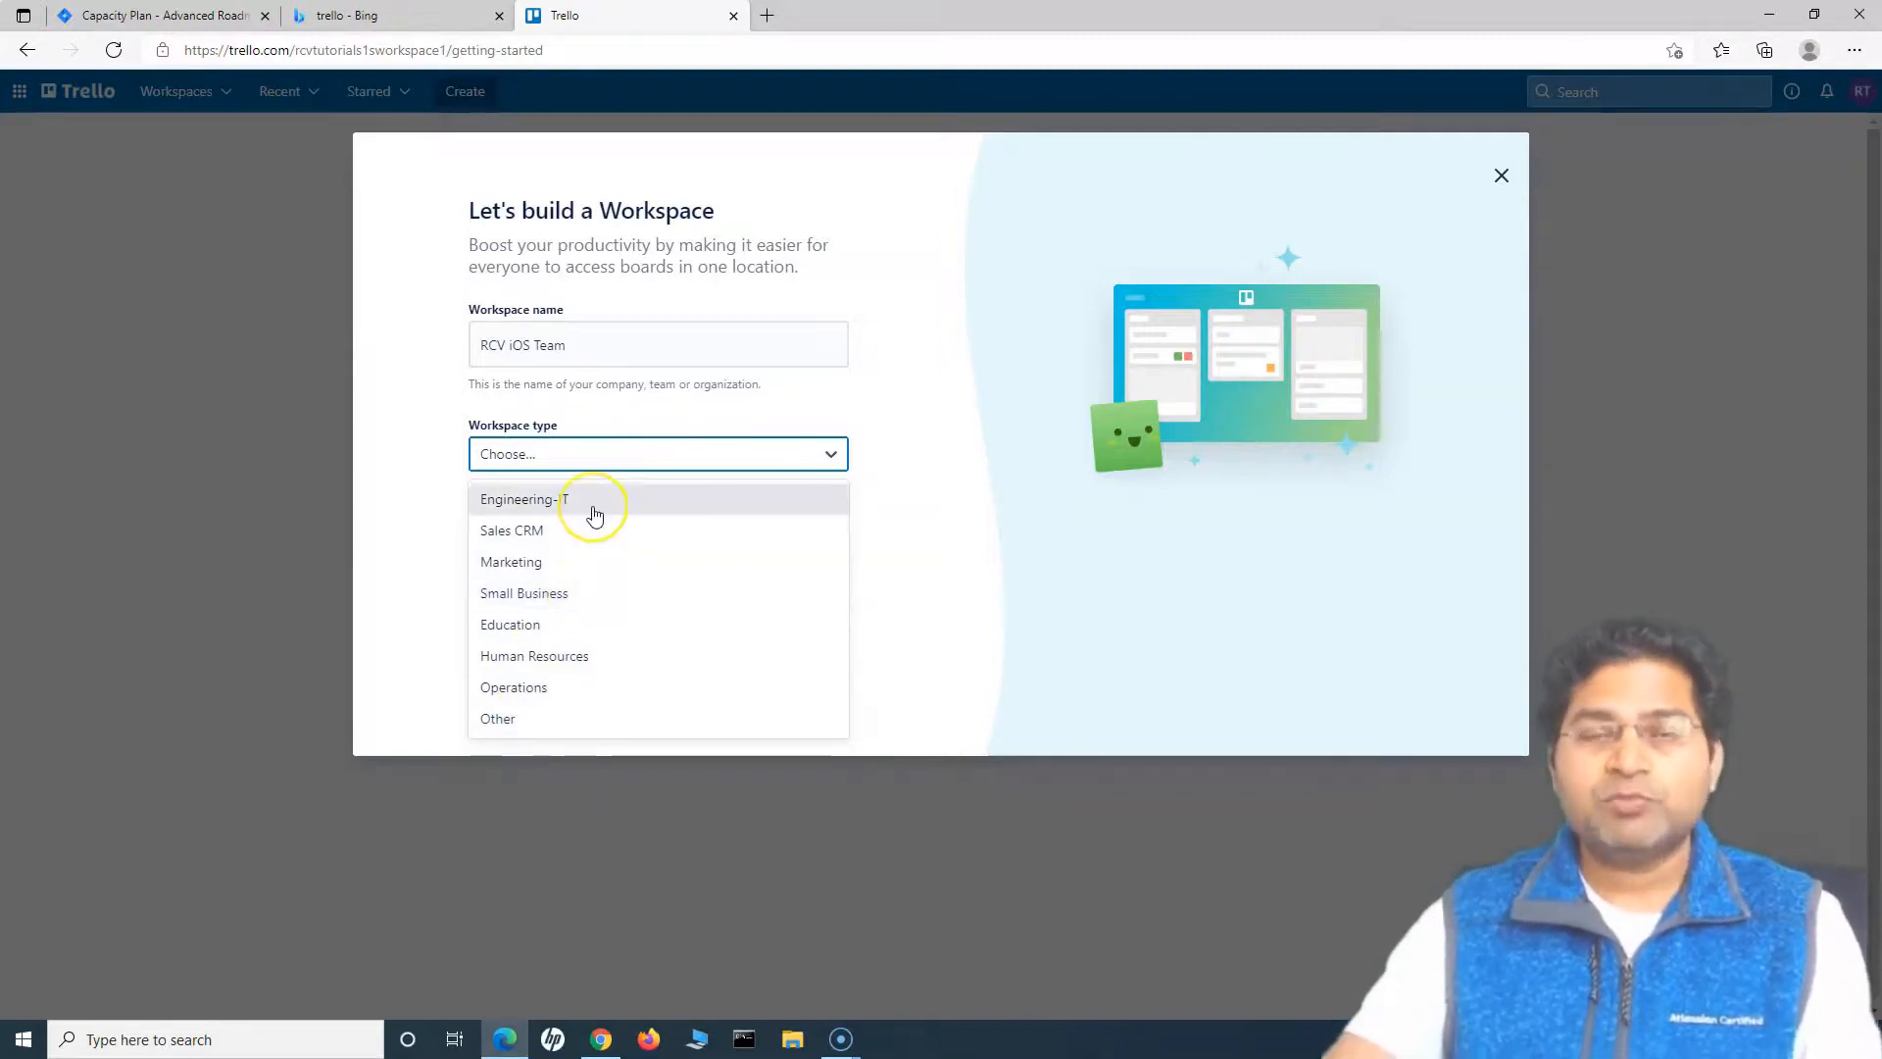
pyautogui.click(517, 499)
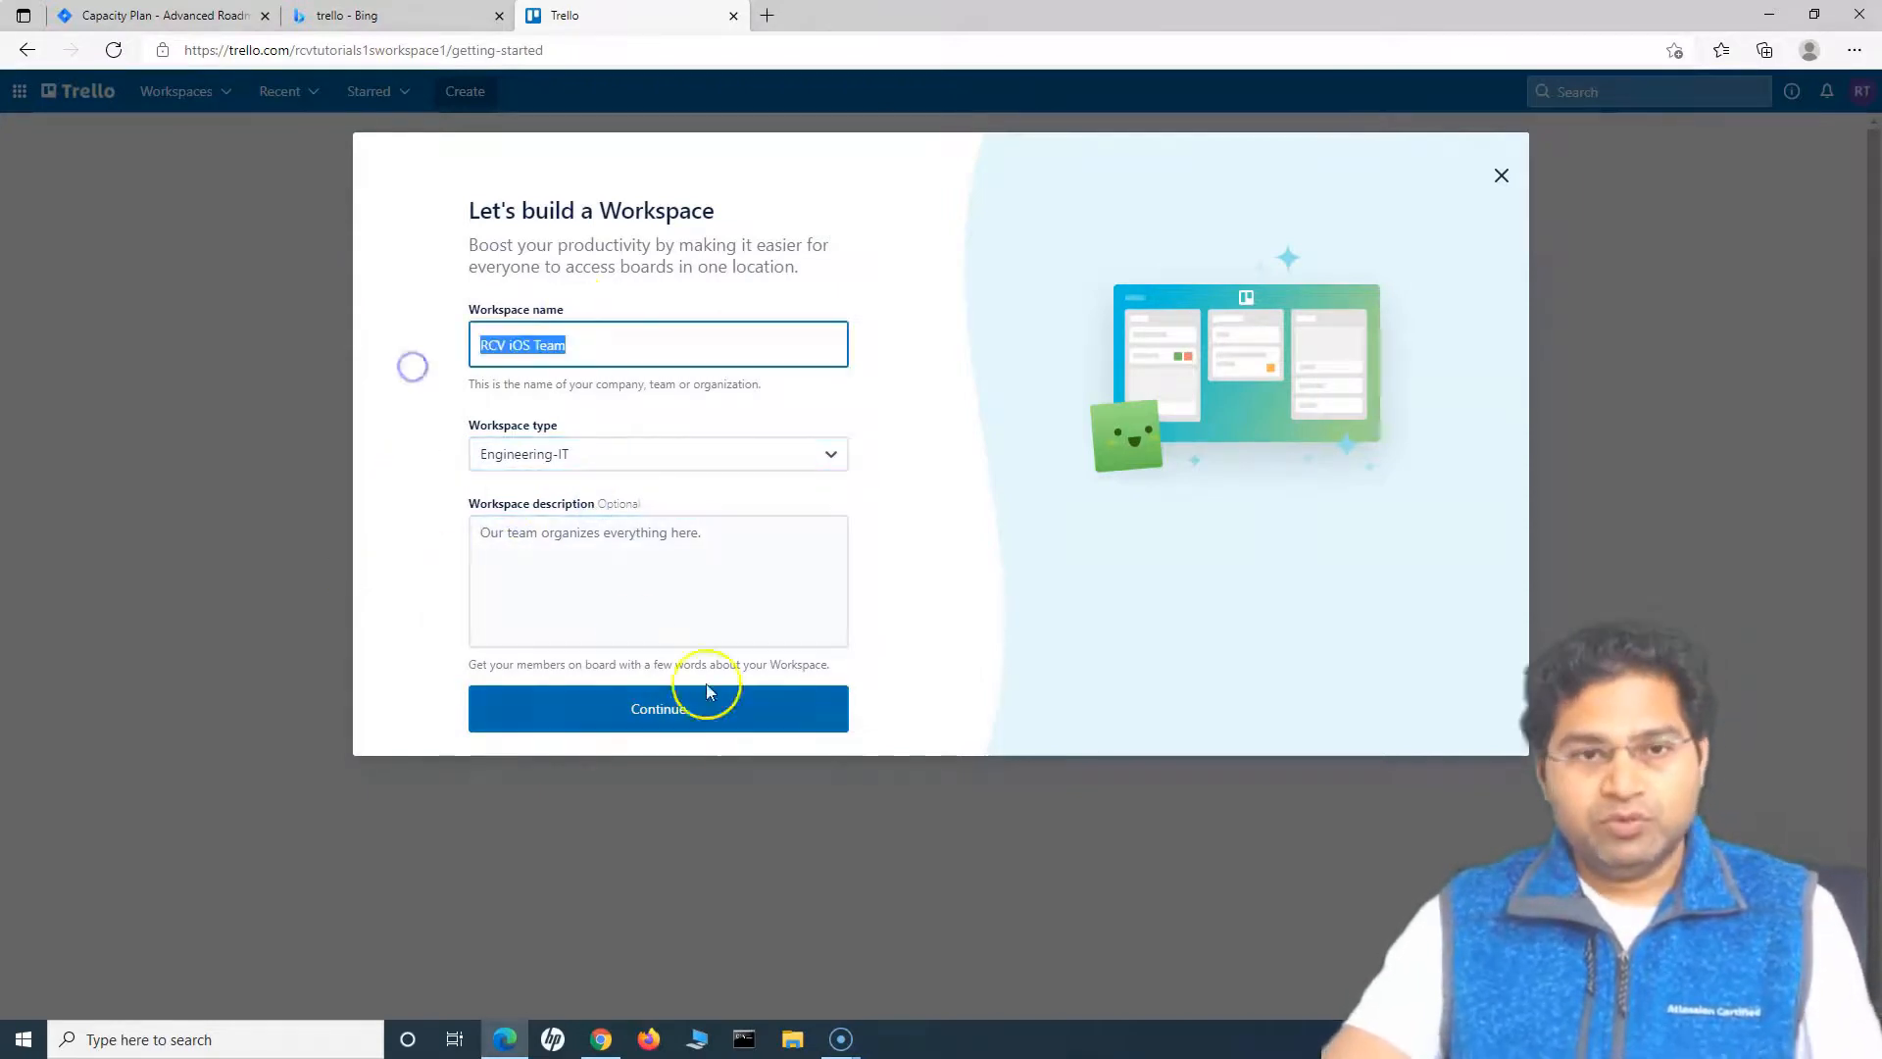
pyautogui.write('RCV iOS Team')
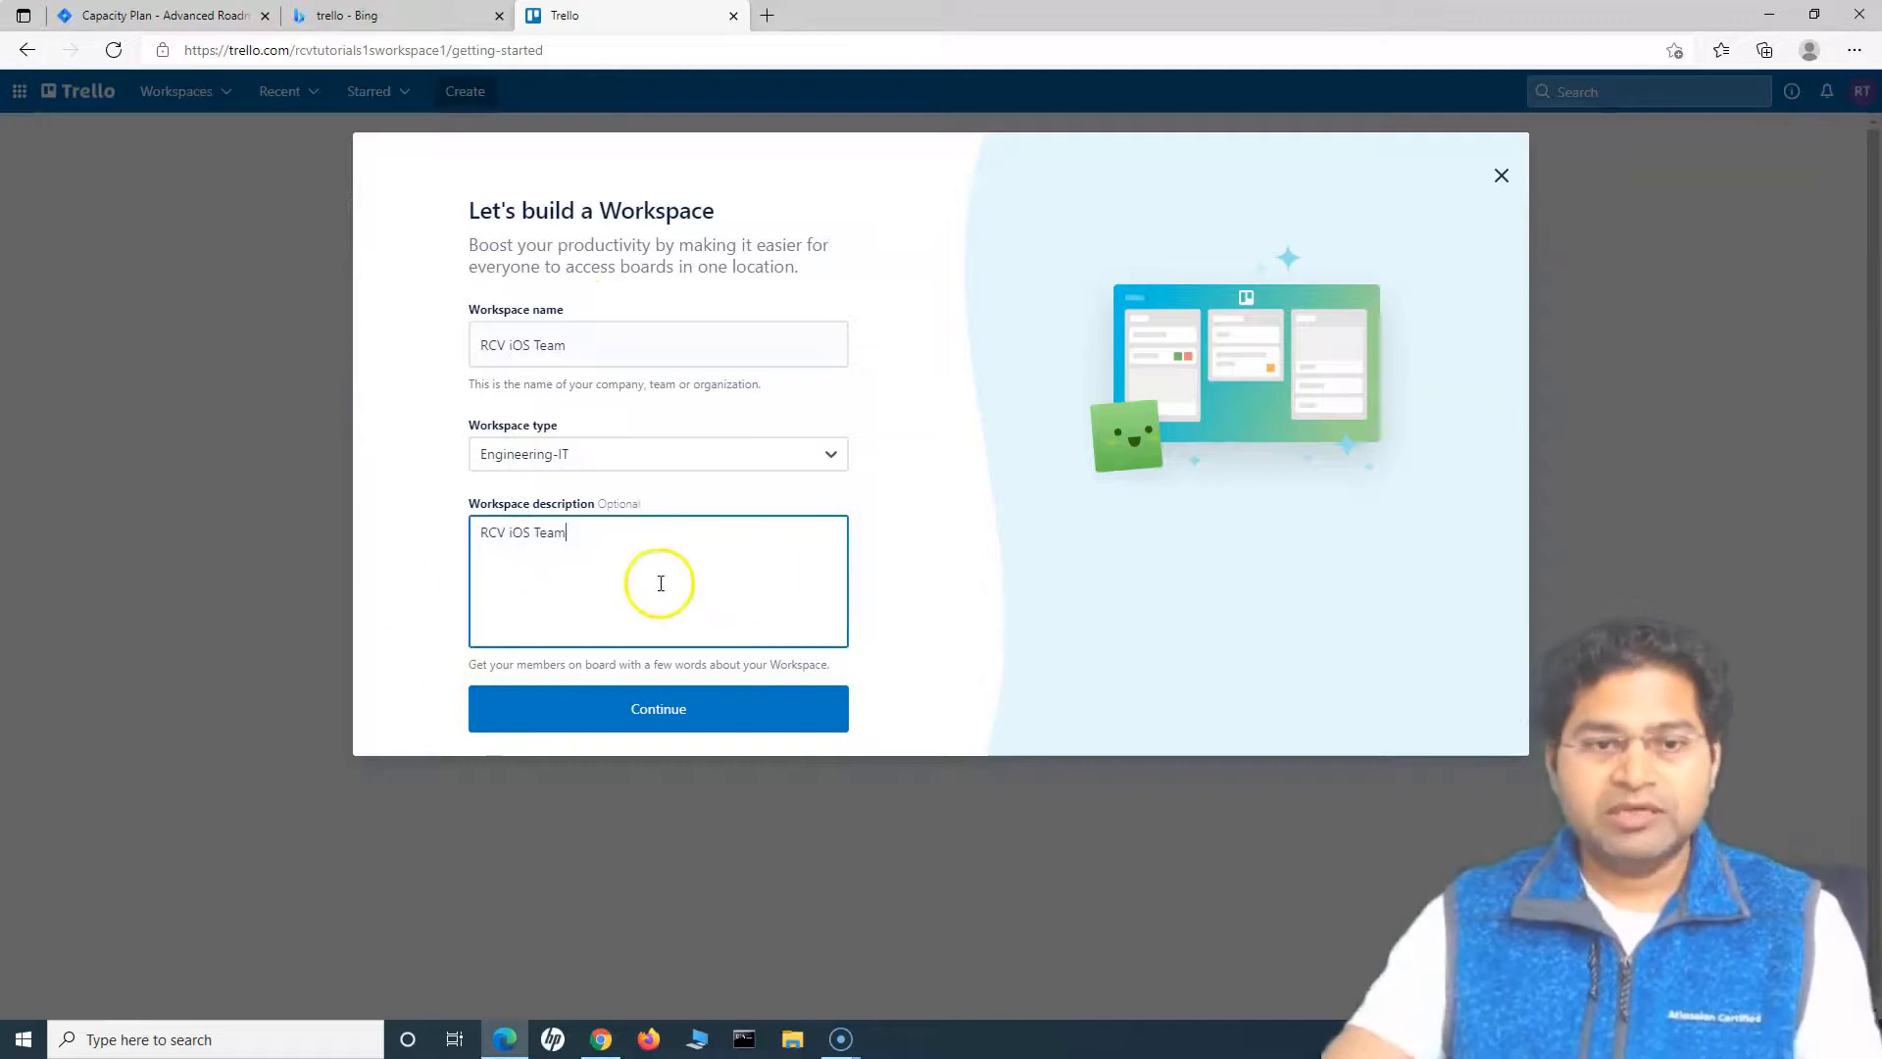
pyautogui.moveTo(581, 763)
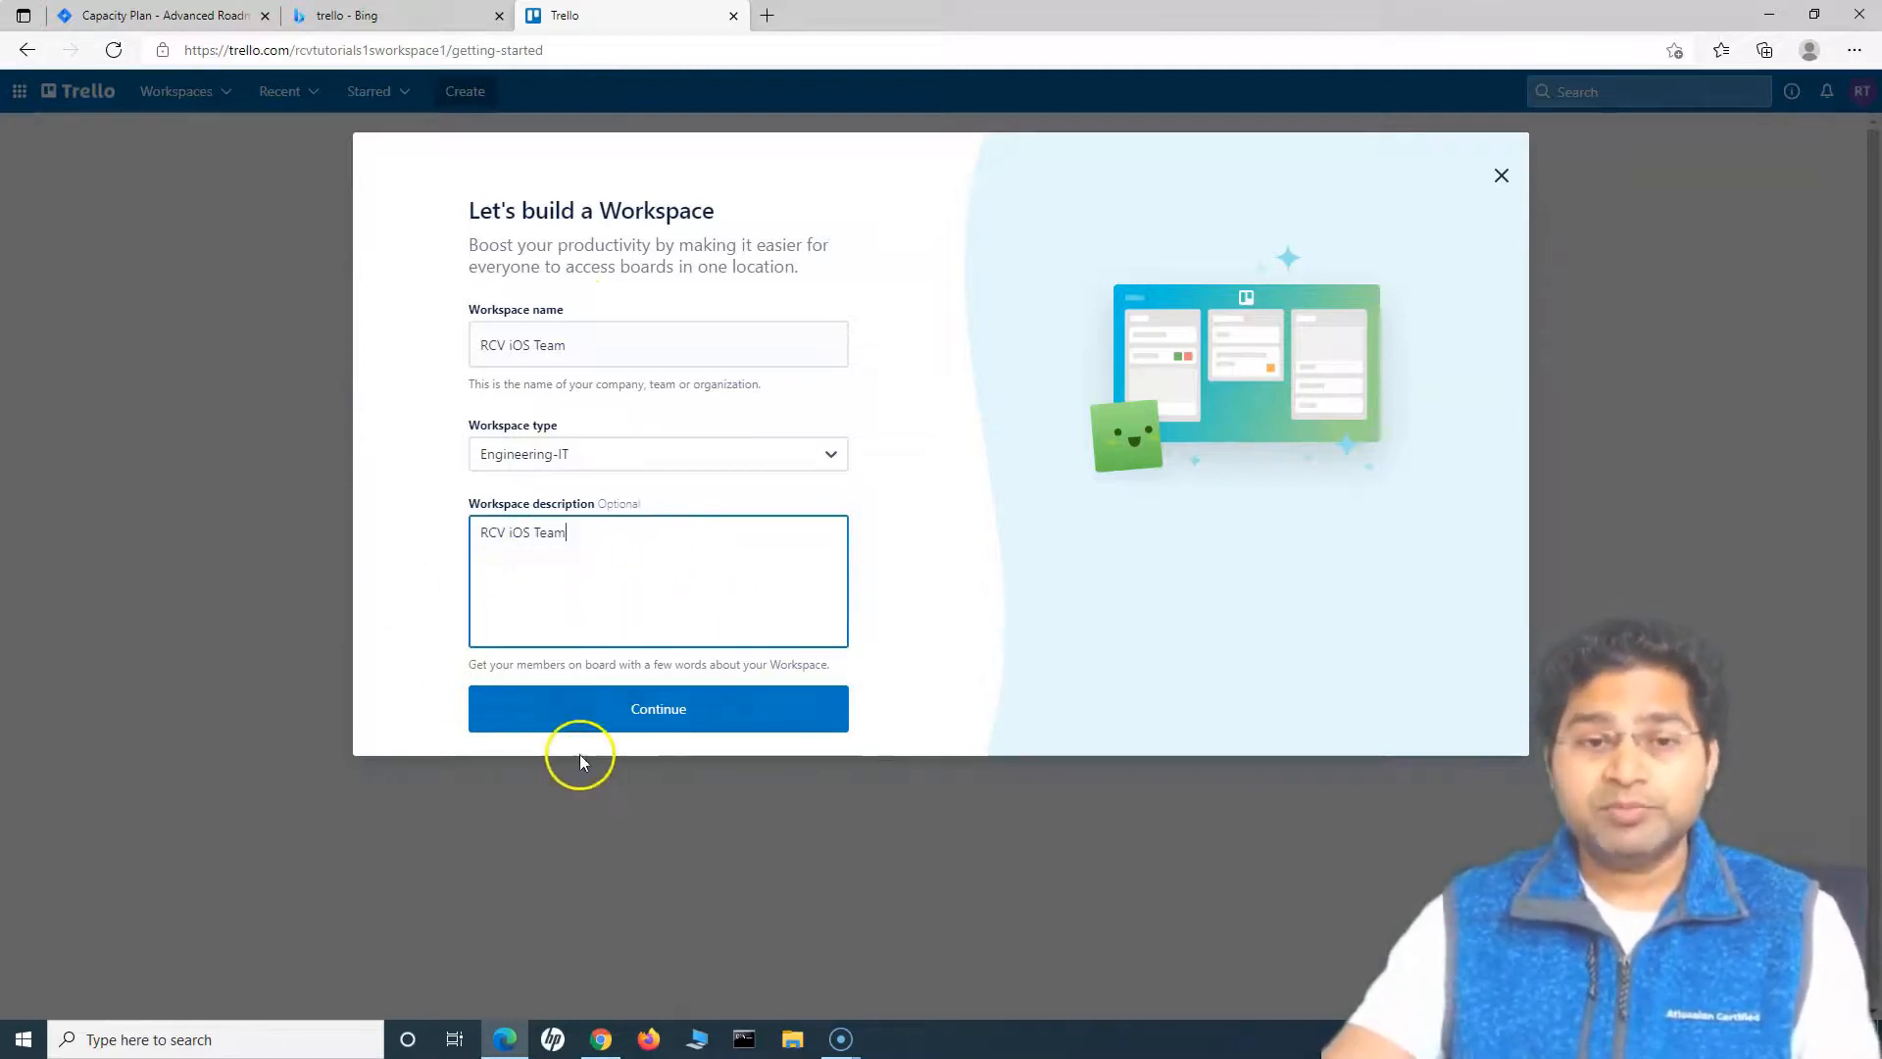
pyautogui.click(658, 708)
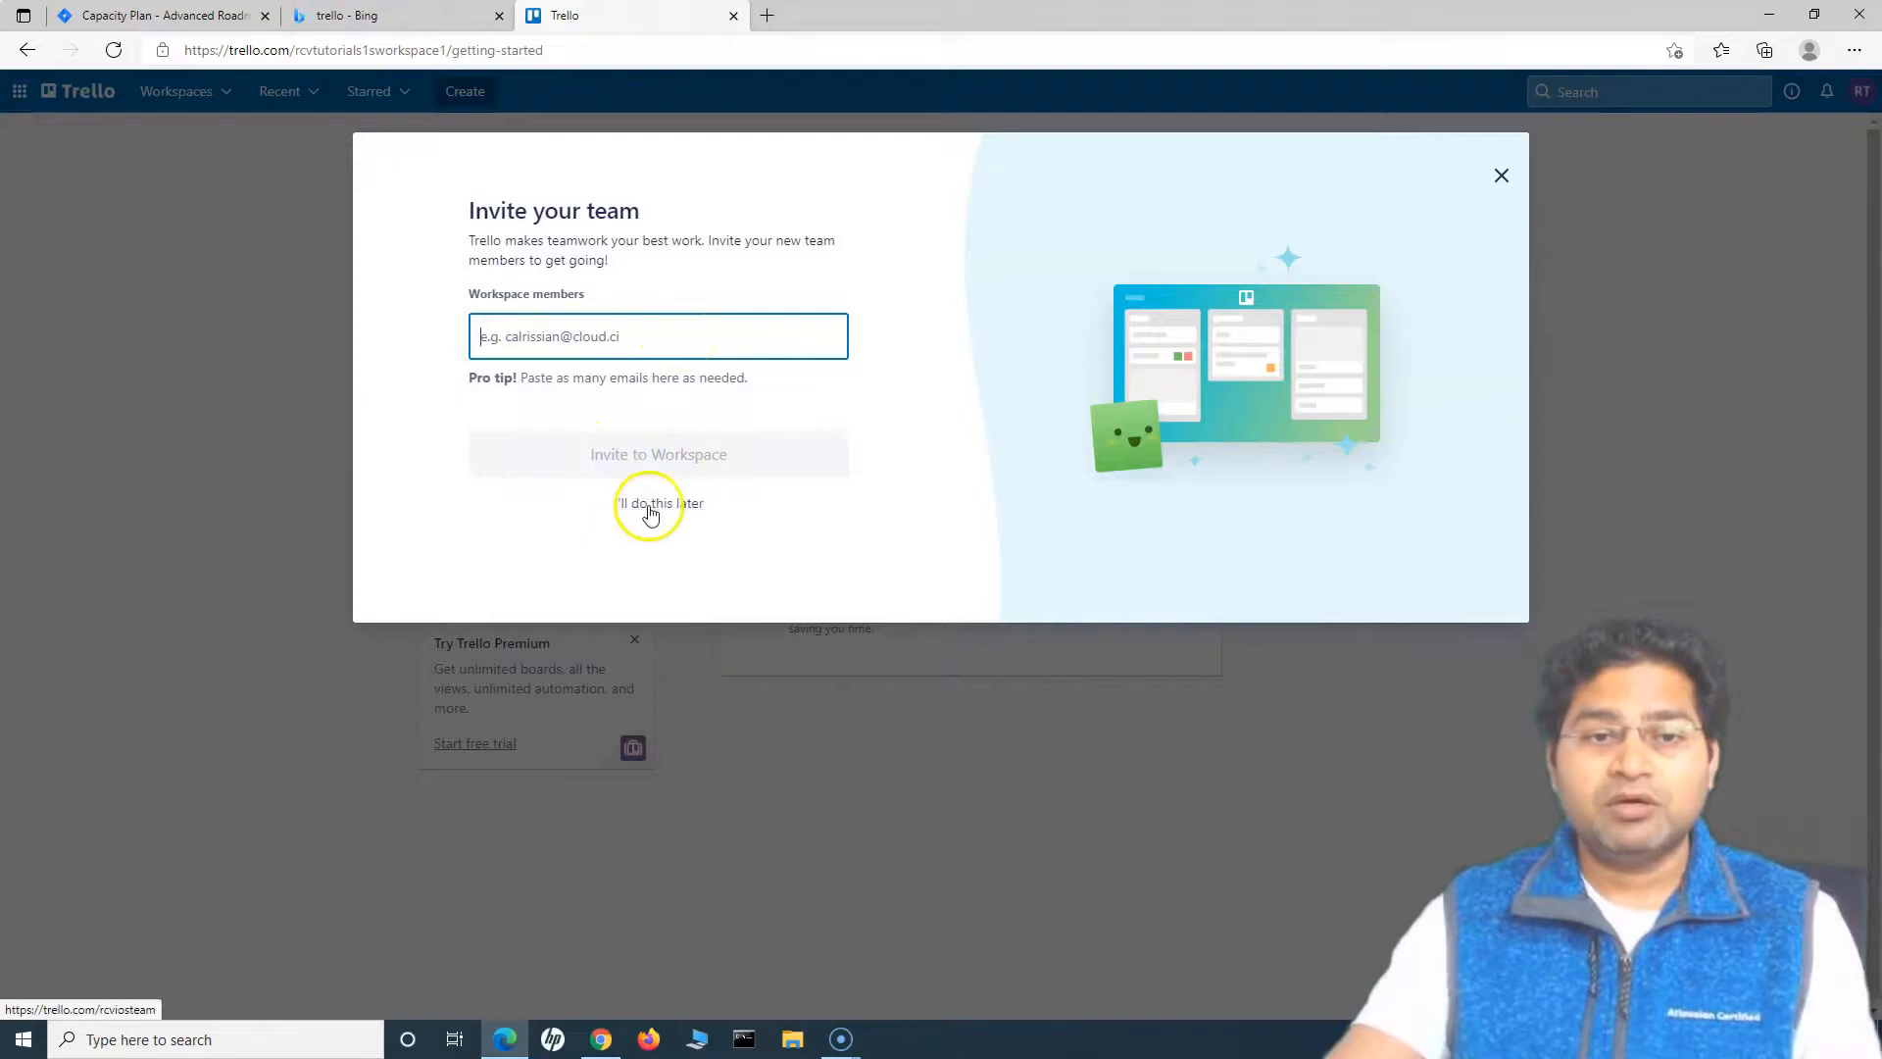
# - Skip inviting members, view RCV iOS Team, then switch to RCV Tutorials1's Workspace 1
pyautogui.click(658, 503)
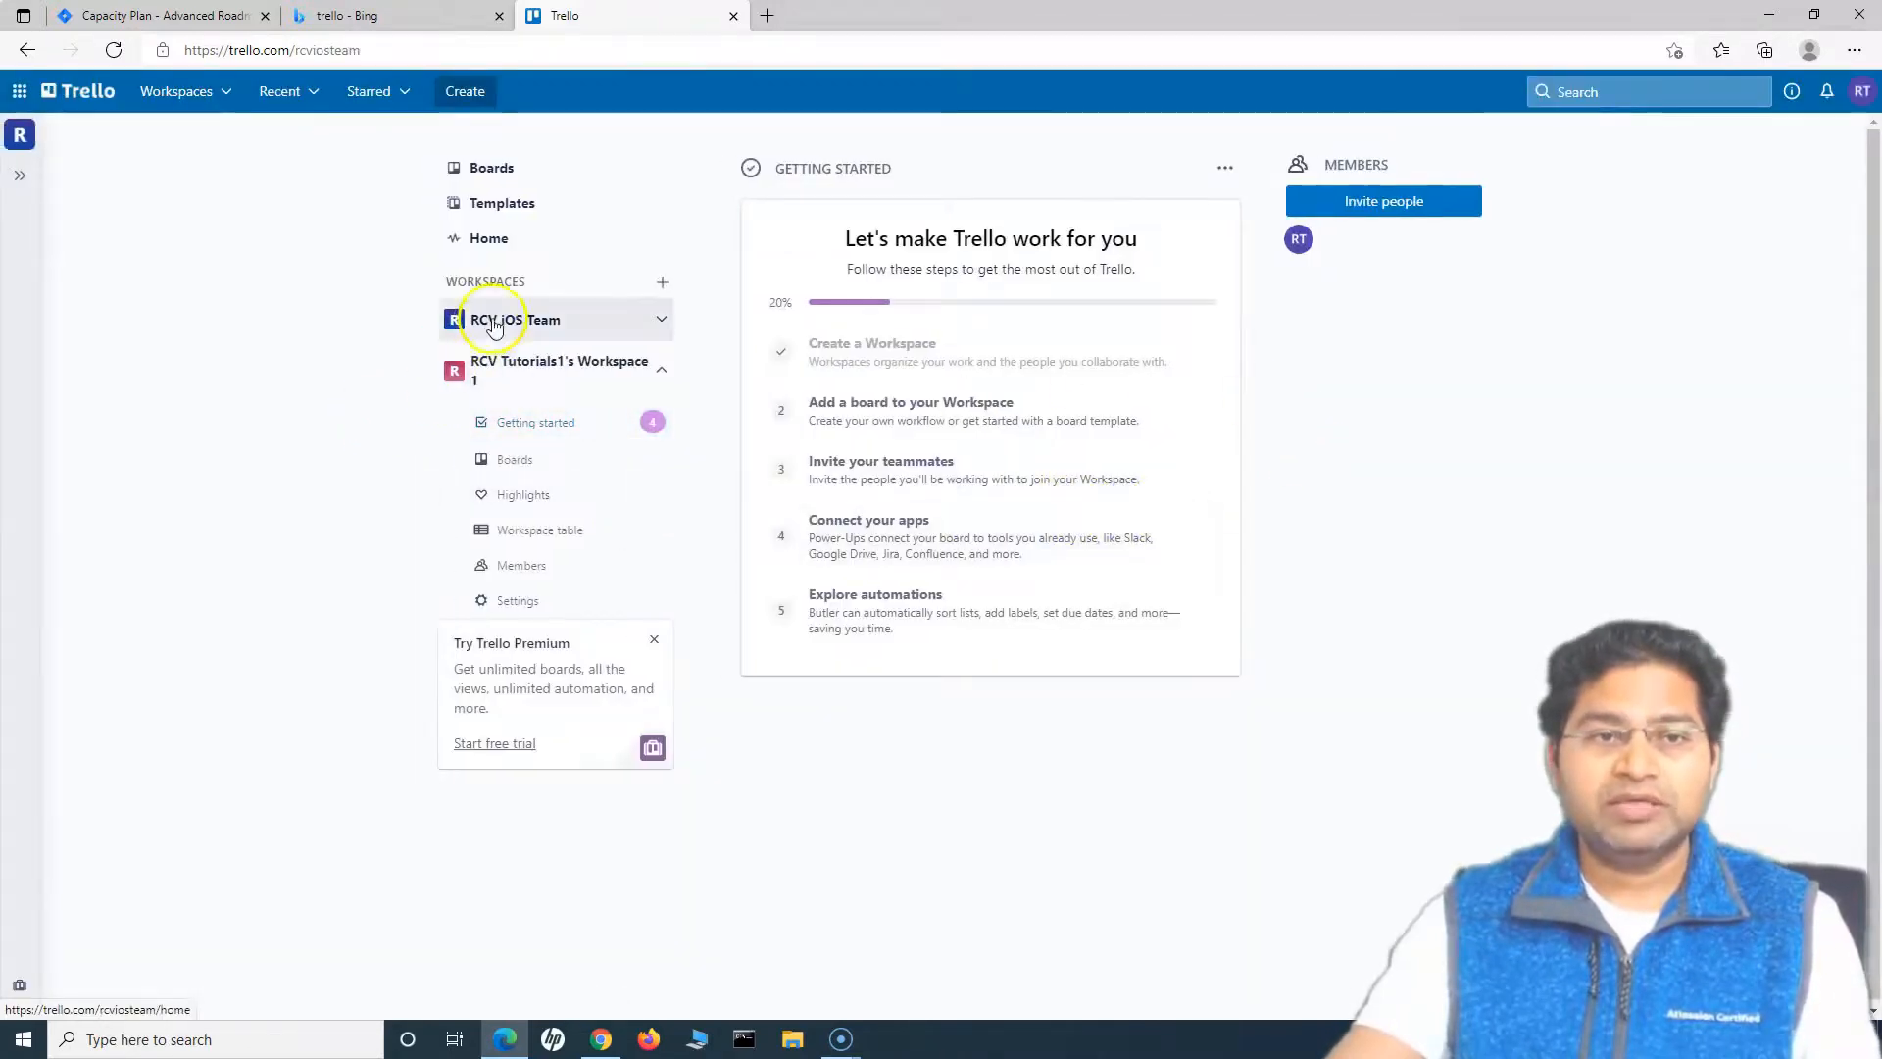
pyautogui.click(513, 320)
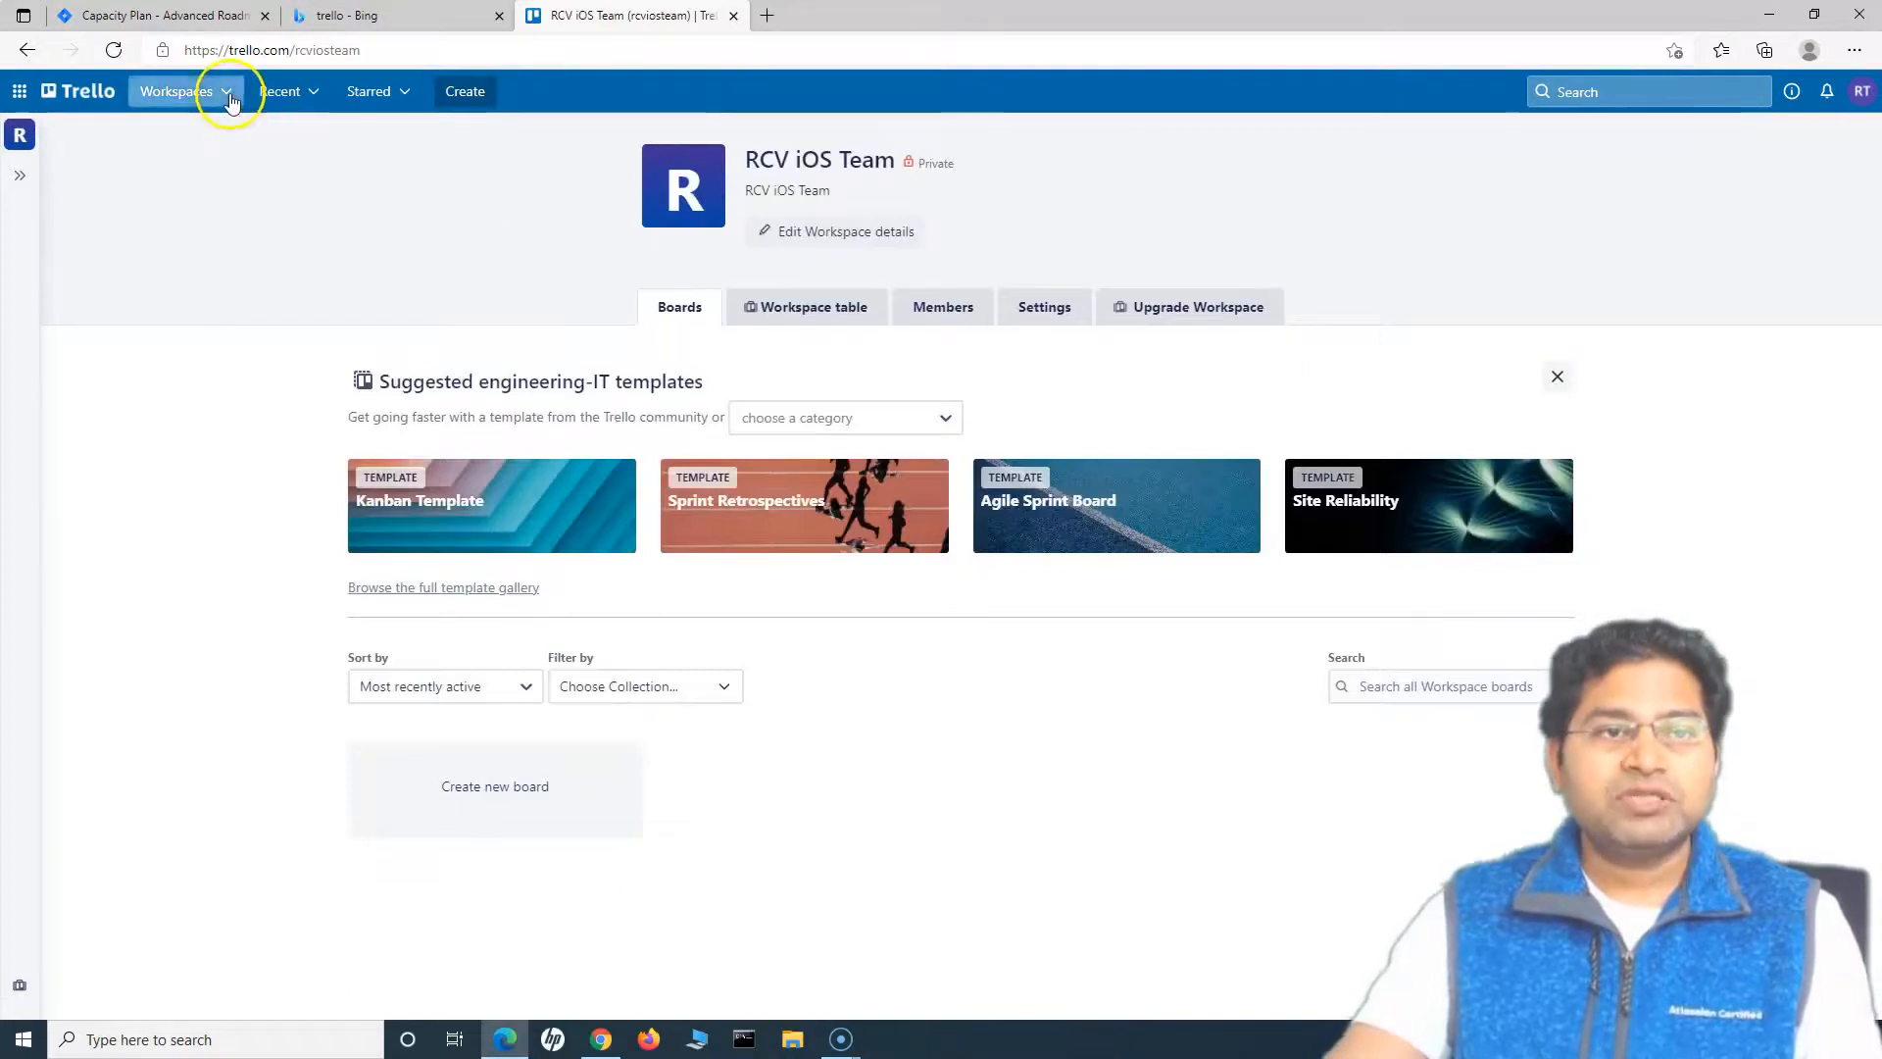
pyautogui.click(176, 90)
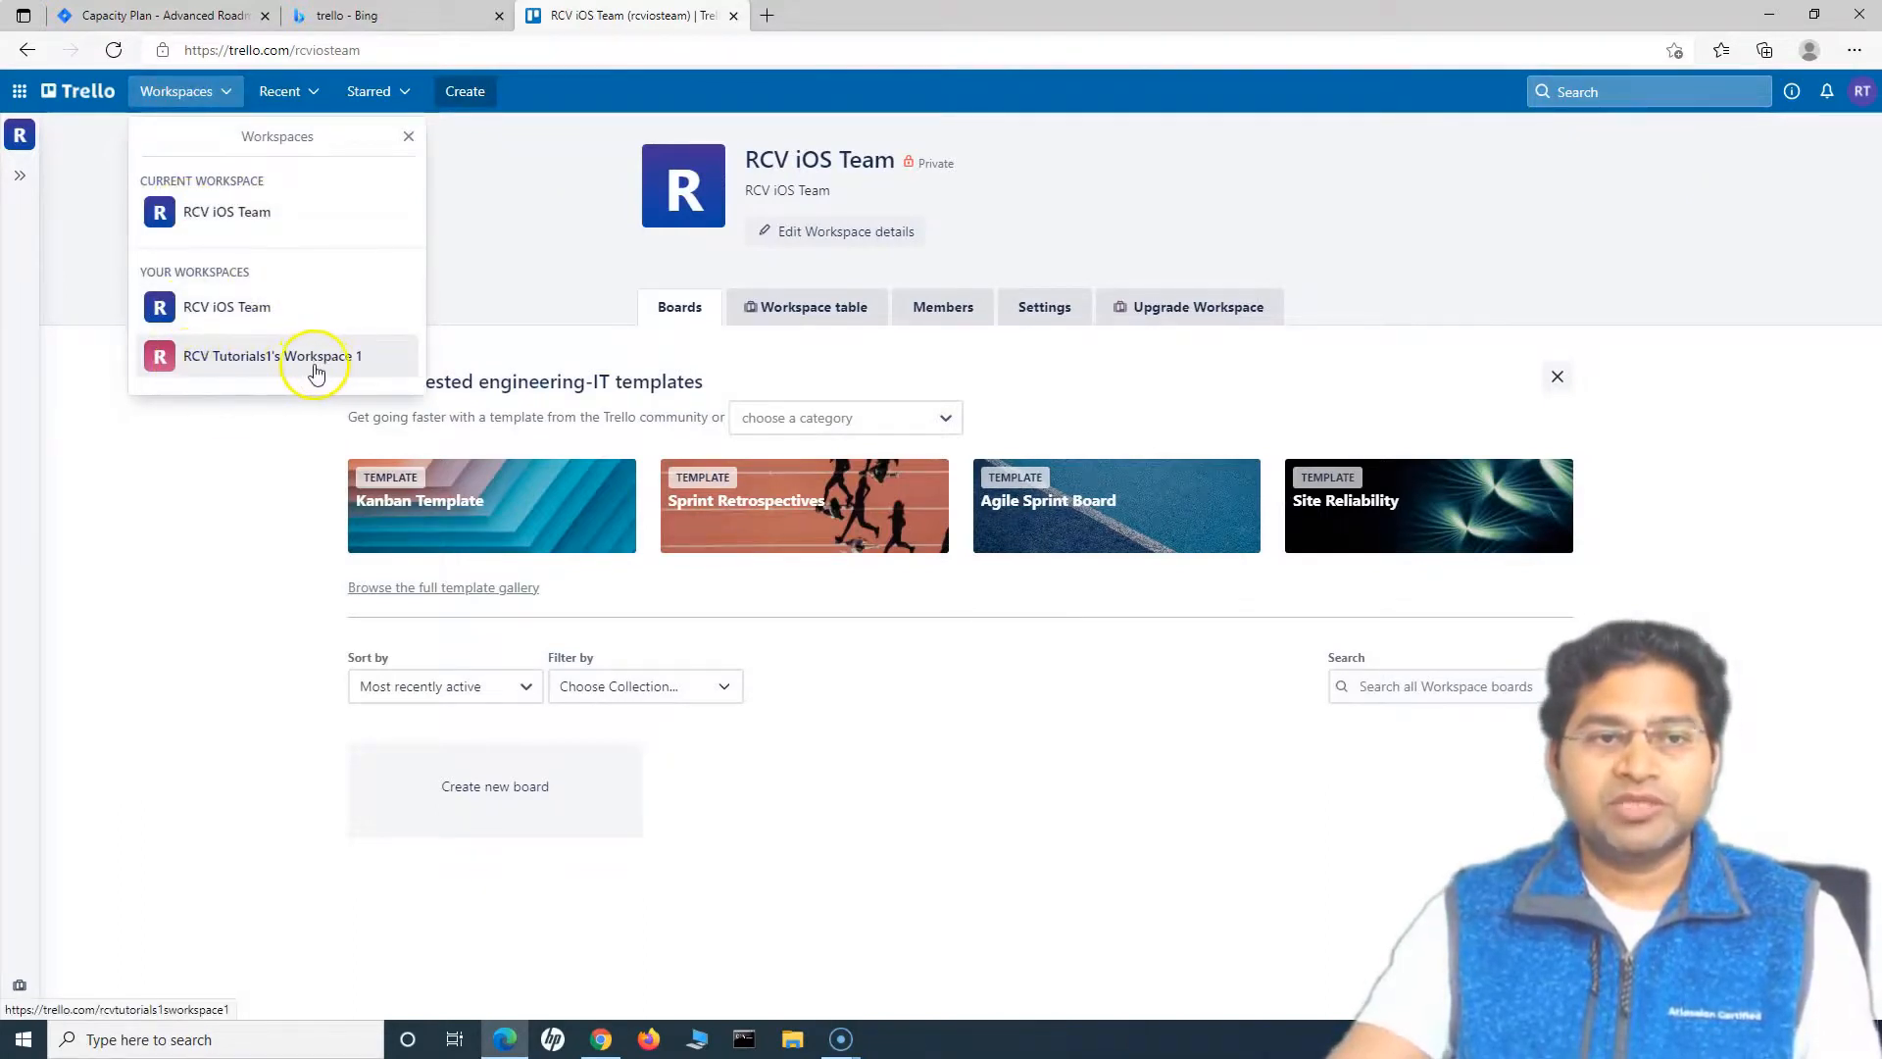
pyautogui.click(318, 355)
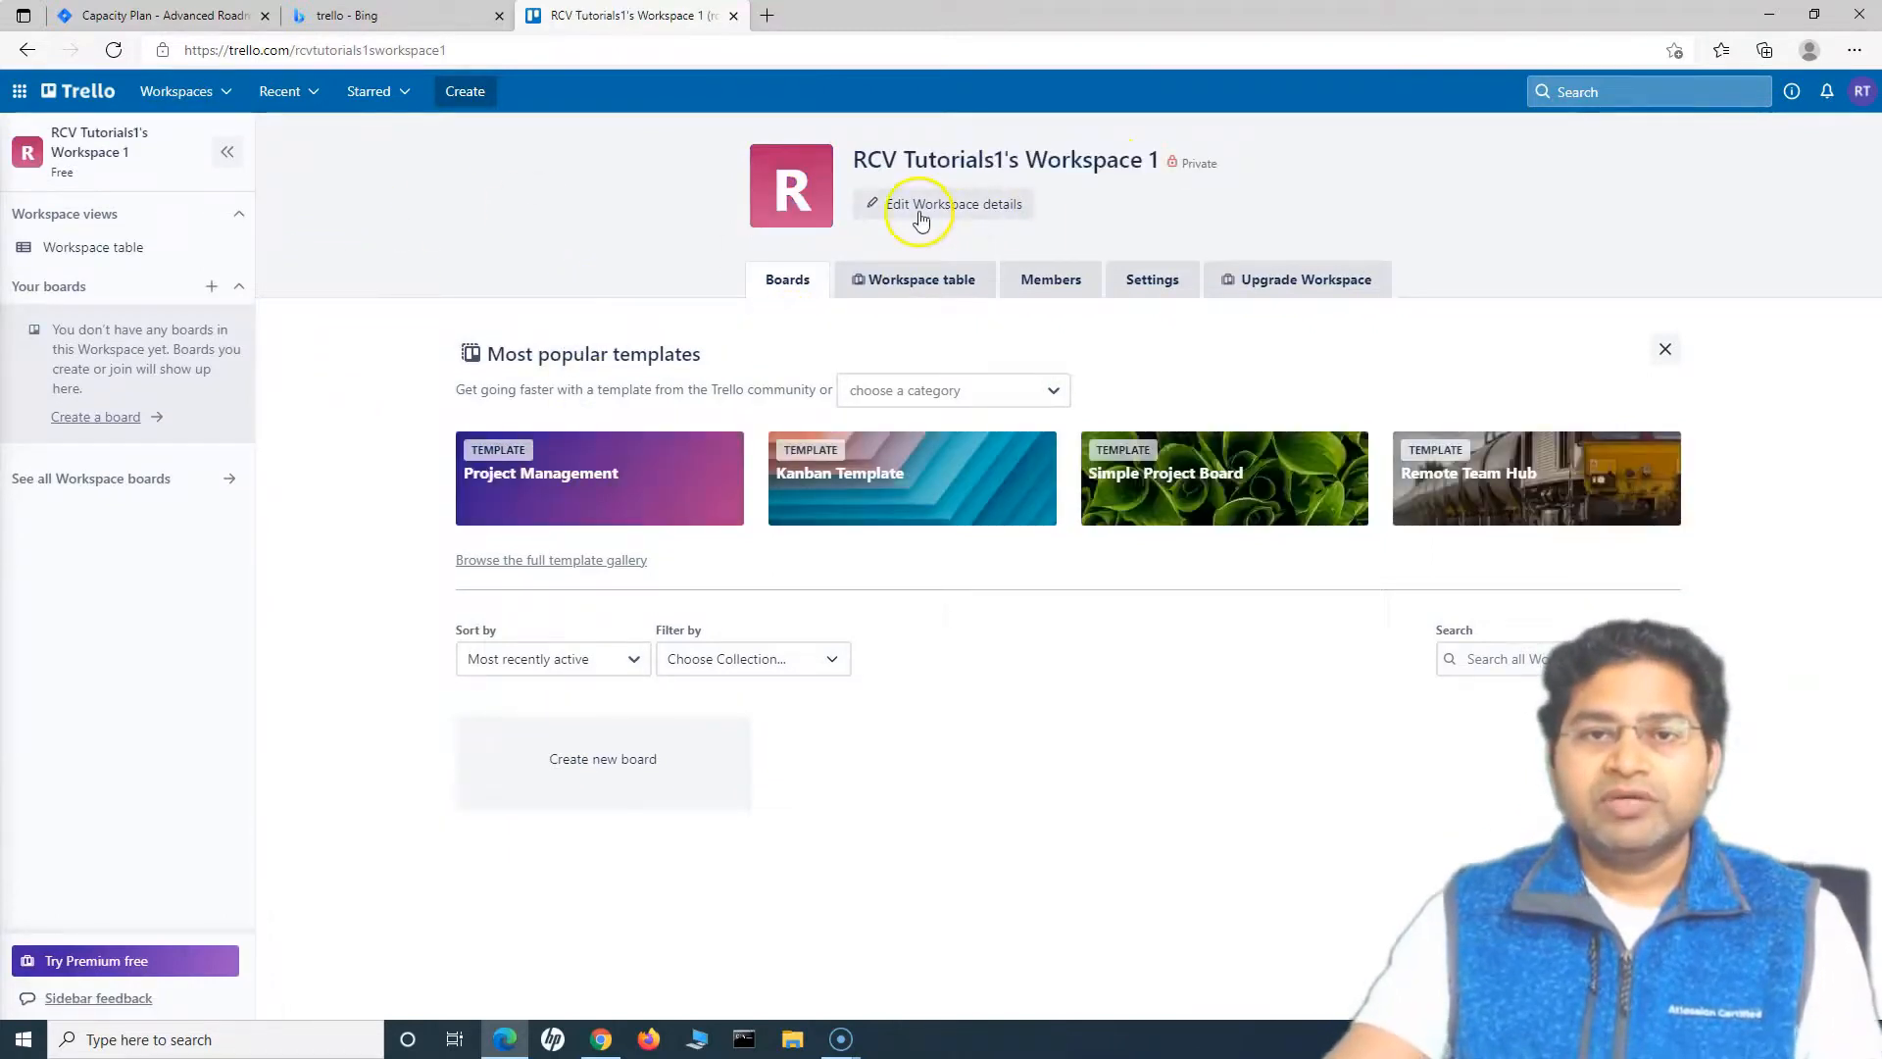
# - Rename Workspace 1 to 'RCV Android Team', set type Engineering-IT, and save
pyautogui.click(953, 204)
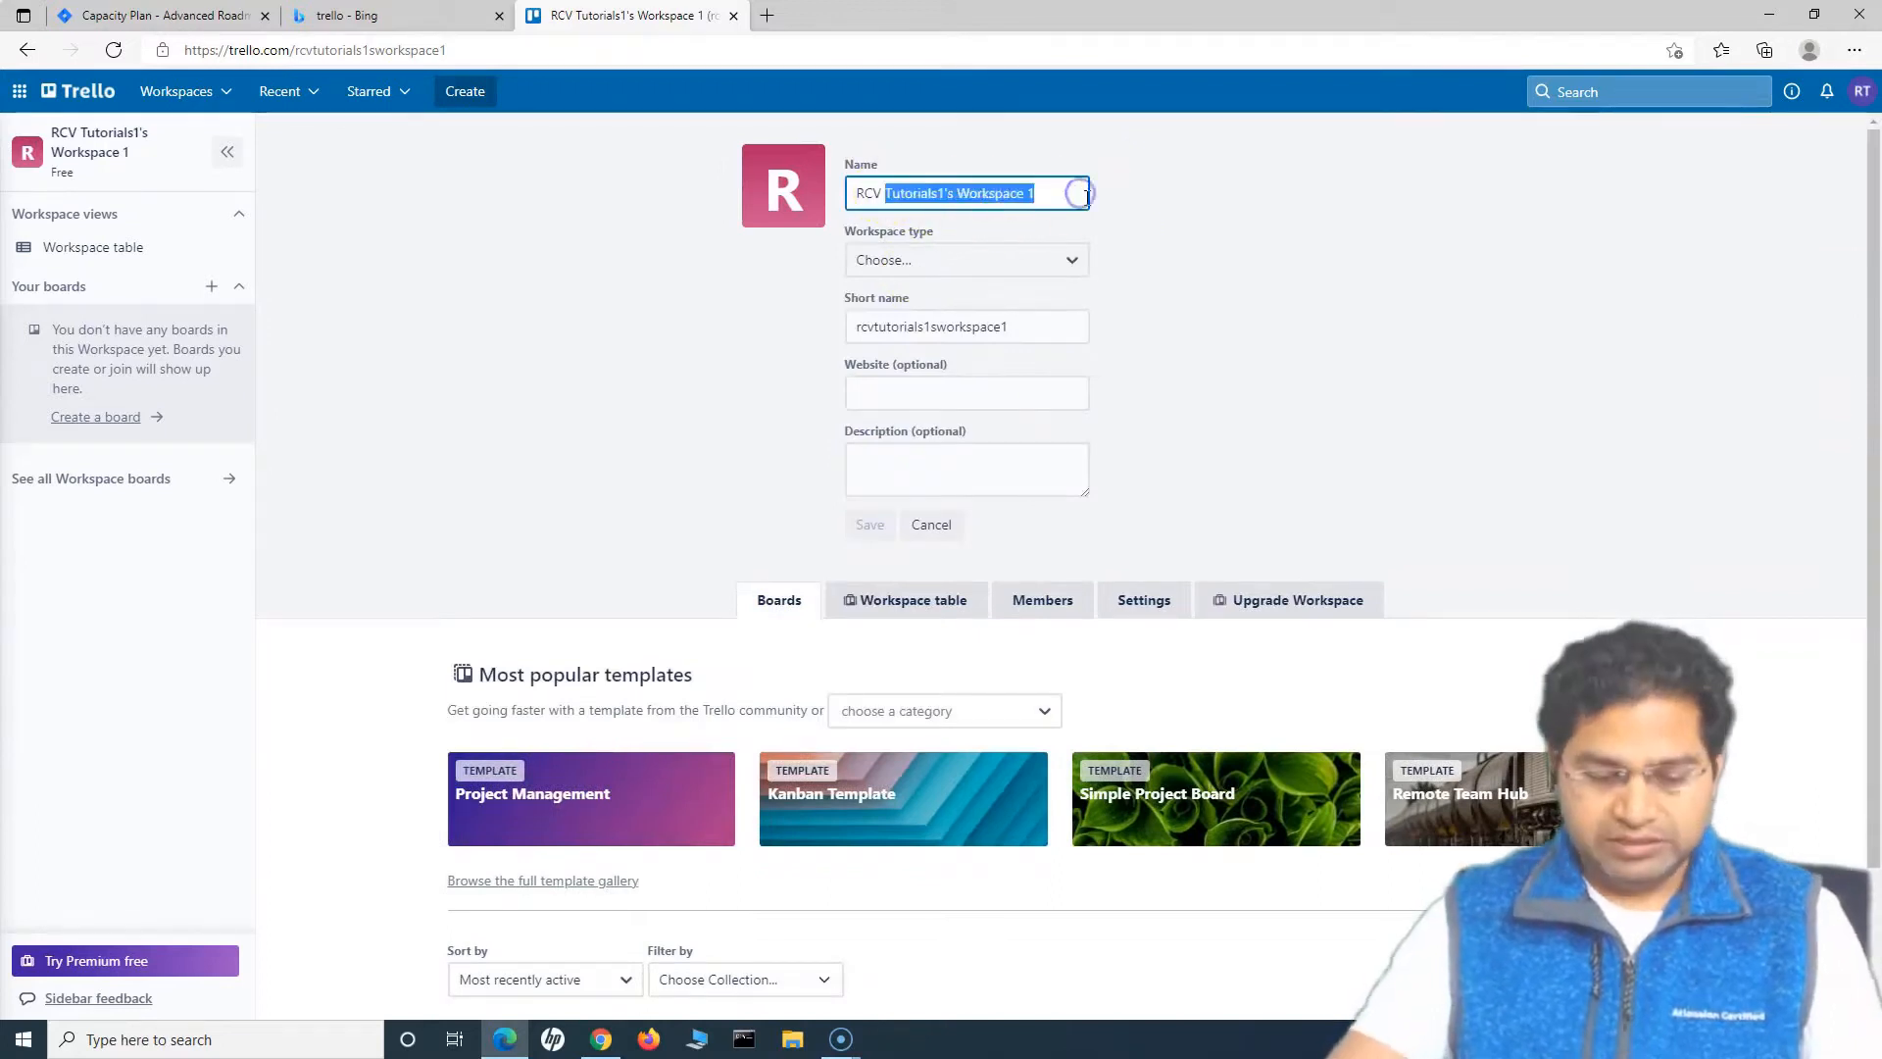
pyautogui.write('RCV Android Team')
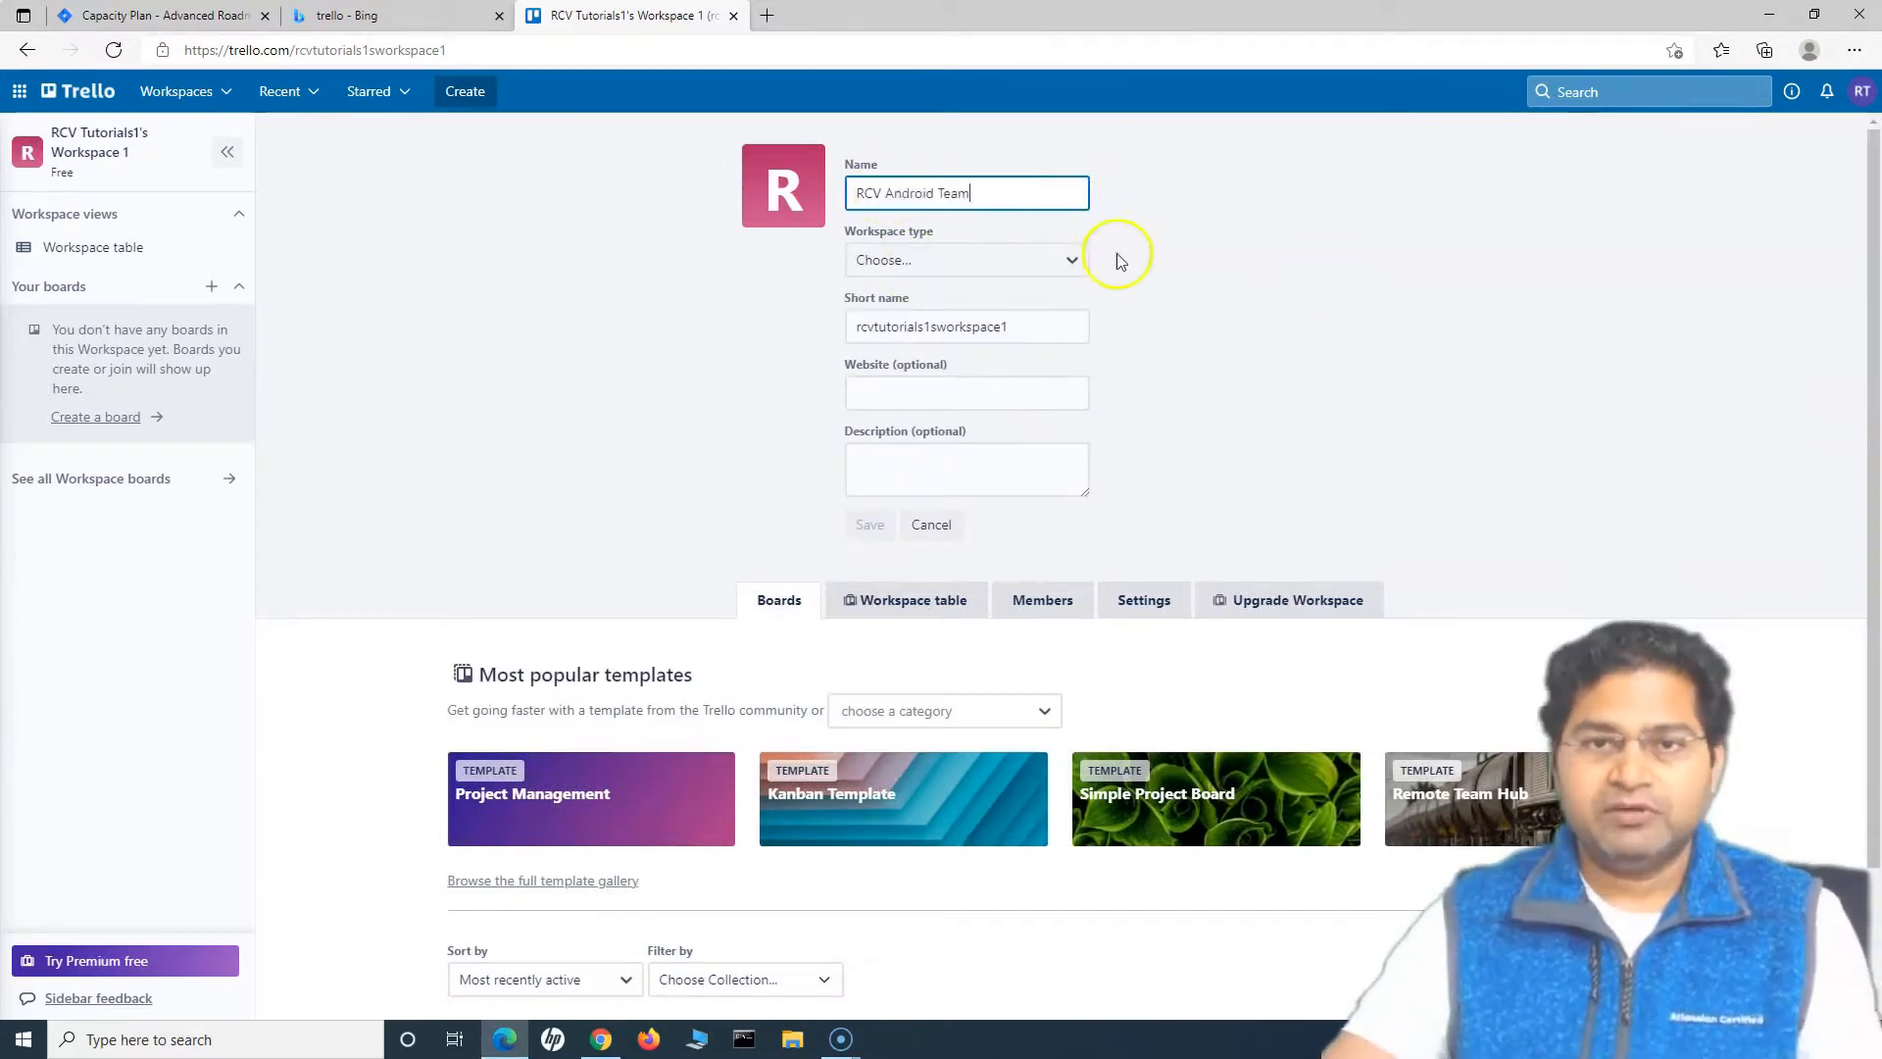
pyautogui.click(964, 259)
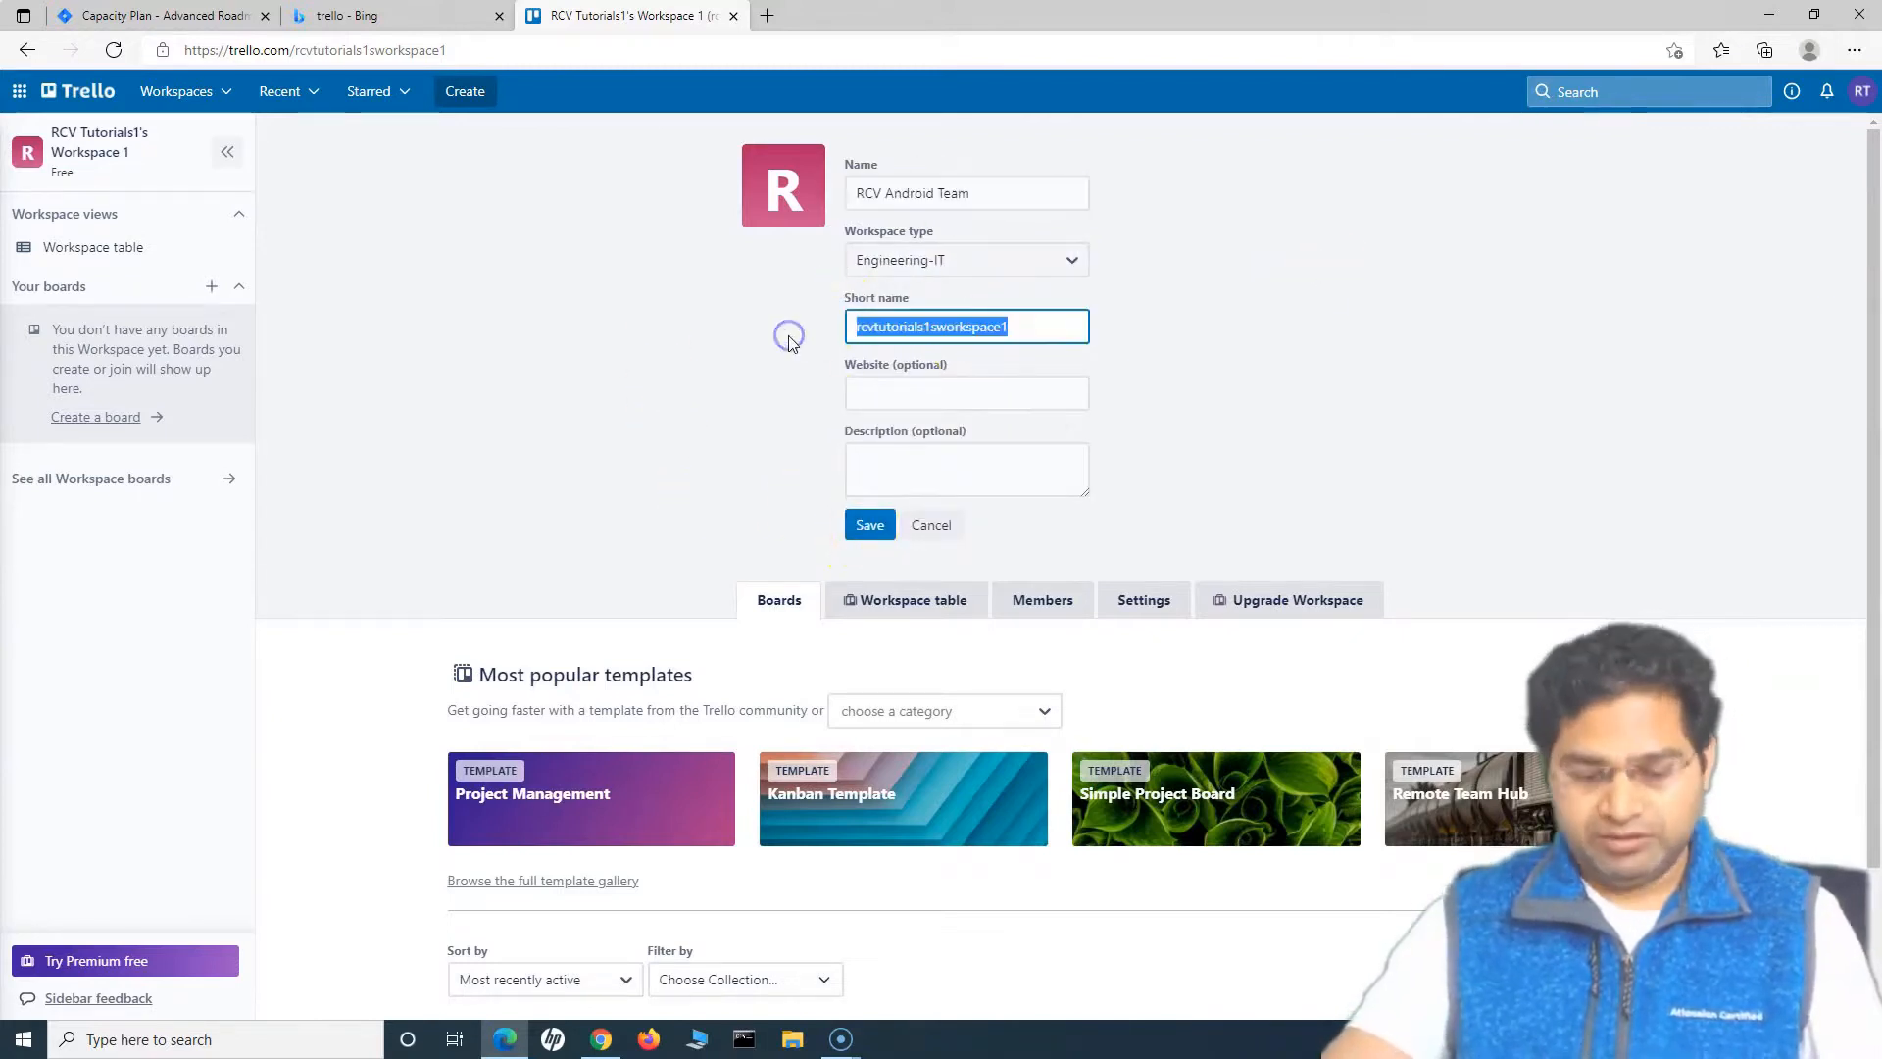
pyautogui.click(869, 524)
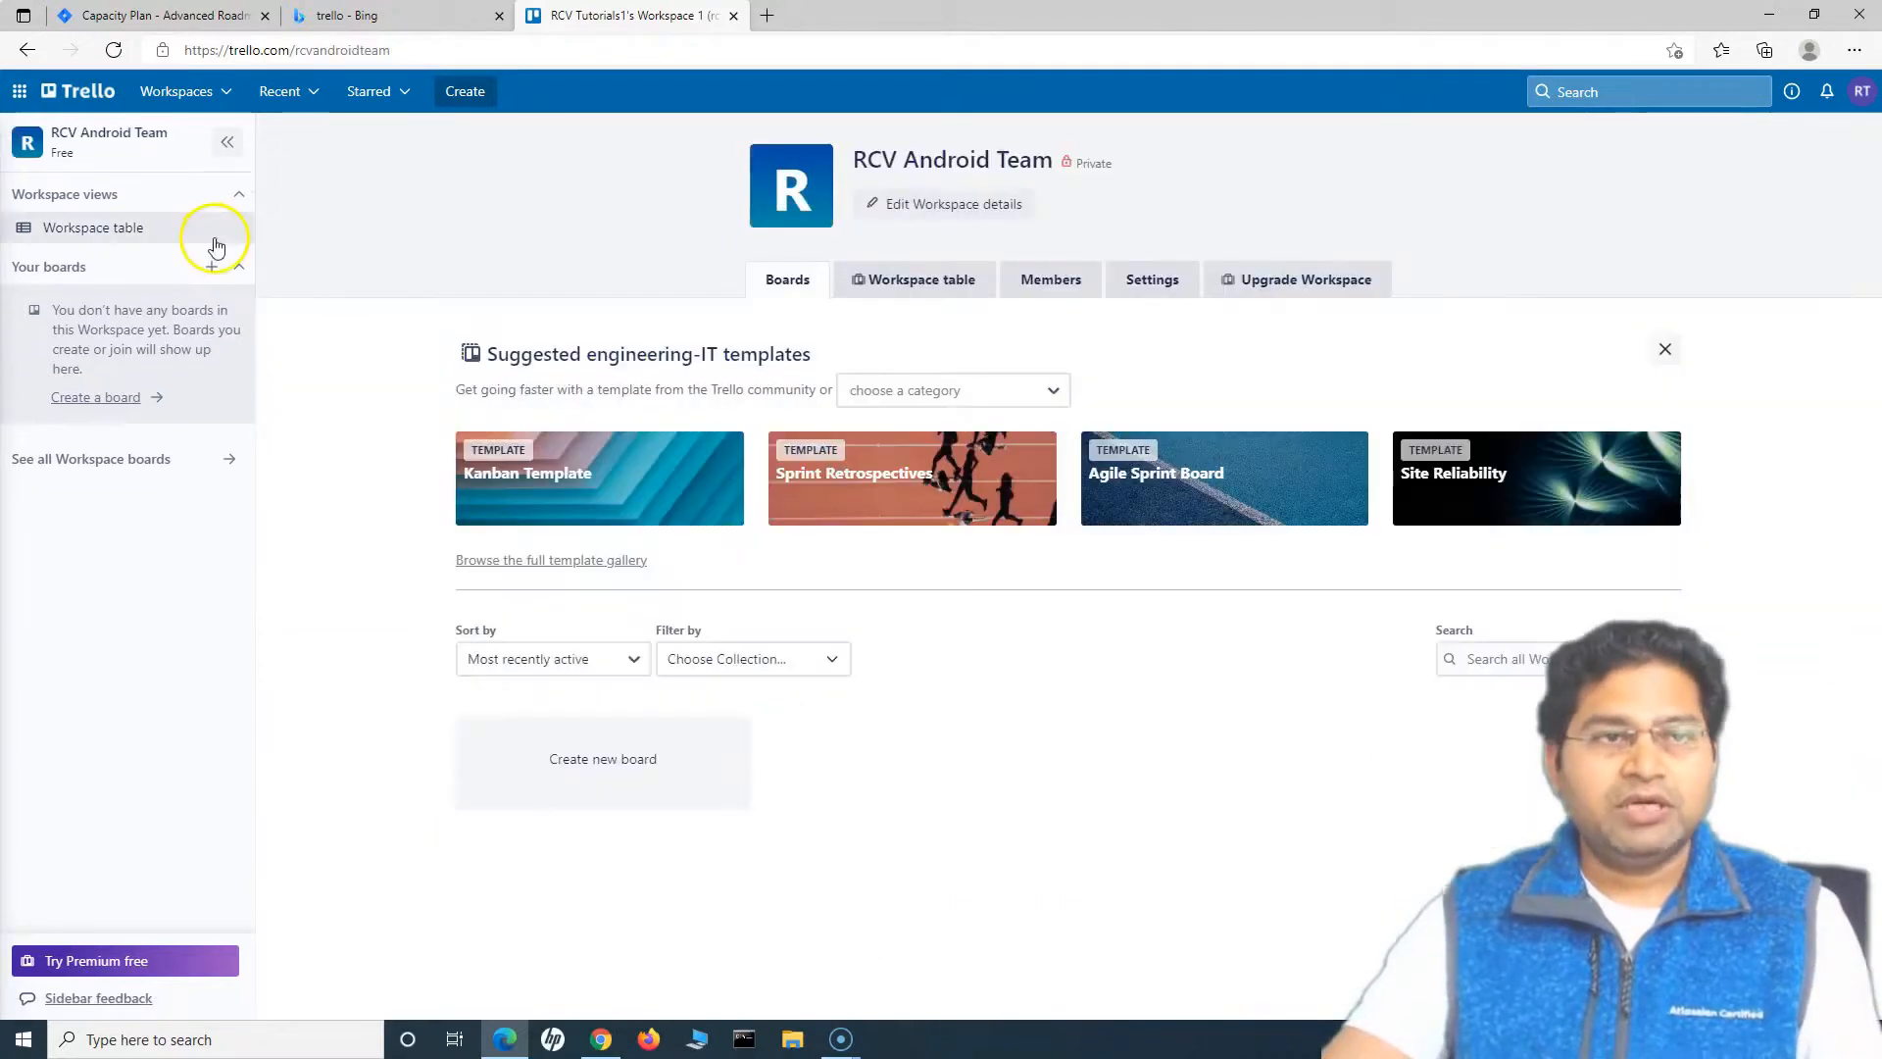
pyautogui.click(177, 90)
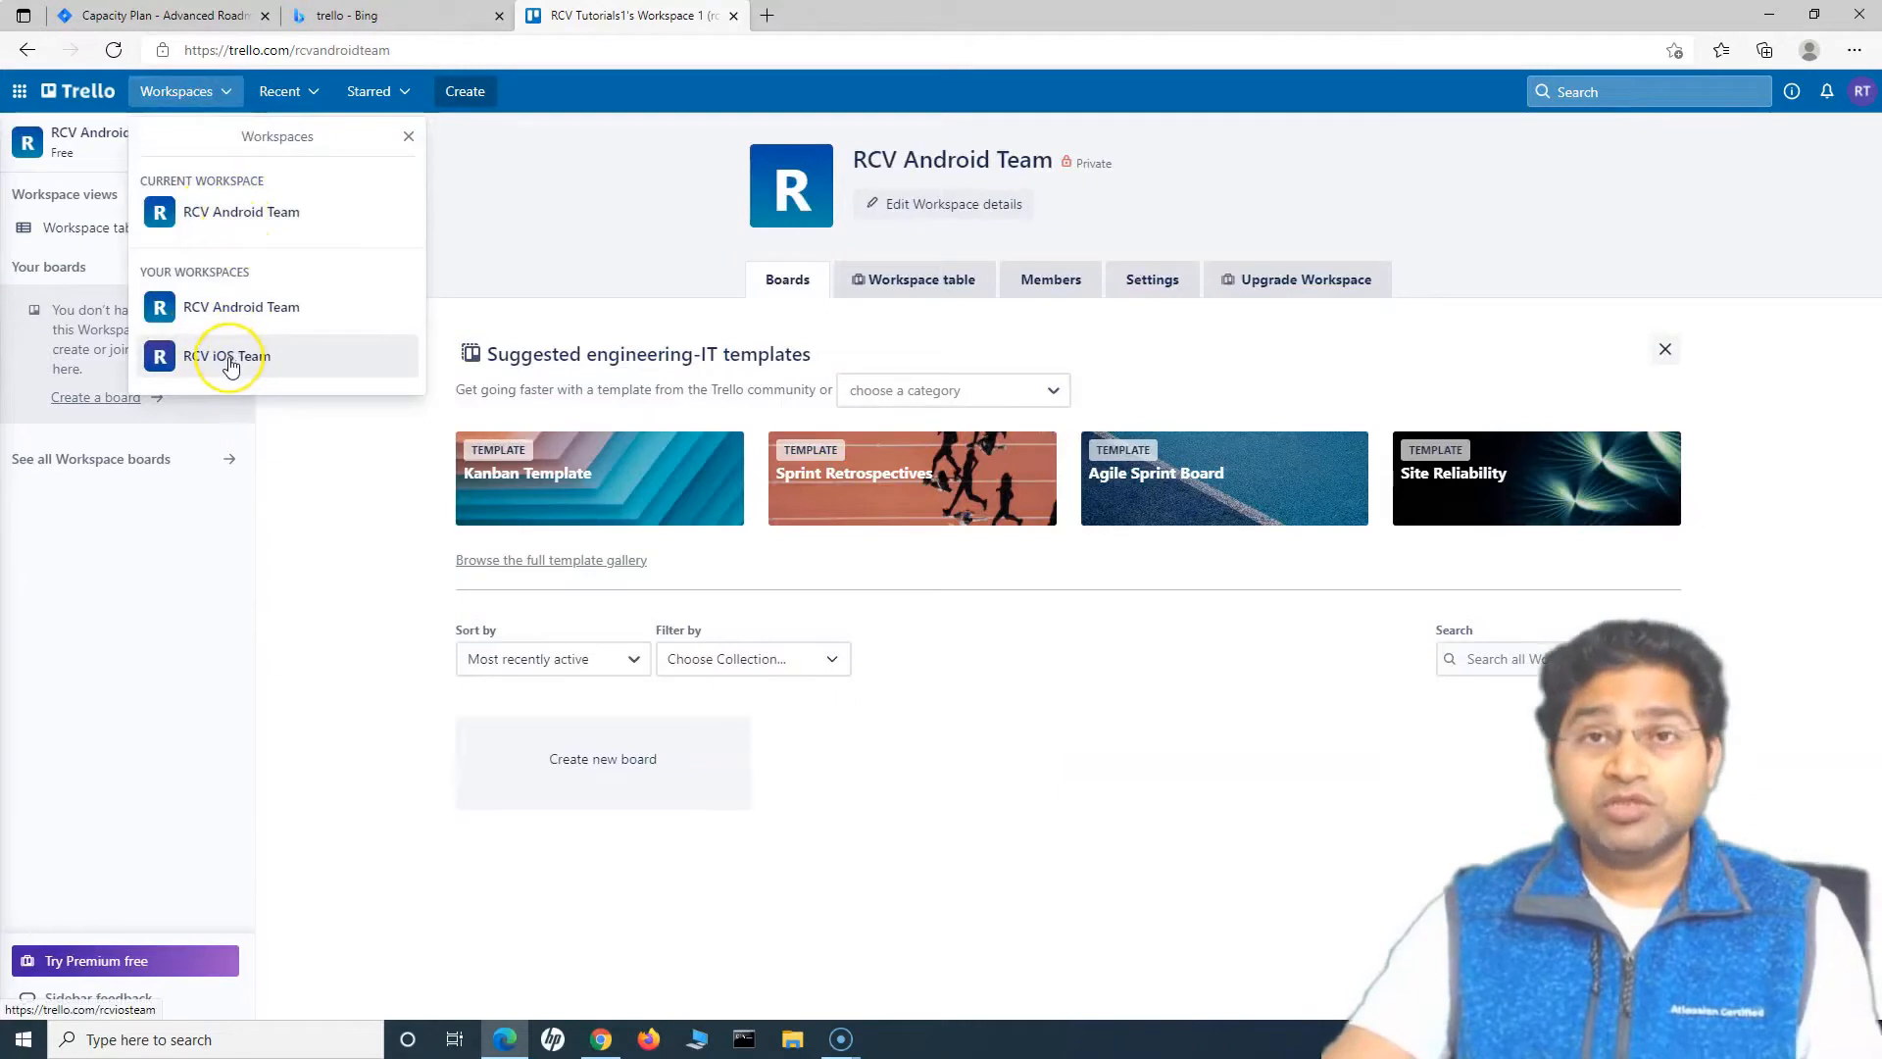
pyautogui.moveTo(252, 384)
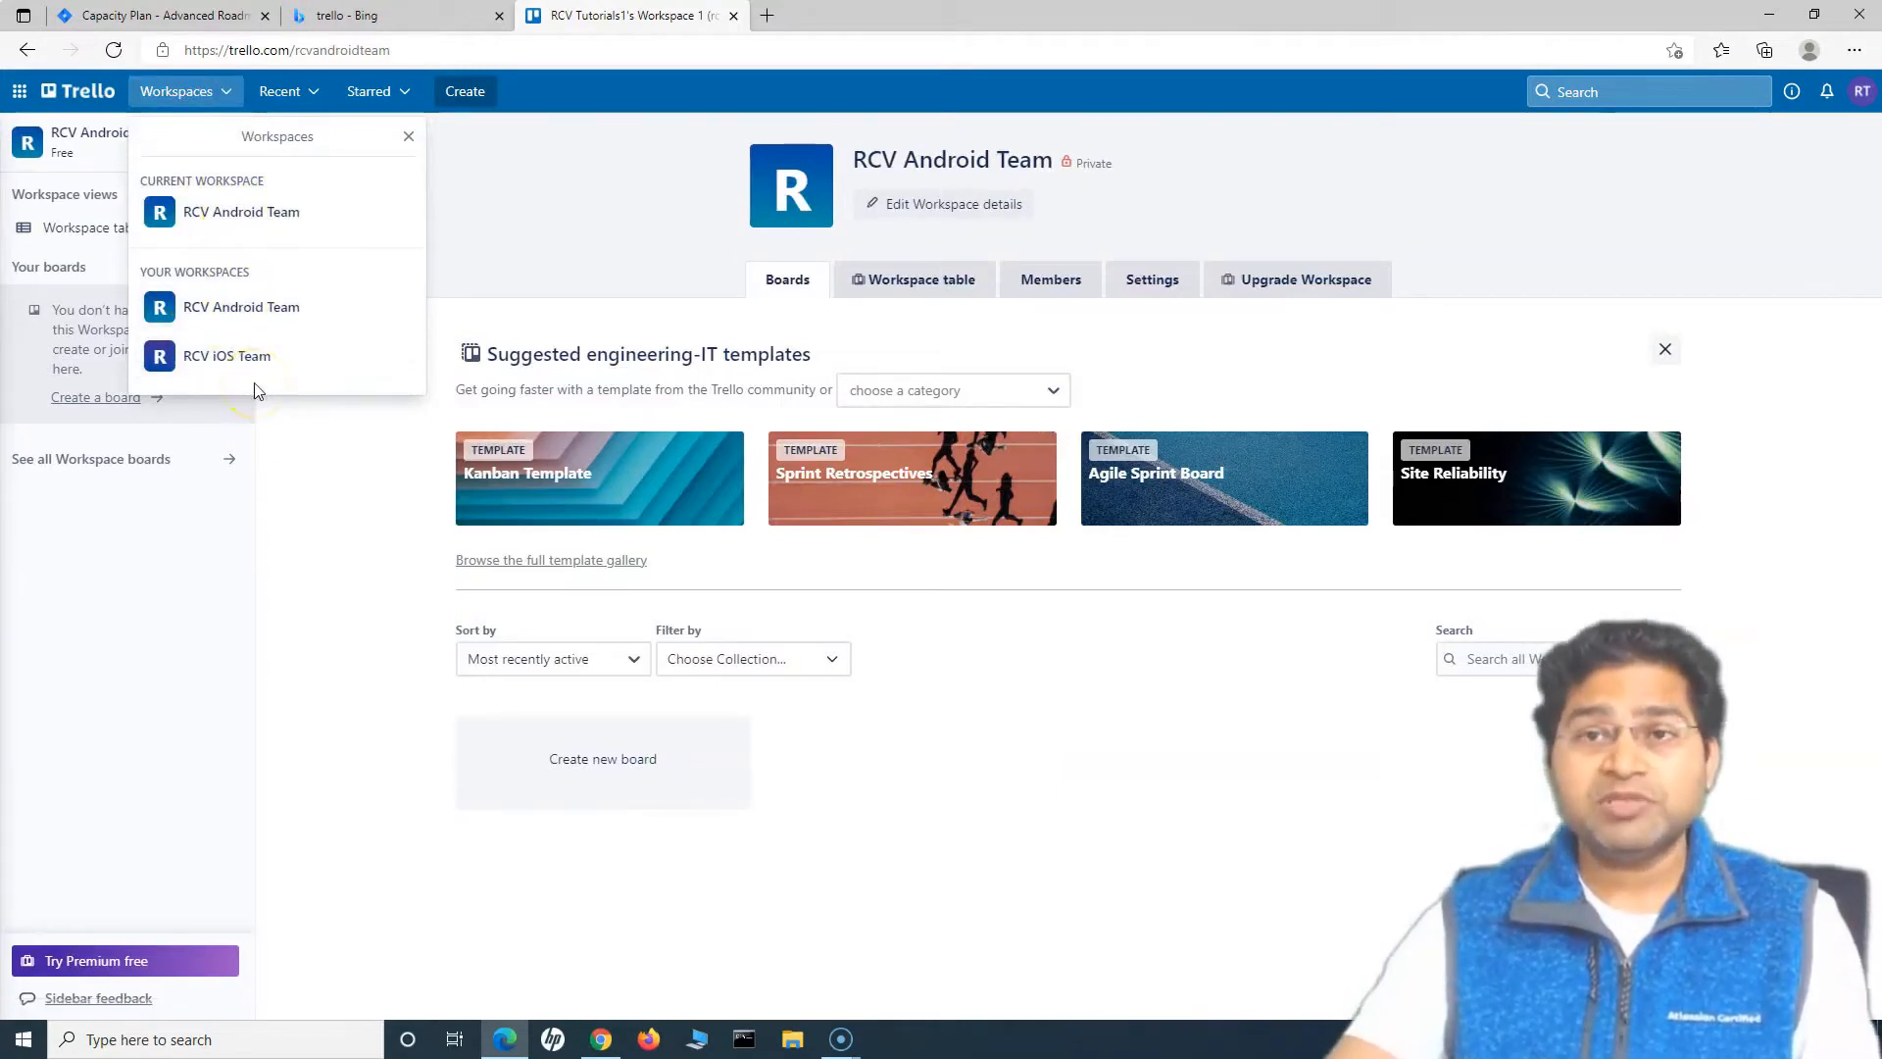
pyautogui.click(310, 466)
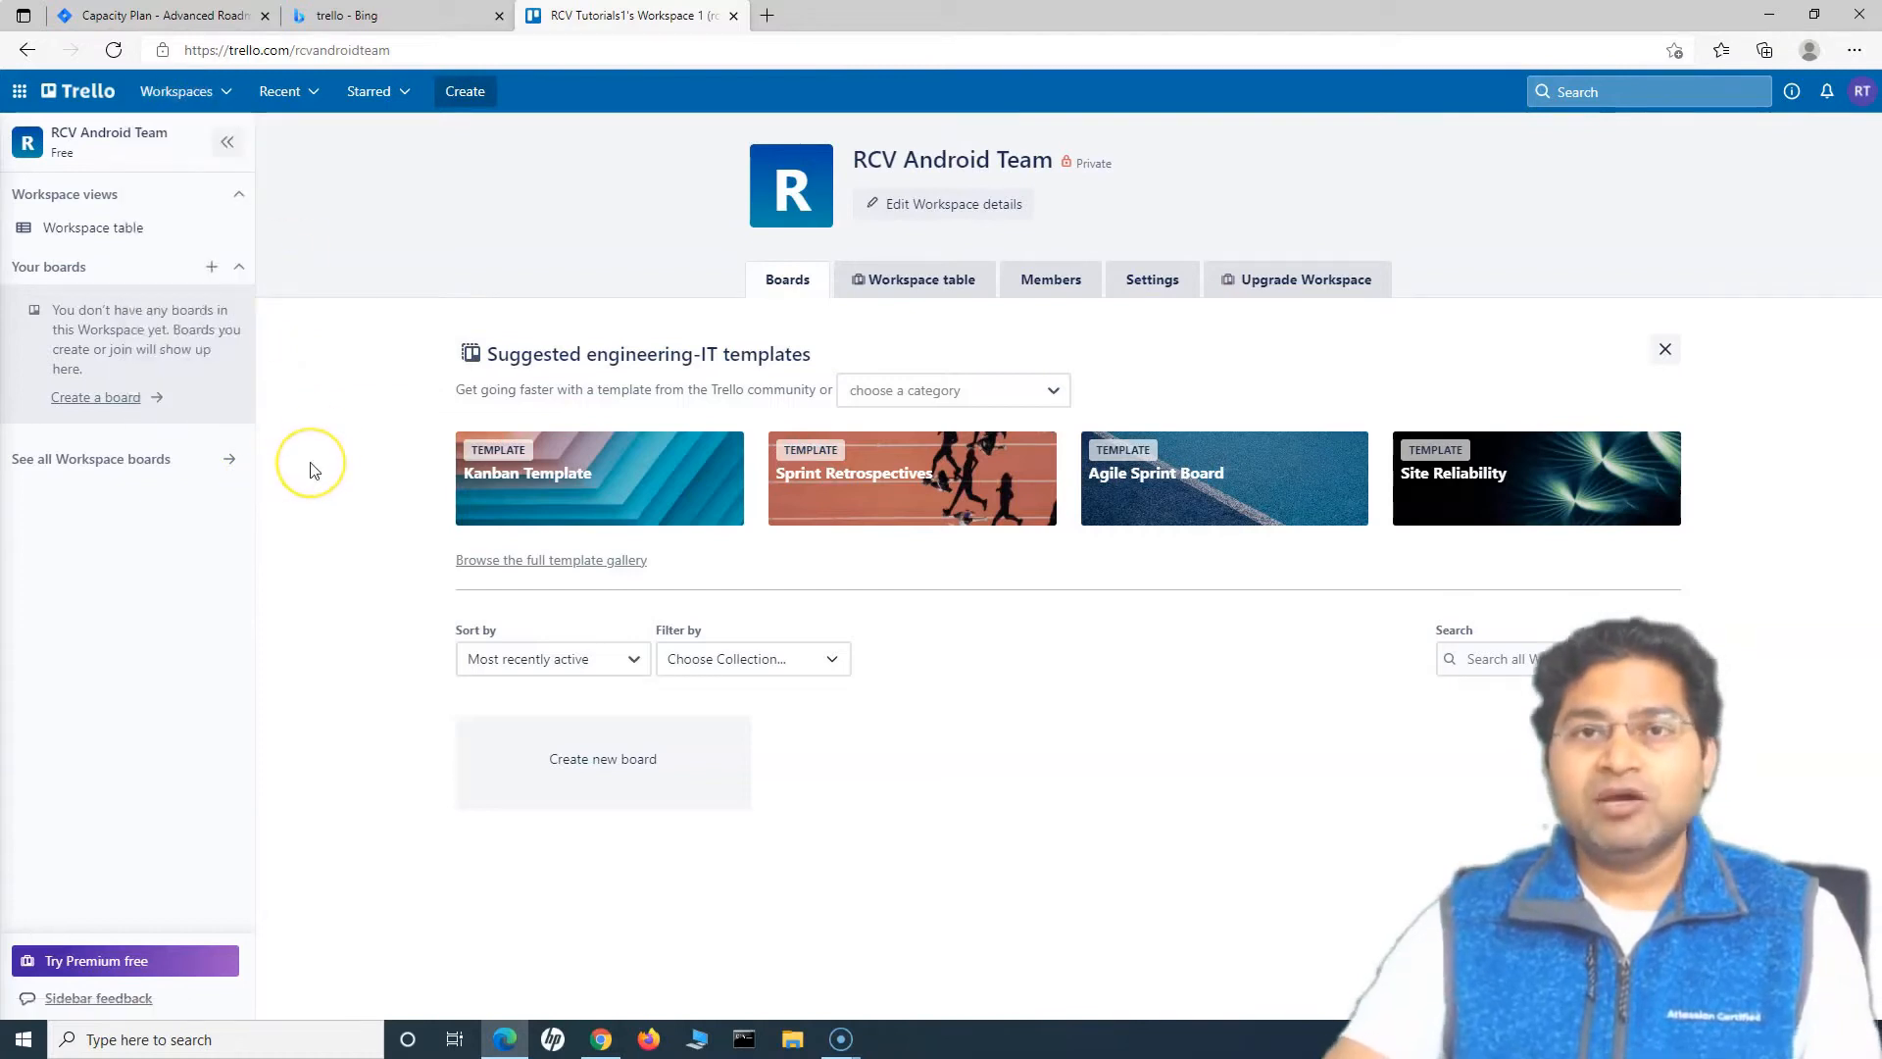
pyautogui.moveTo(288, 460)
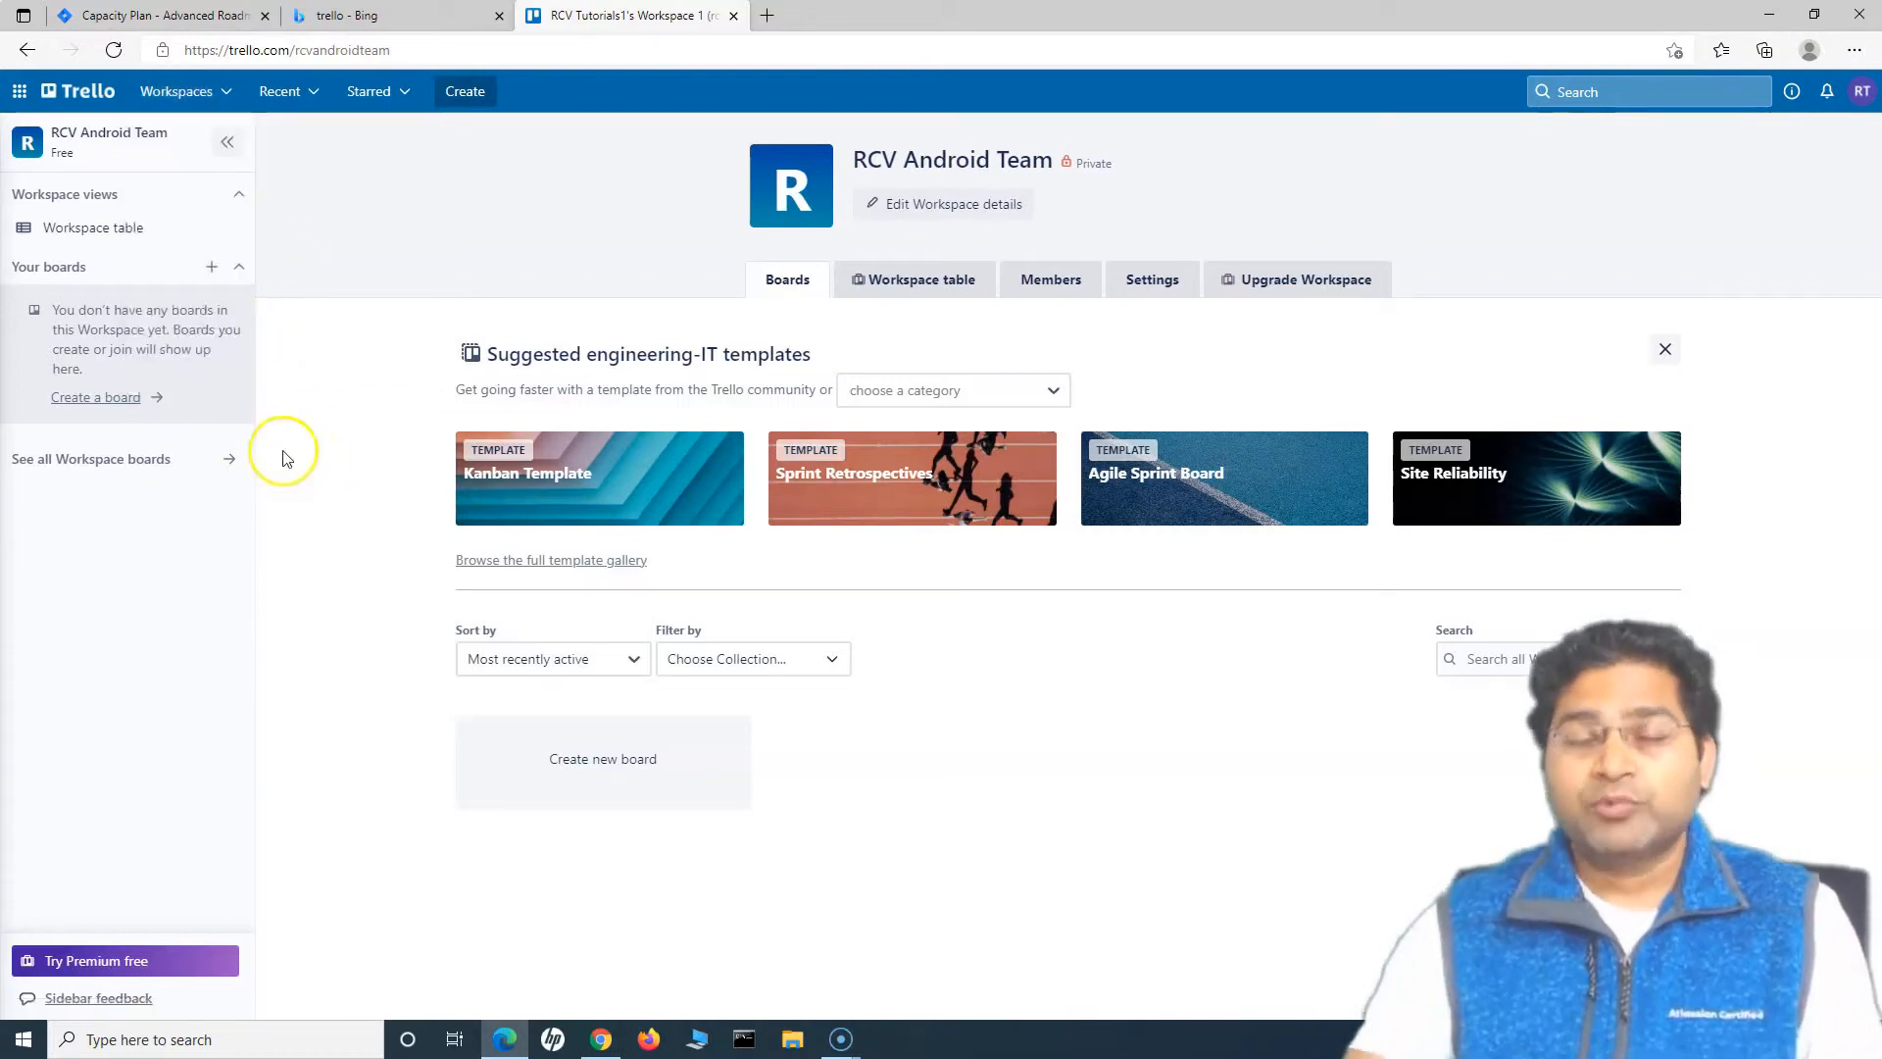